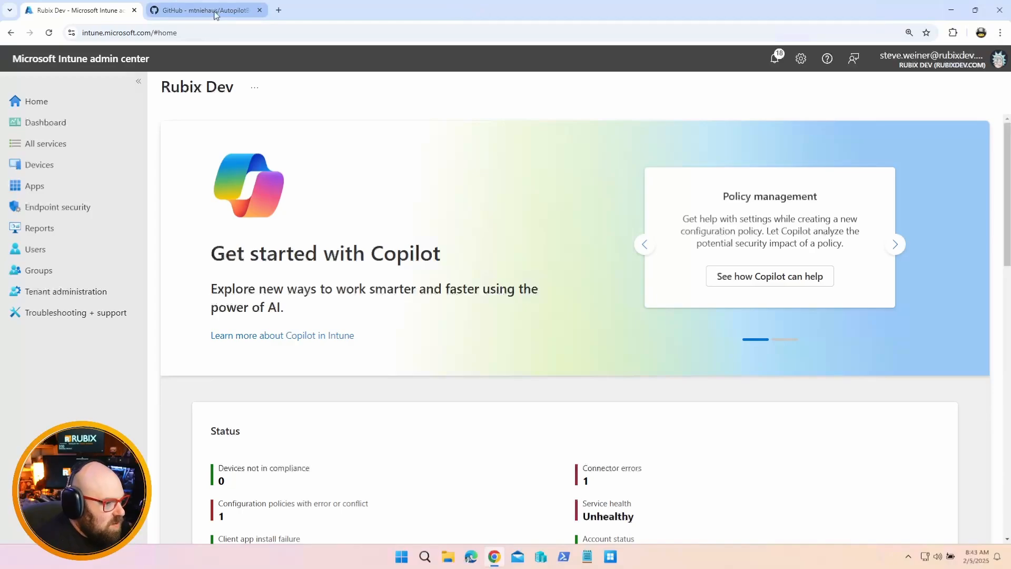
Switch to the AutopilotBranding repository, review the README and enter the AutopilotBranding folder
click(206, 11)
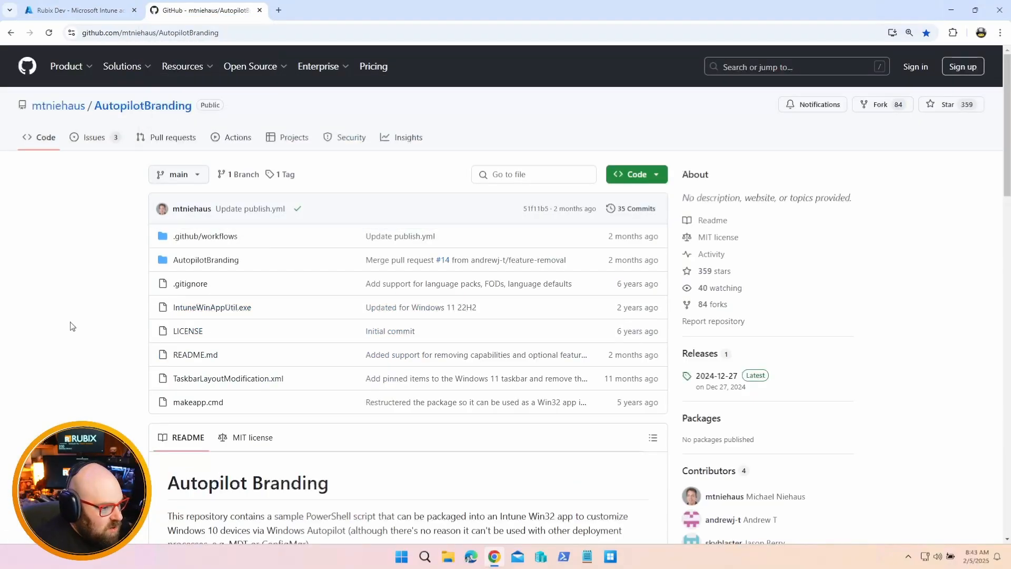
scroll(down, 3)
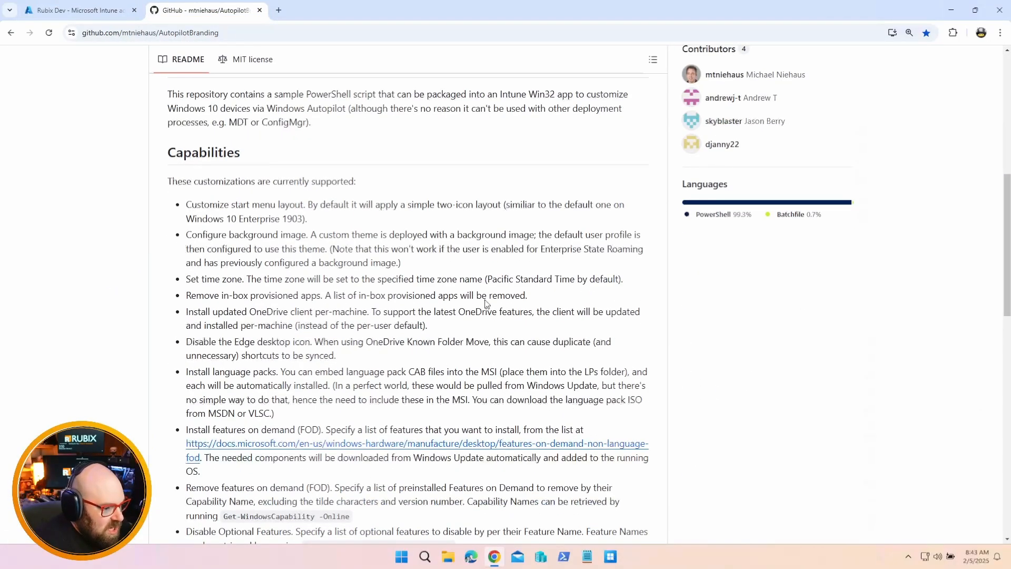
scroll(up, 3)
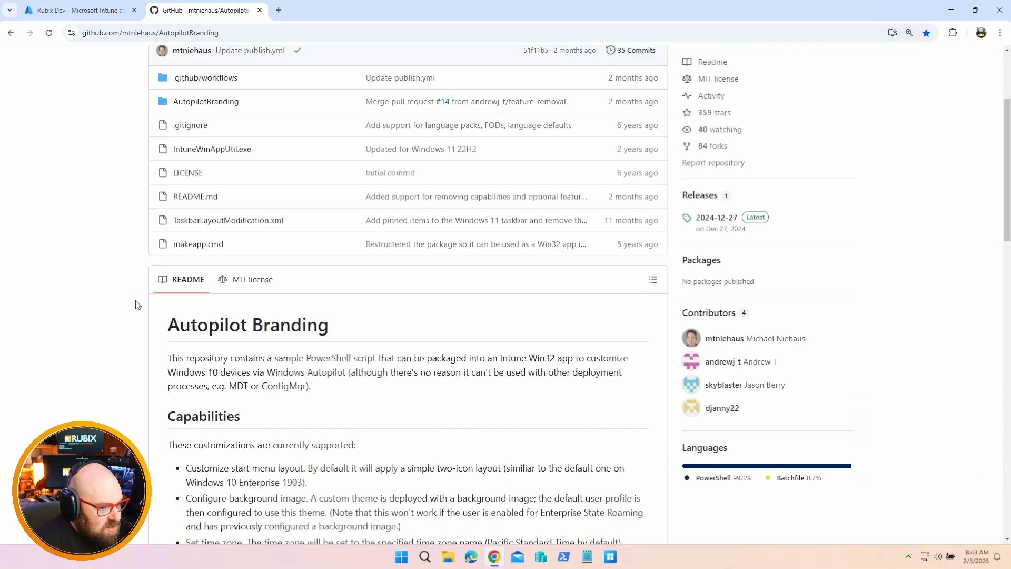
scroll(up, 3)
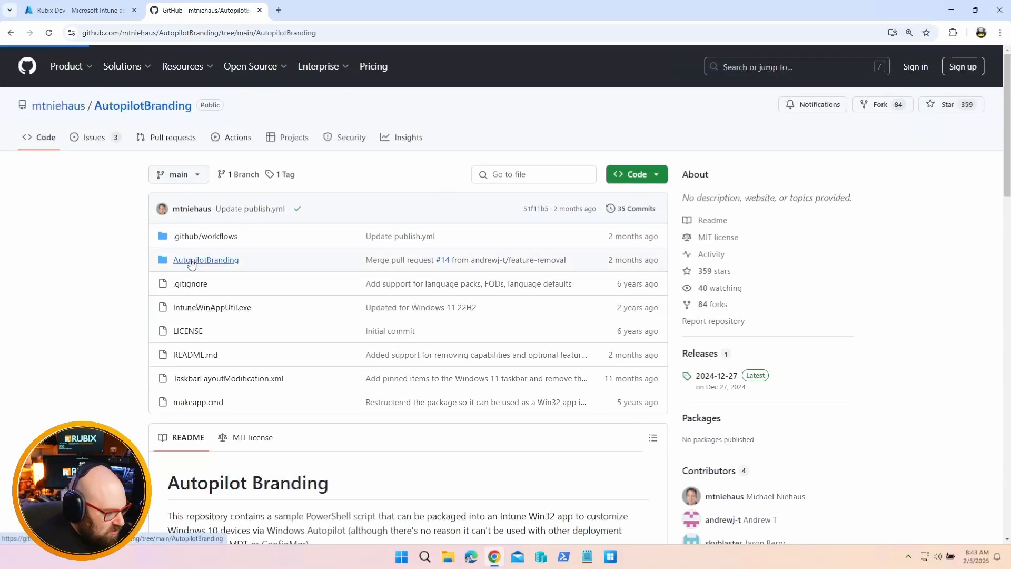
click(205, 259)
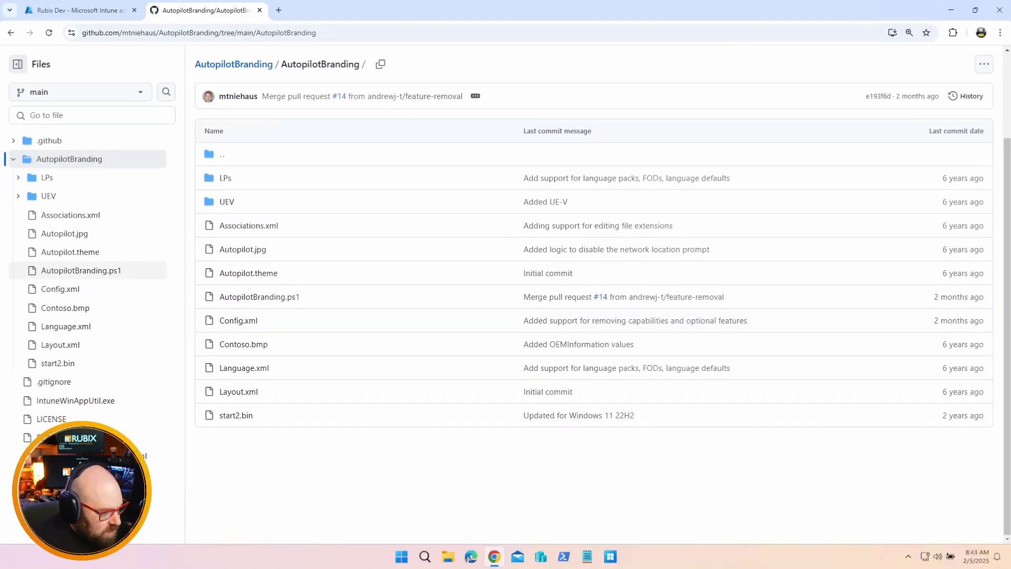
mouse_move(49, 141)
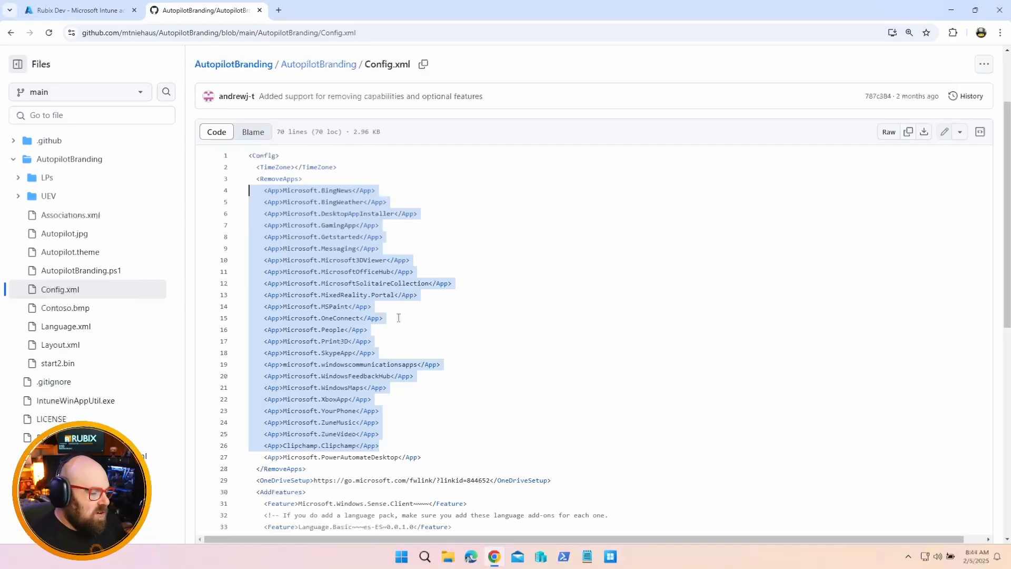
mouse_move(425, 226)
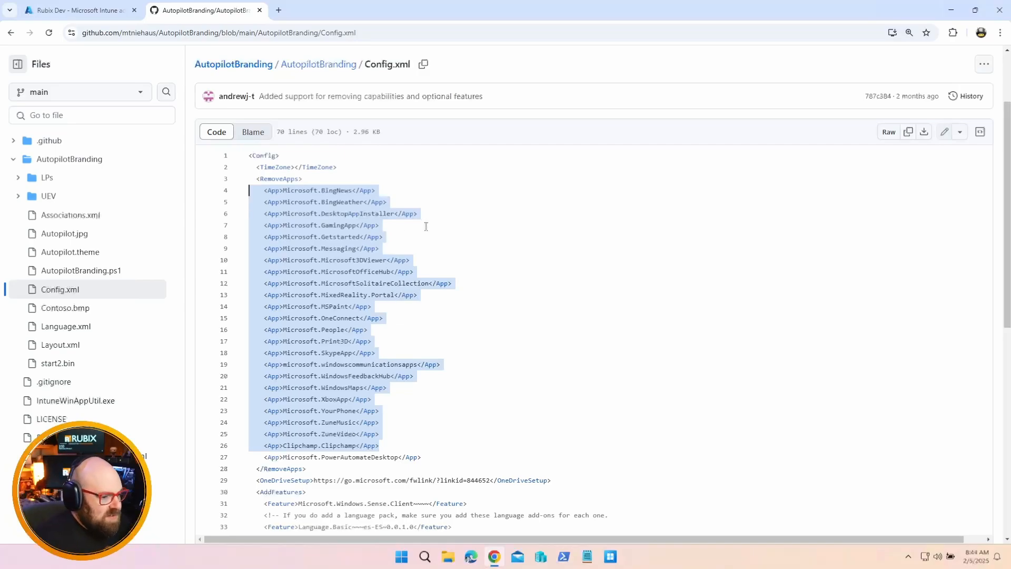
mouse_move(436, 231)
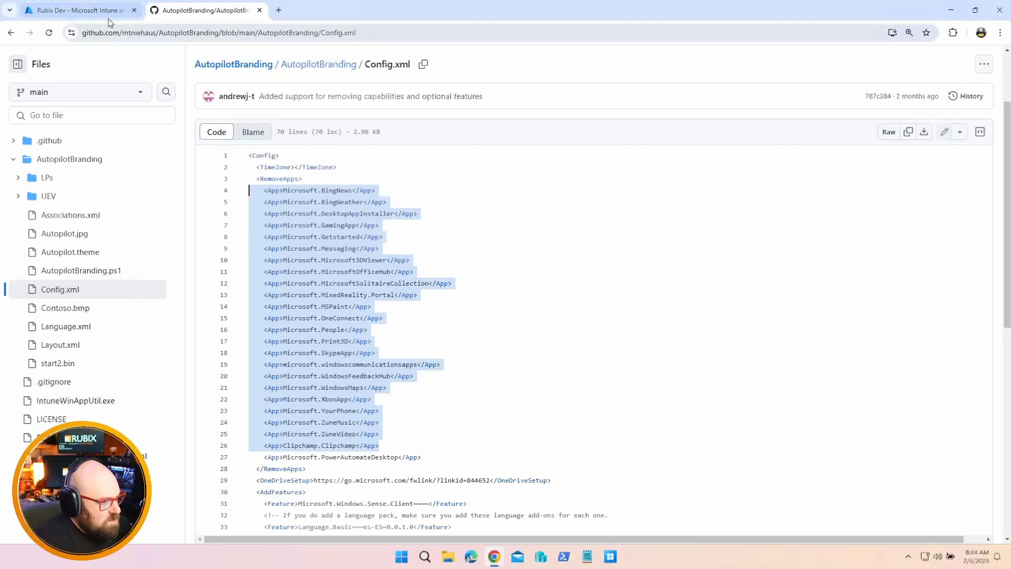
Move from the Intune admin center to the test machine's desktop and begin launching PowerShell from Start
click(77, 10)
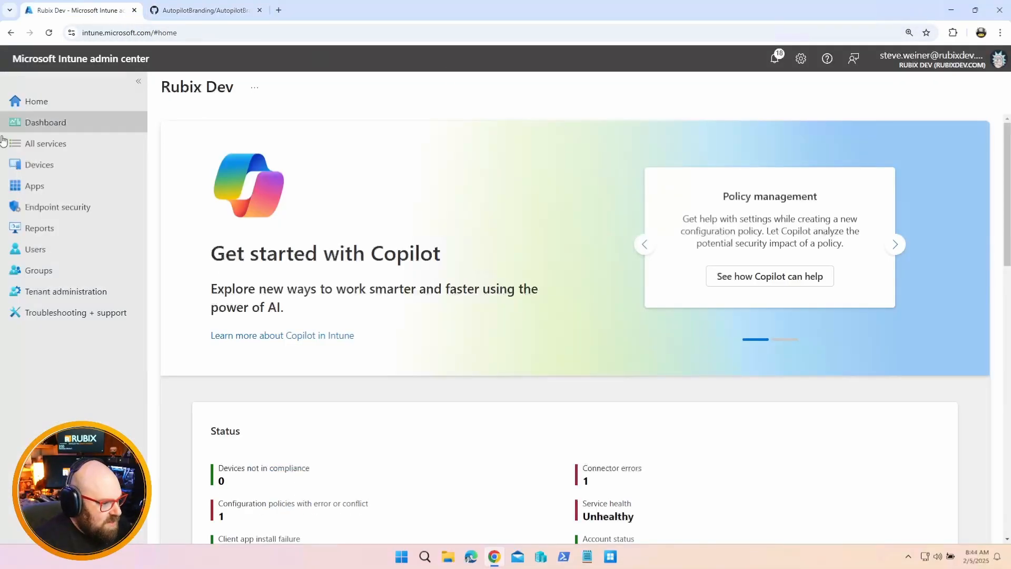
click(976, 9)
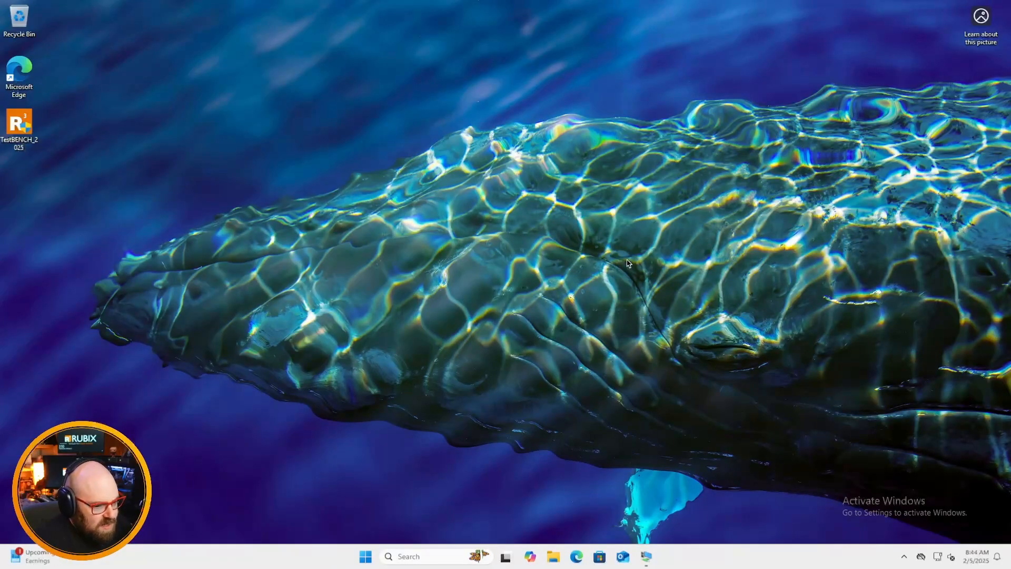
mouse_move(382, 546)
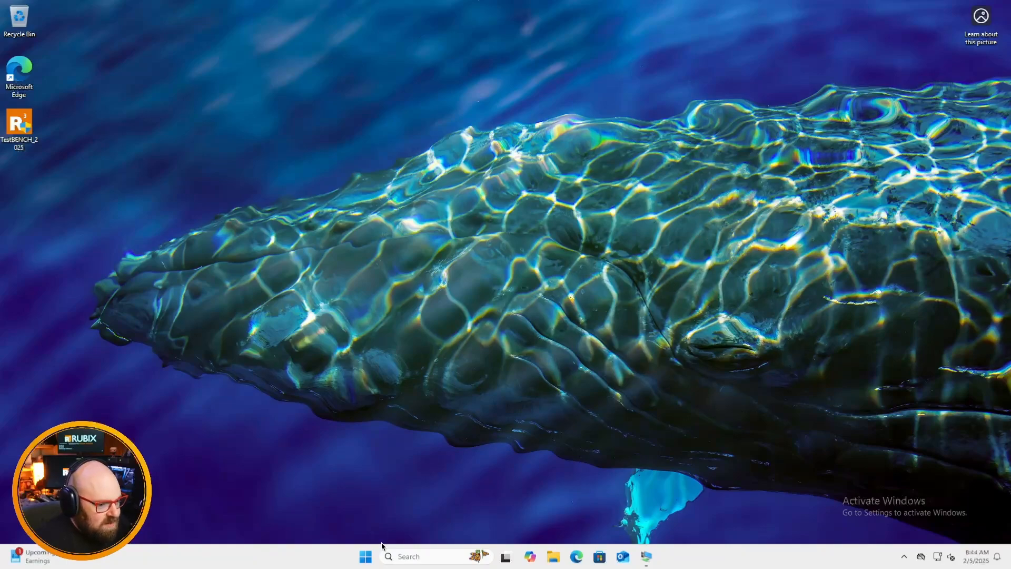
click(364, 556)
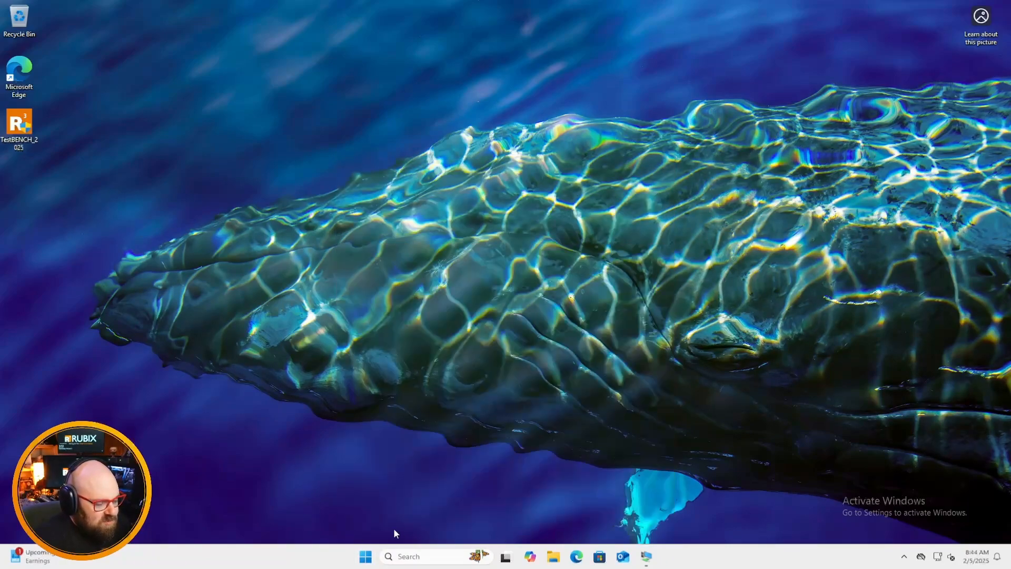
mouse_move(237, 440)
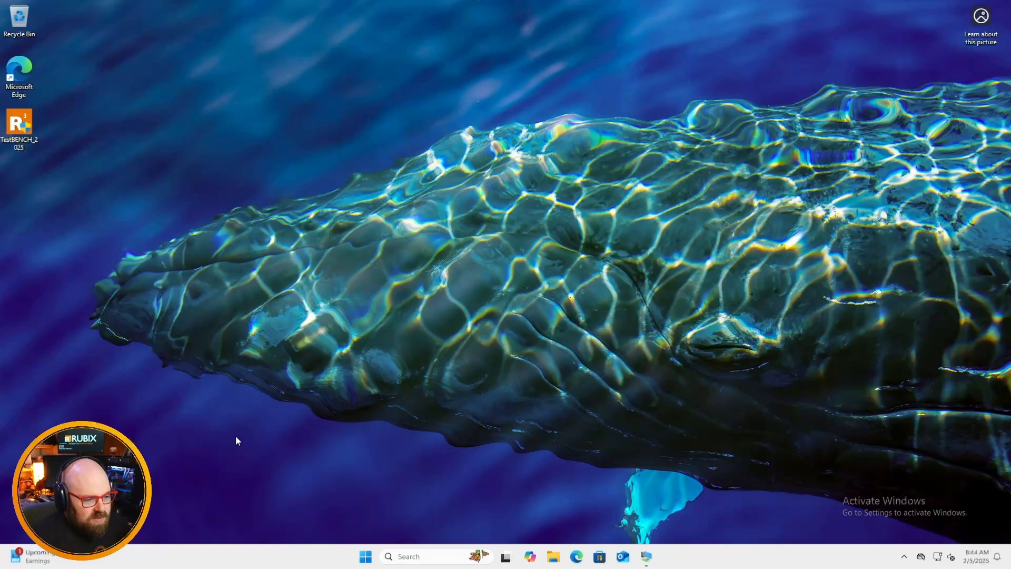
mouse_move(291, 488)
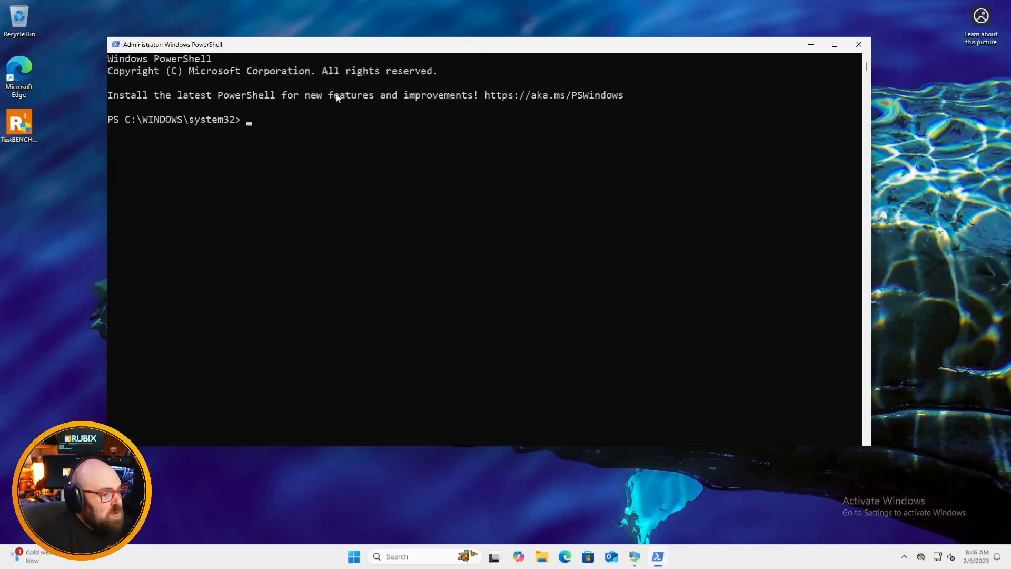
Maximize the admin console and retype the command toward Get-AppxProvisionedPackage
click(359, 281)
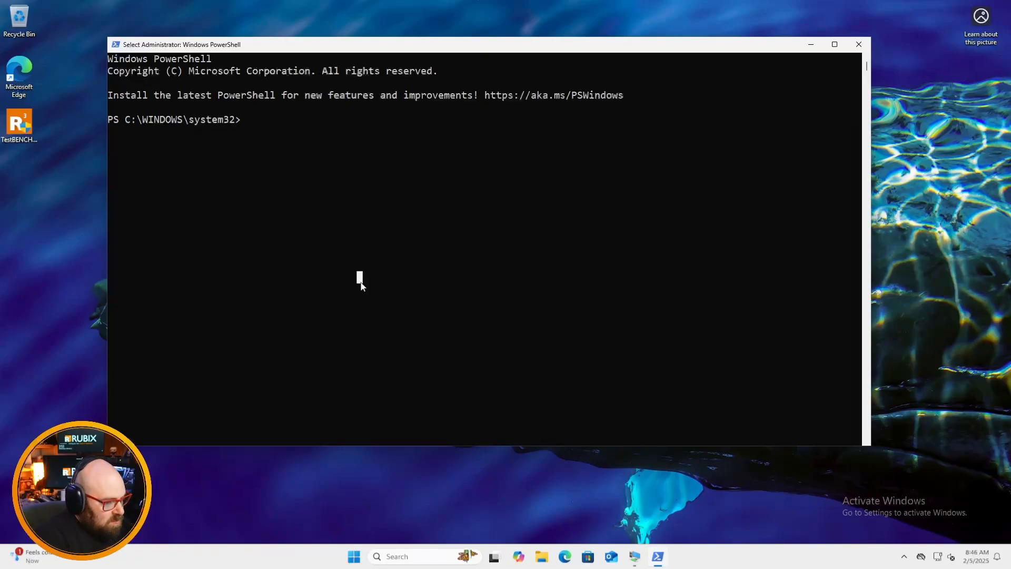
text(AppxPa)
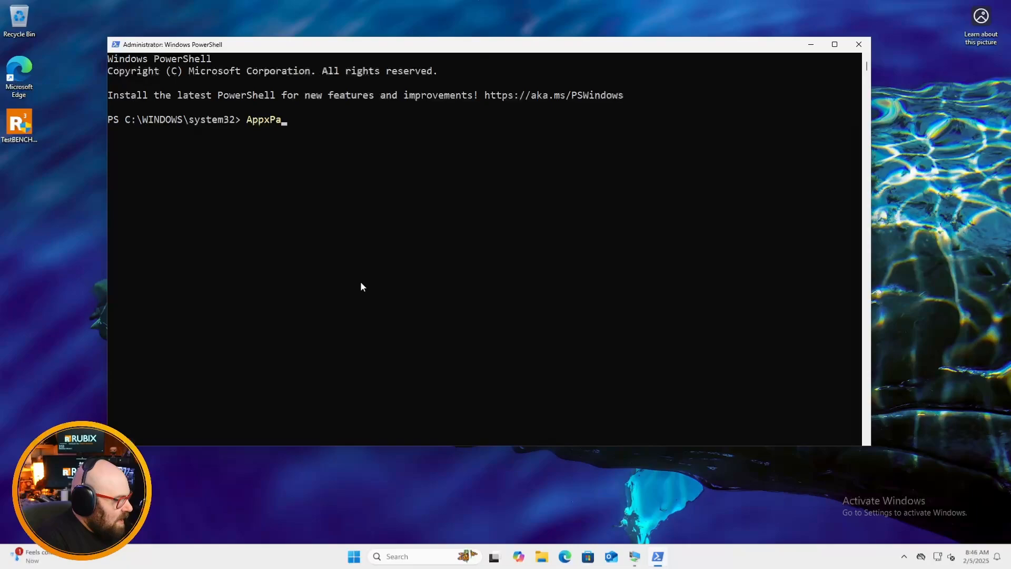
text(ckage)
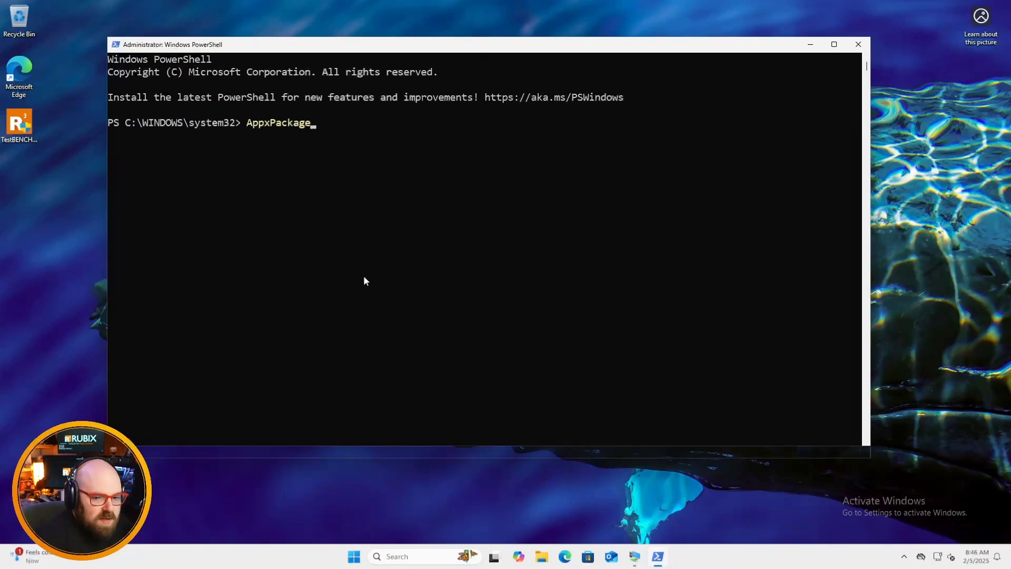
click(835, 44)
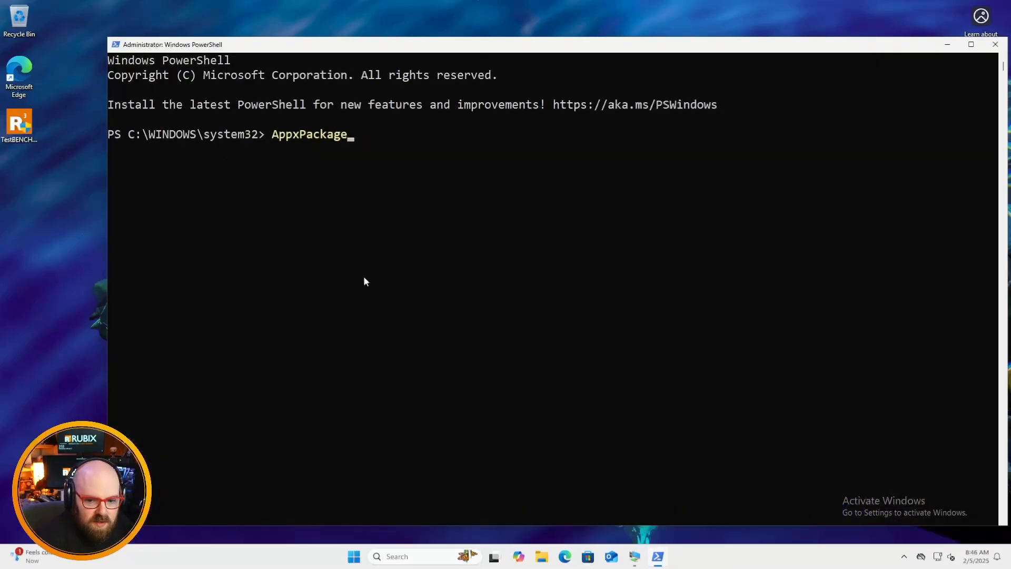
key(Backspace)
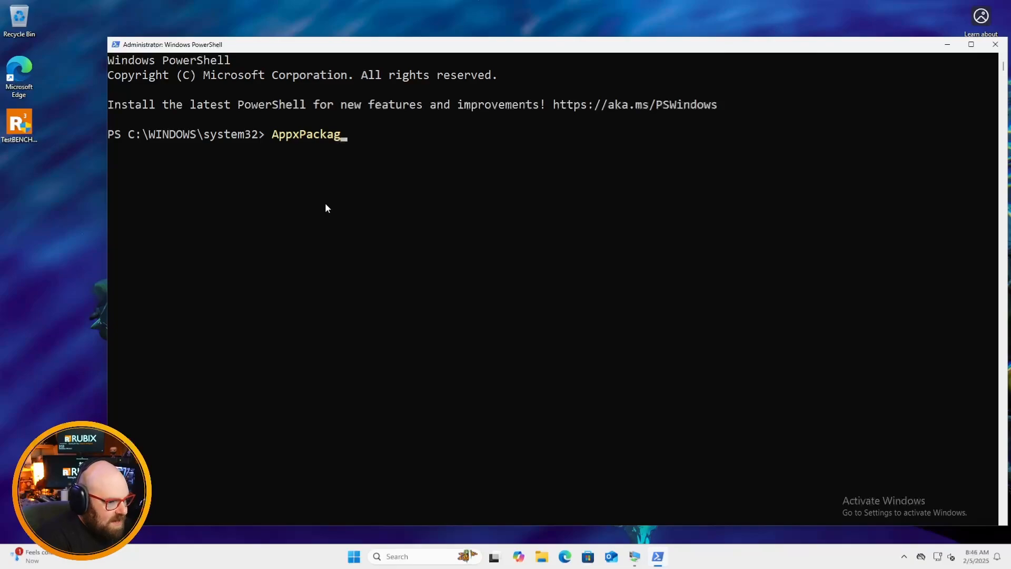
key(Backspace)
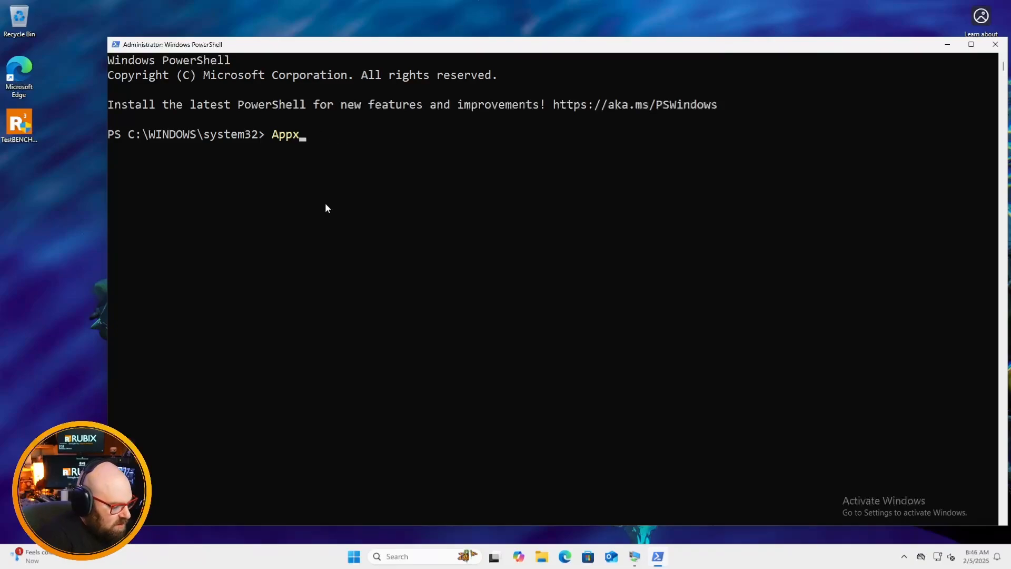
text(Prov)
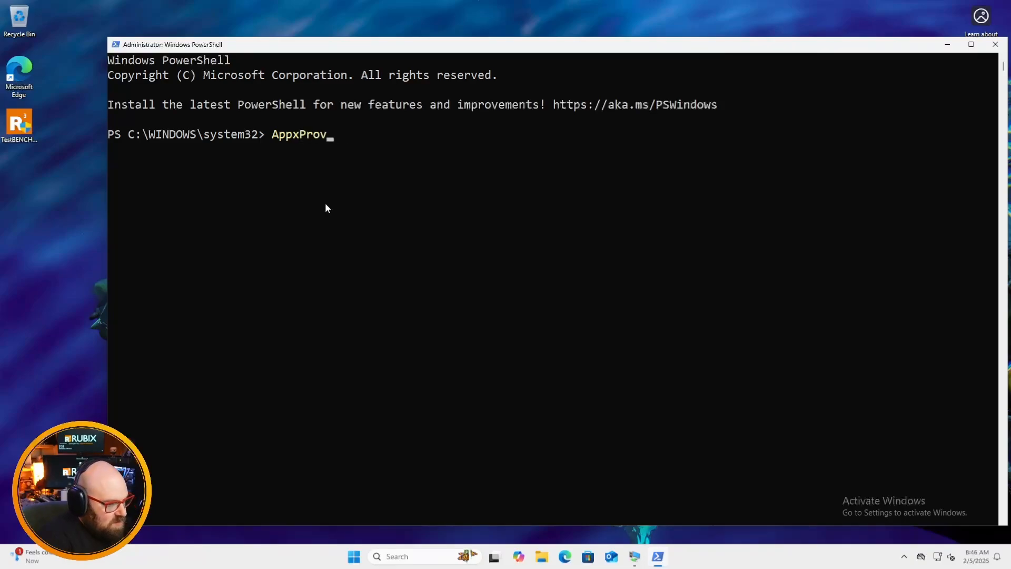
text(isionedPack)
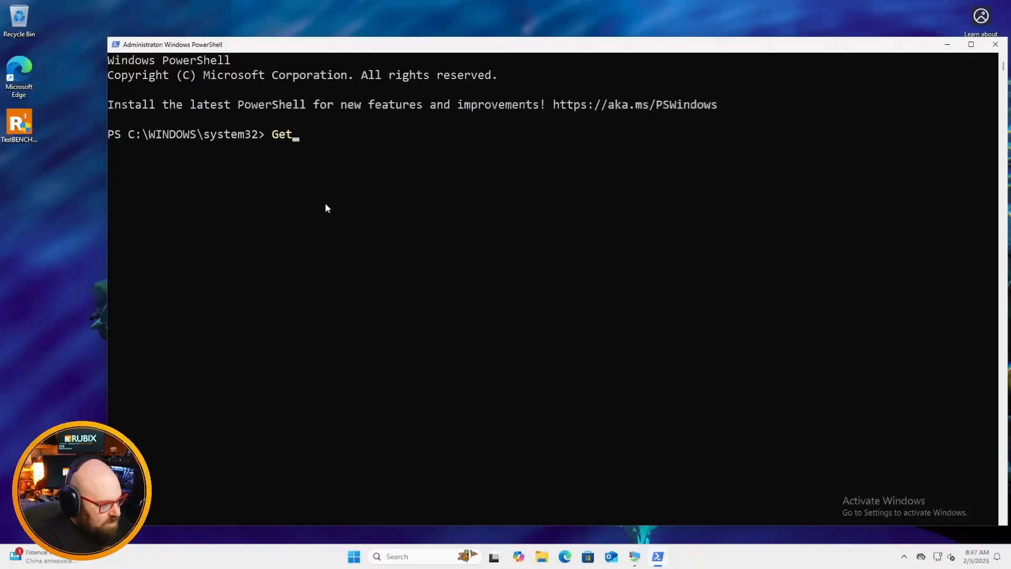
Run Get-AppxProvisionedPackage -Online to list the machine's provisioned app packages
text(-AppxPr)
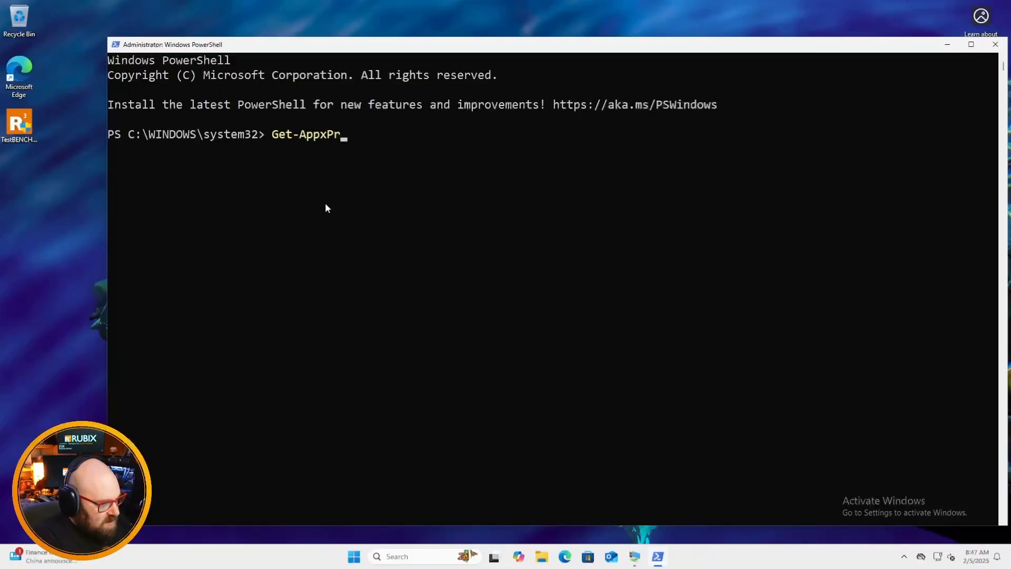
text(ovisionedPackage)
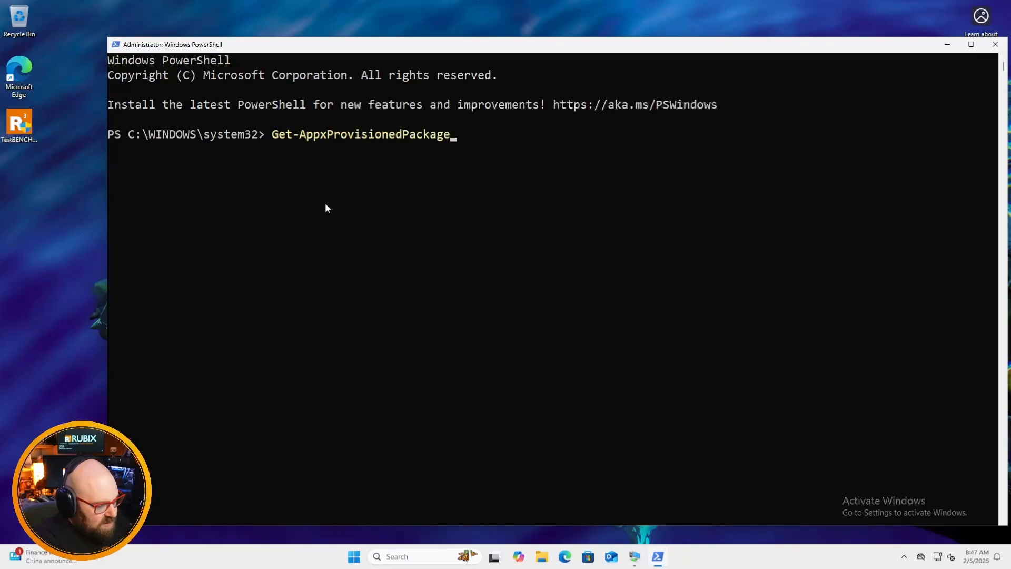
key(Return)
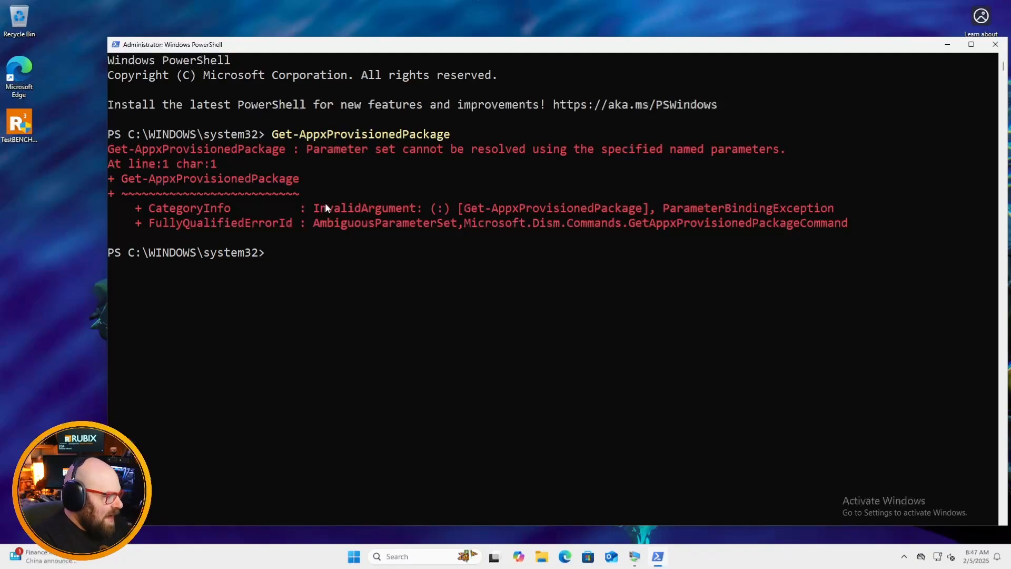
text(Get-AppxProvisionedPackage -O)
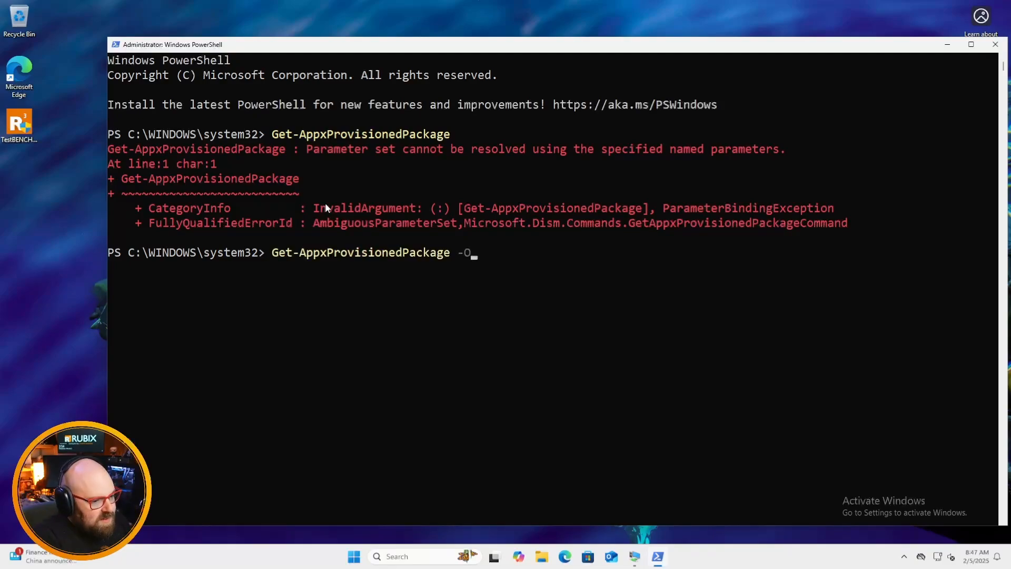
key(Return)
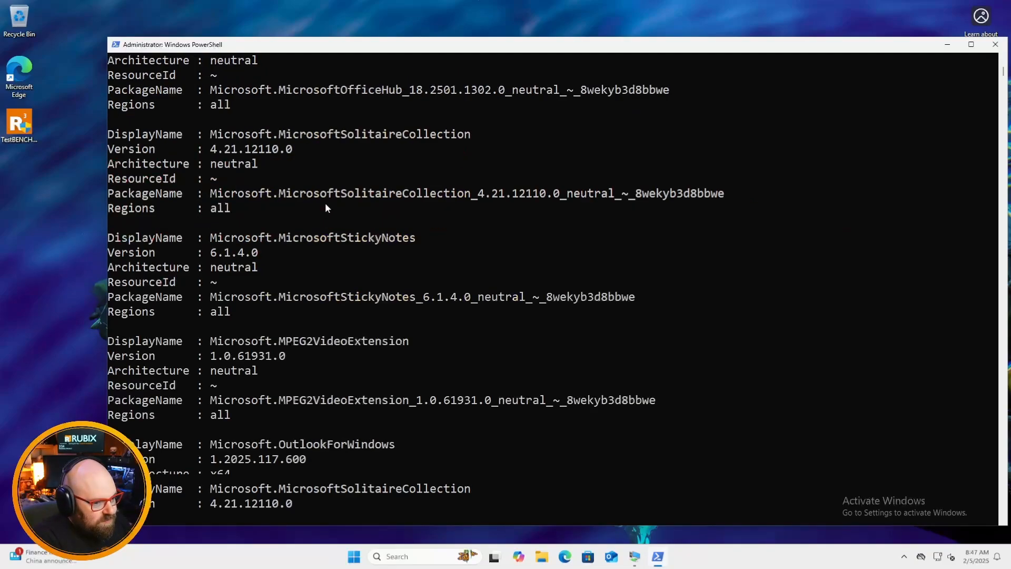
Scroll through the long package listing and recall the Get-AppxProvisionedPackage -Online command
scroll(down, 3)
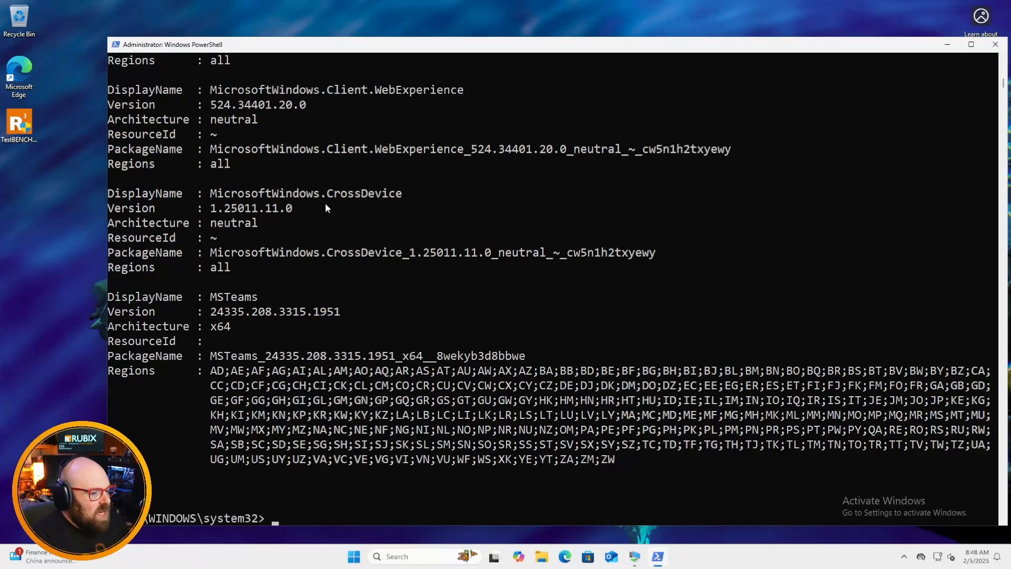
scroll(down, 3)
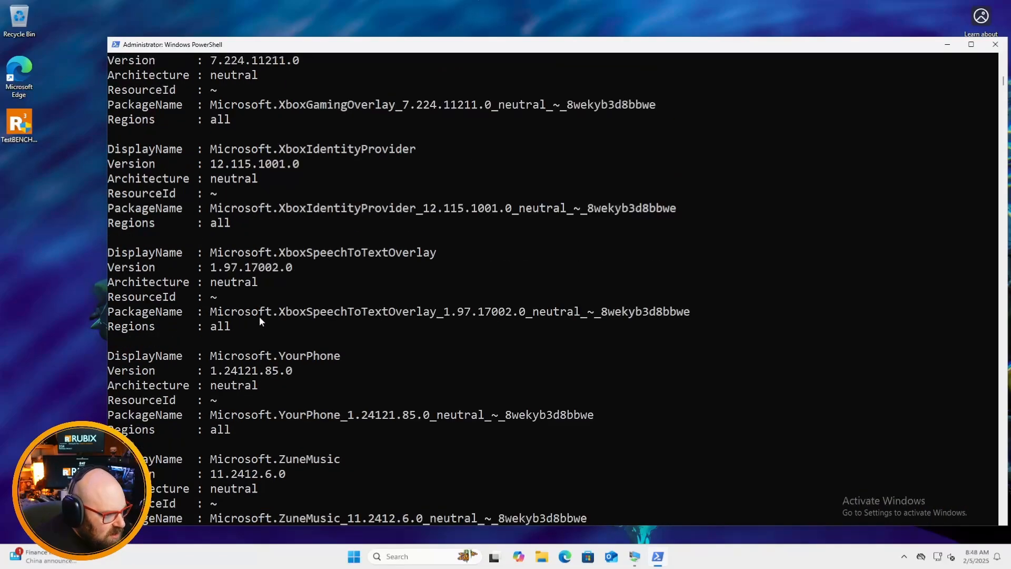
scroll(down, 3)
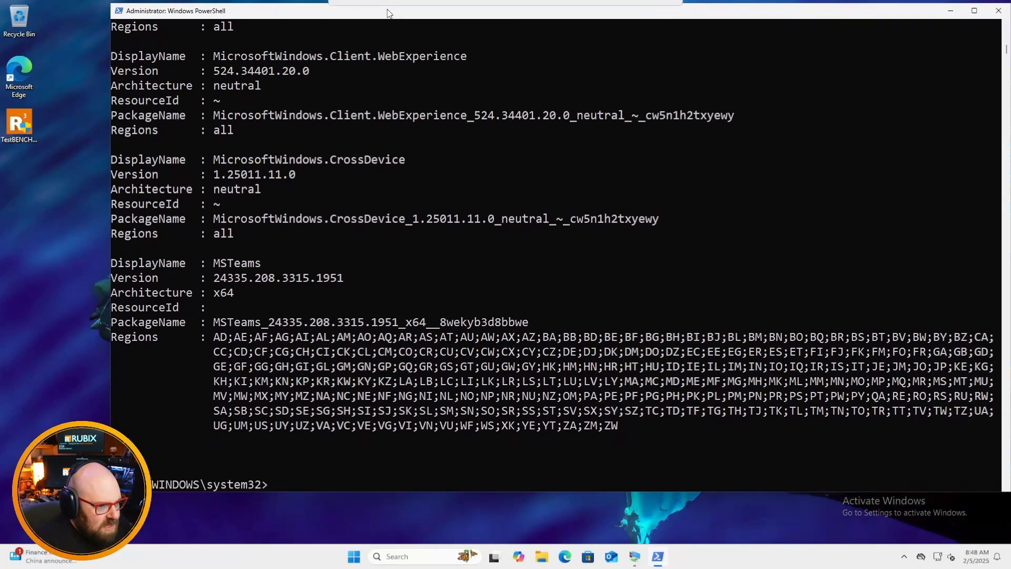
mouse_move(327, 482)
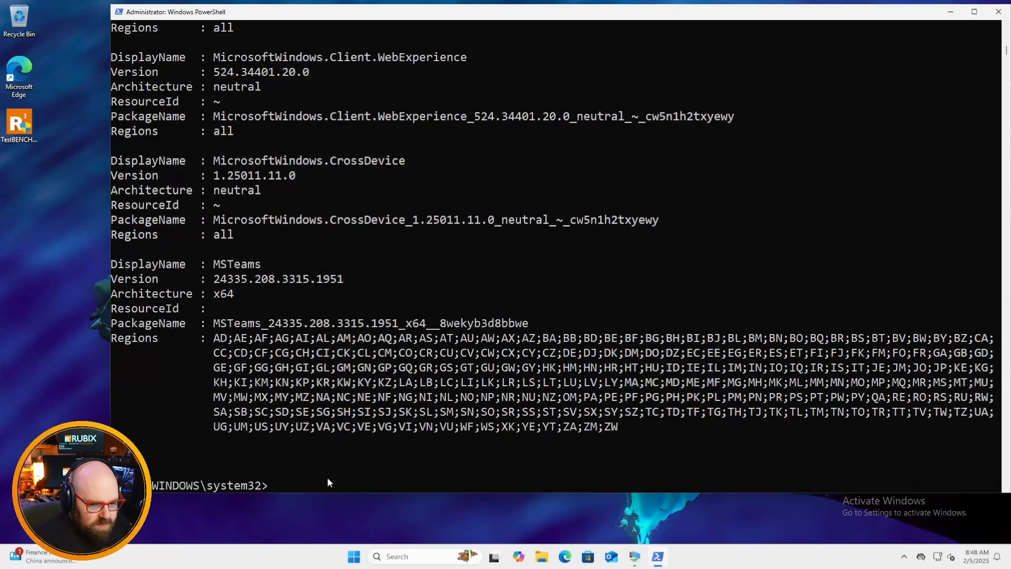
text(Get-AppxProvisionedPackage -Online)
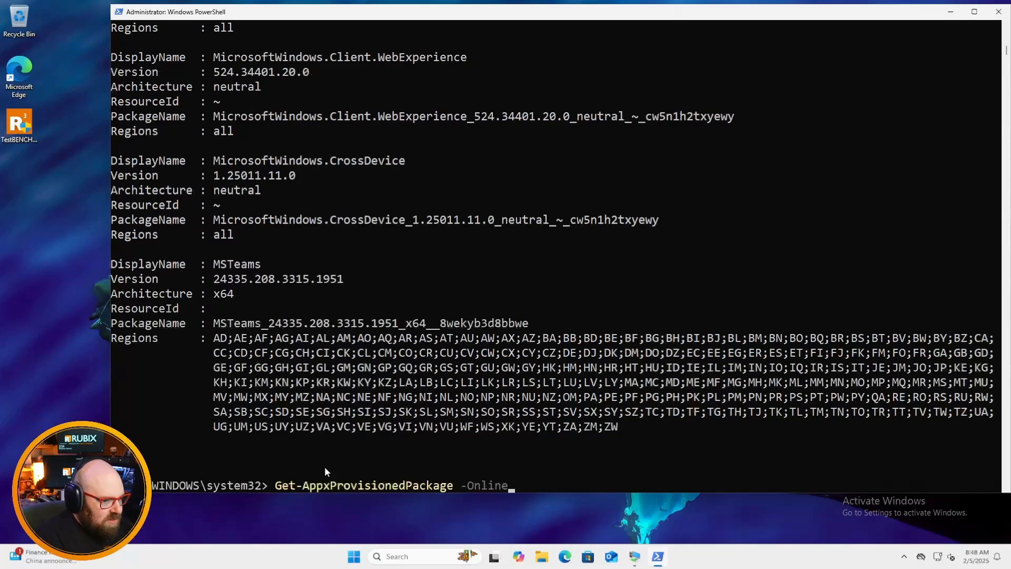
scroll(down, 3)
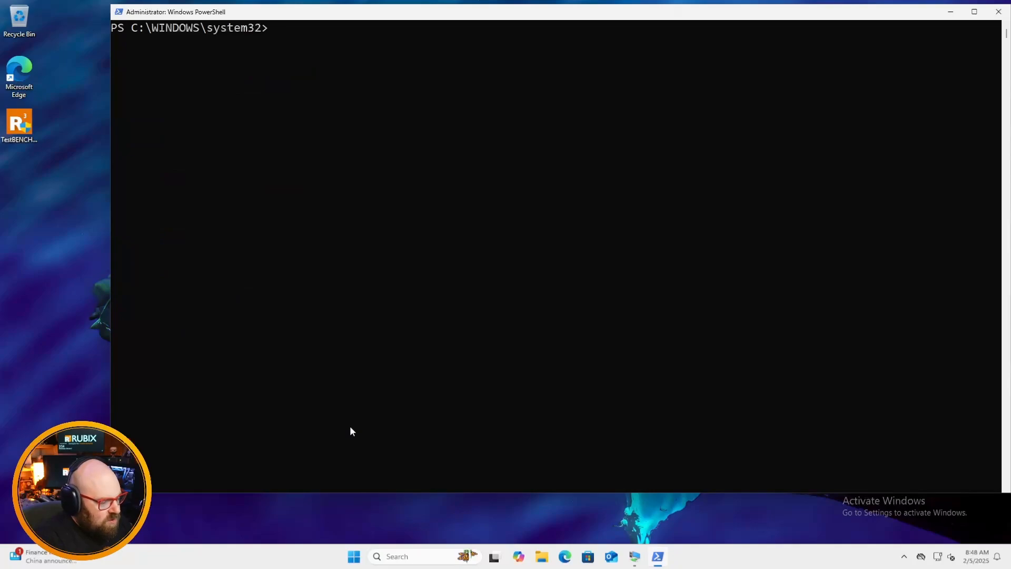
Review the package list, noting the PowerAutomateDesktop entry, and close the list window
text(Get-AppxProvisionedPackage -Online)
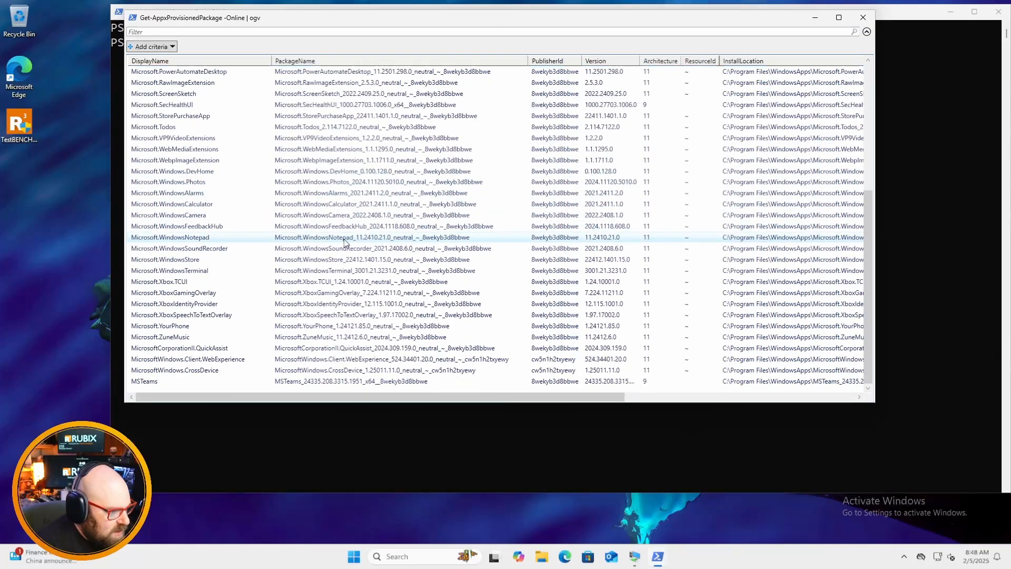
scroll(up, 3)
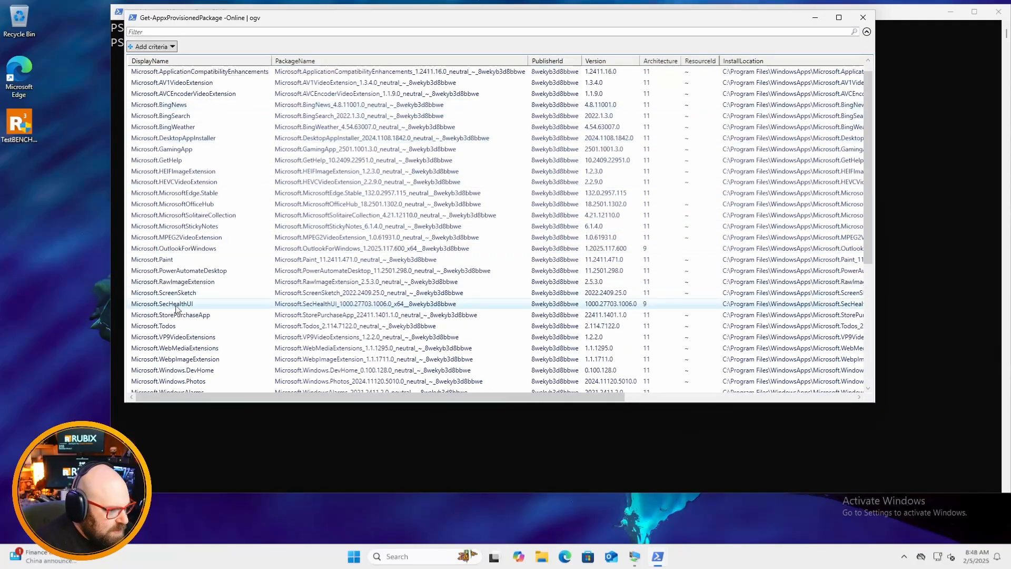
click(179, 271)
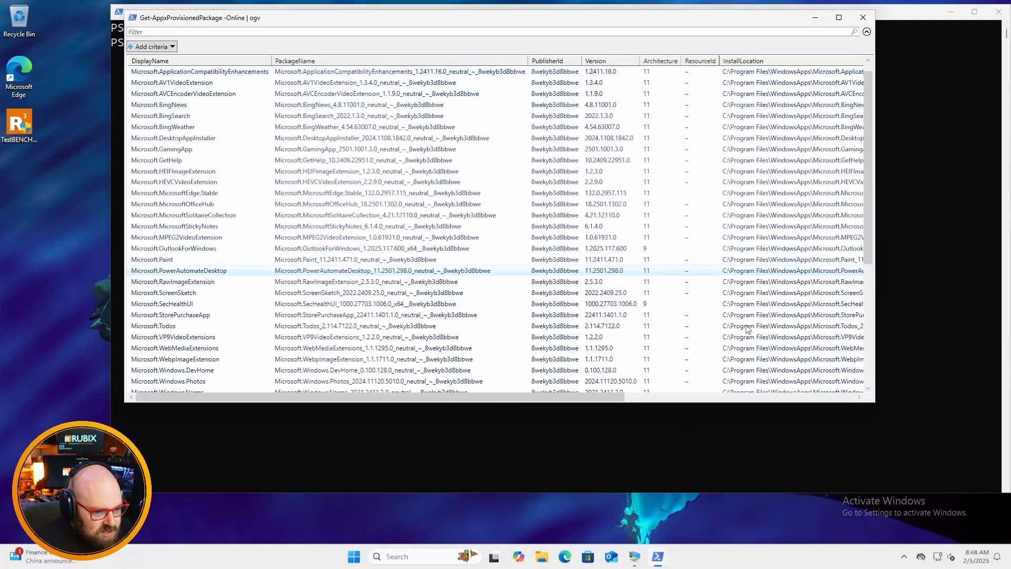
click(863, 18)
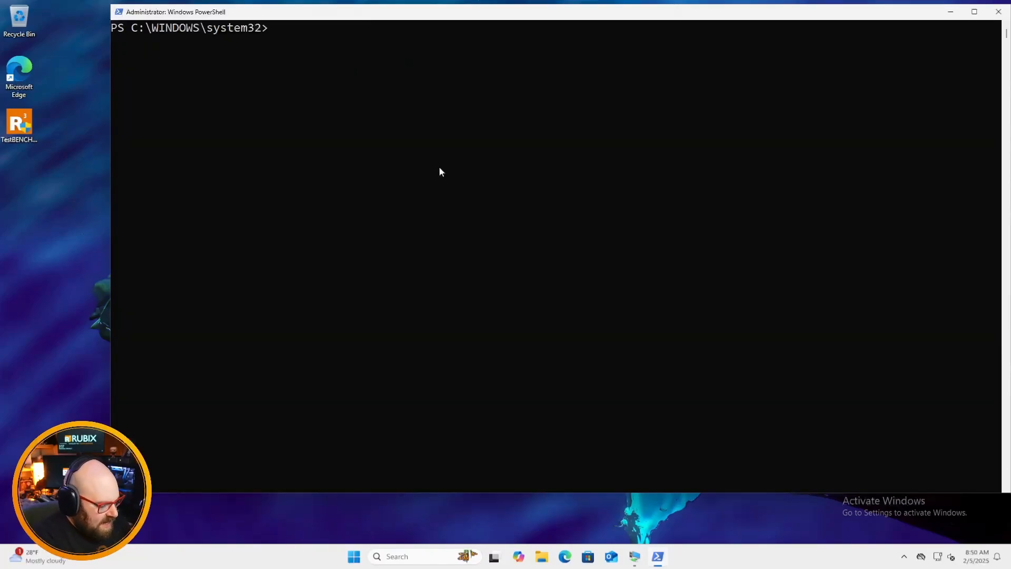
Run Get-AppxProvisionedPackage -Online | ogv to show the packages in an Out-GridView window
text($appxPackages = Get-AppxPackage)
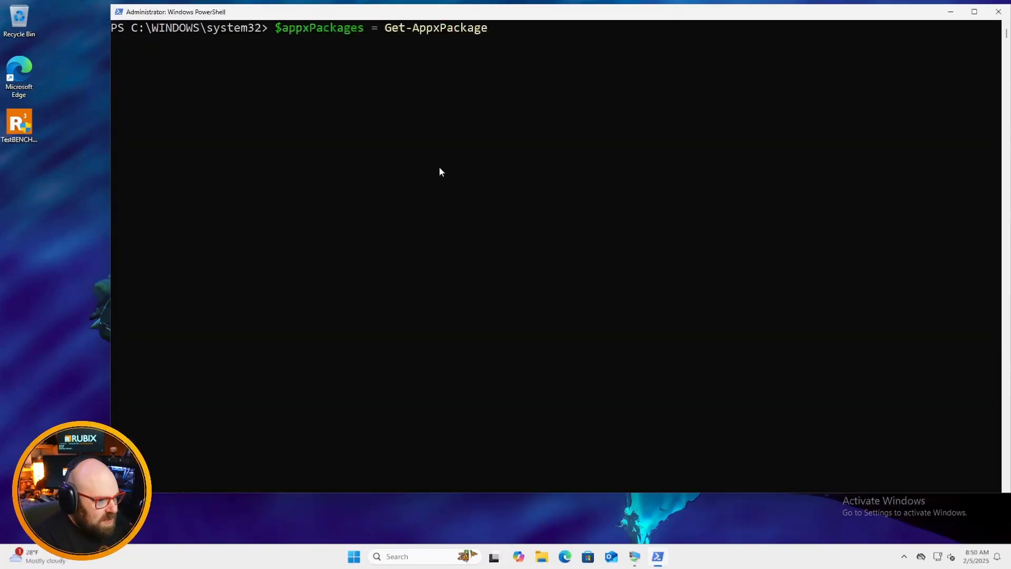
text($appxProvisionedPackages)
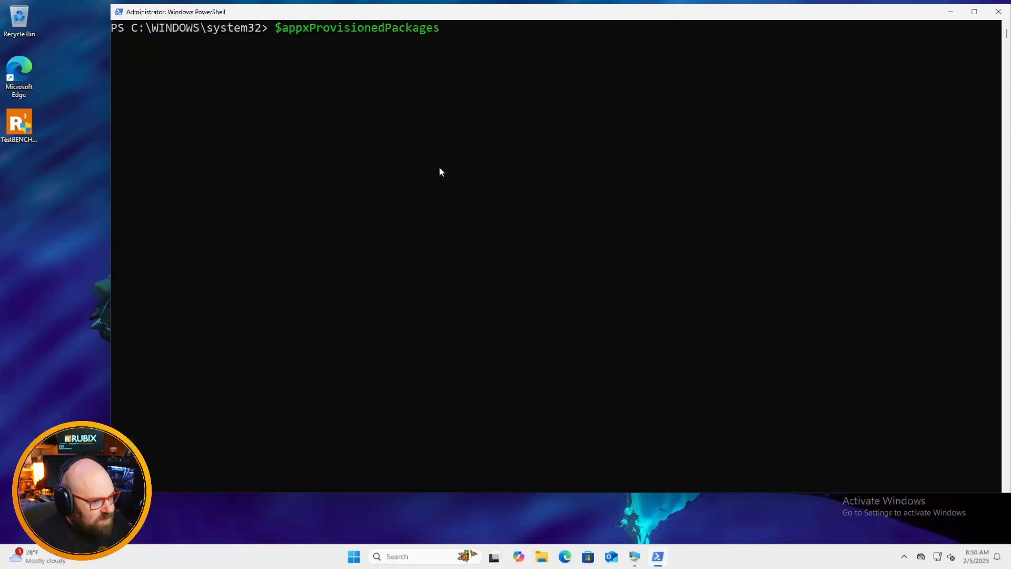
text(Get-AppxProvisionedPackage -Online | ogv)
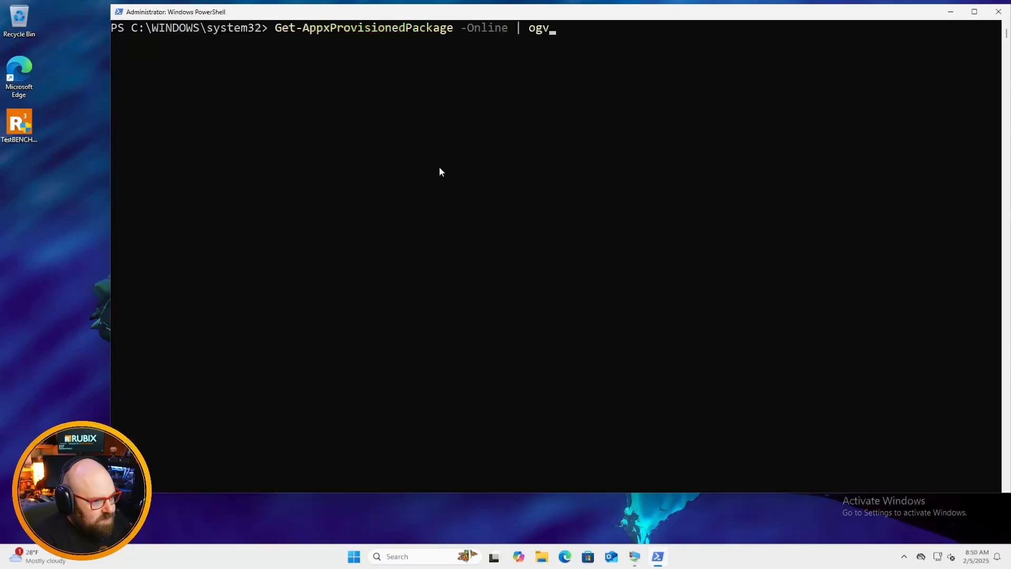
key(Return)
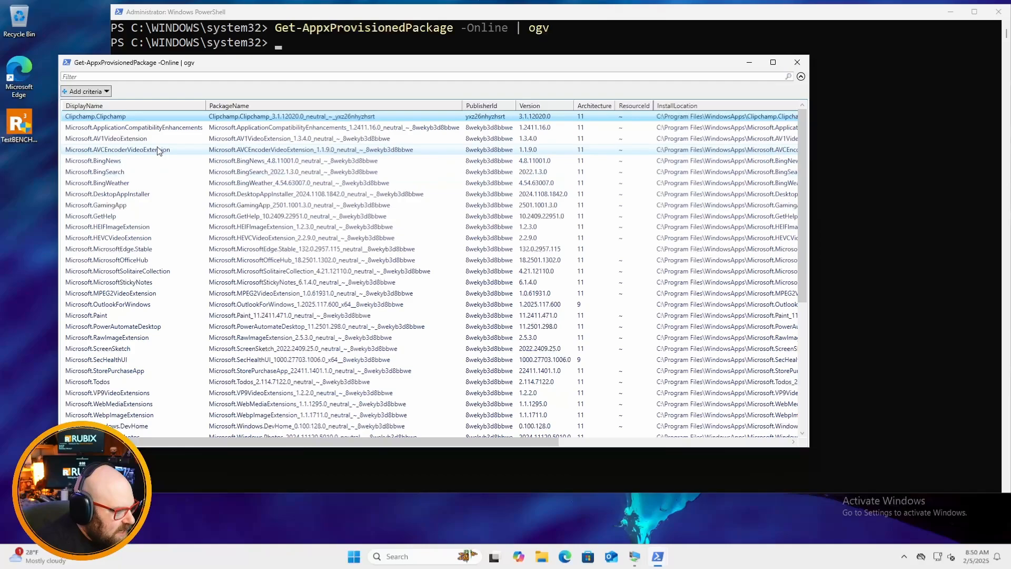
mouse_move(142, 164)
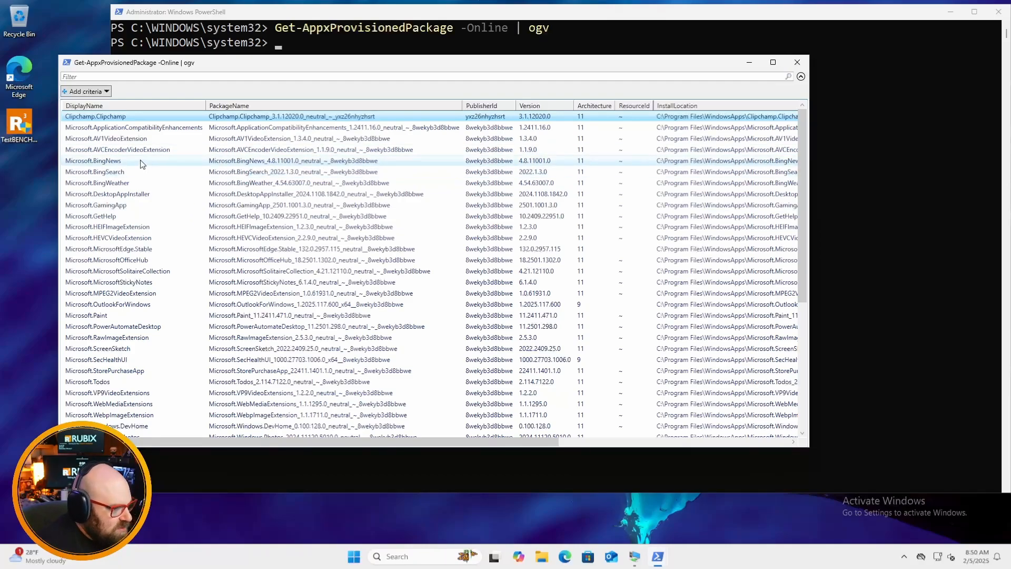
mouse_move(155, 205)
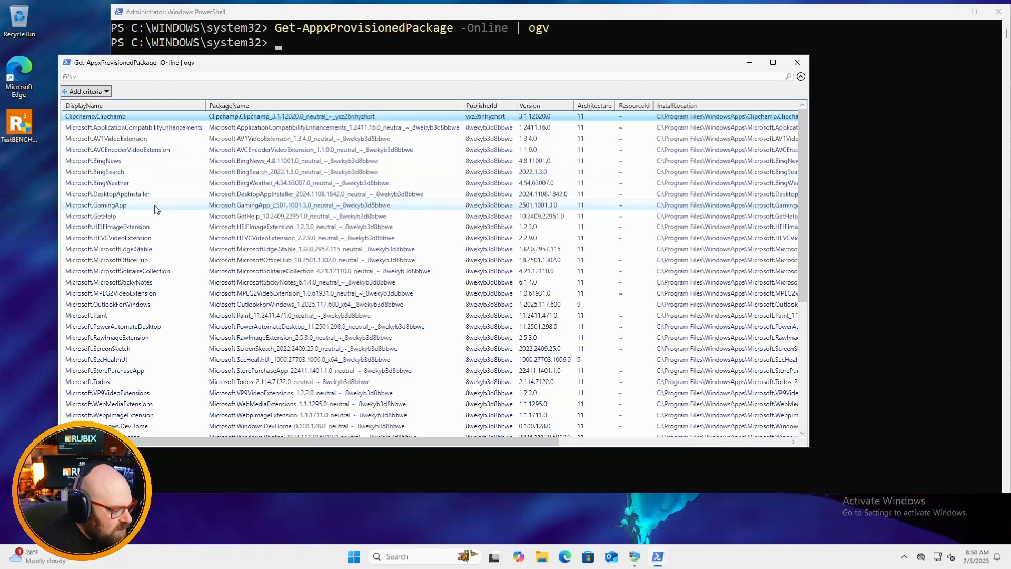
Filter the grid by the search text 'cli' to narrow toward Clipchamp
scroll(down, 3)
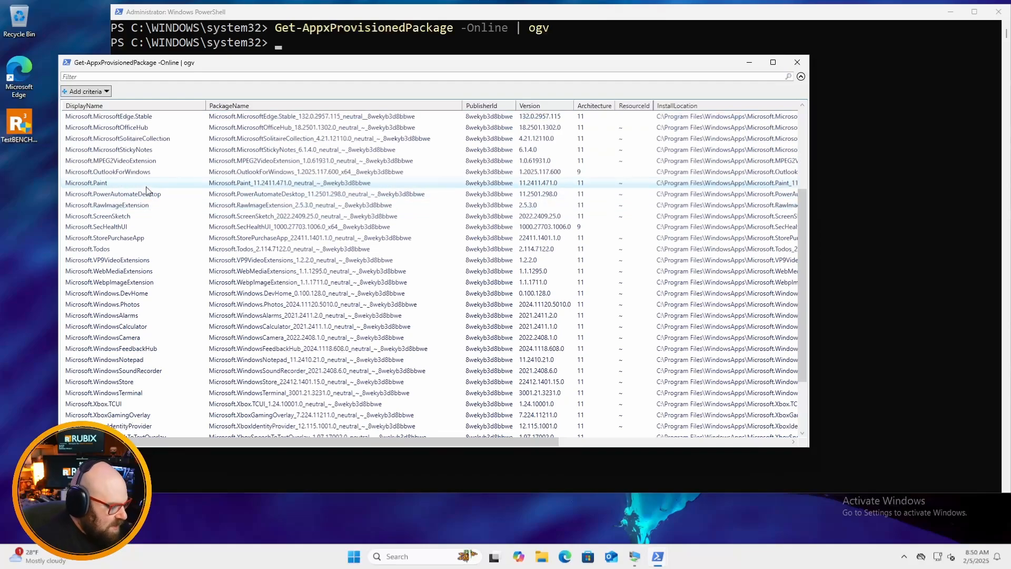
text(x)
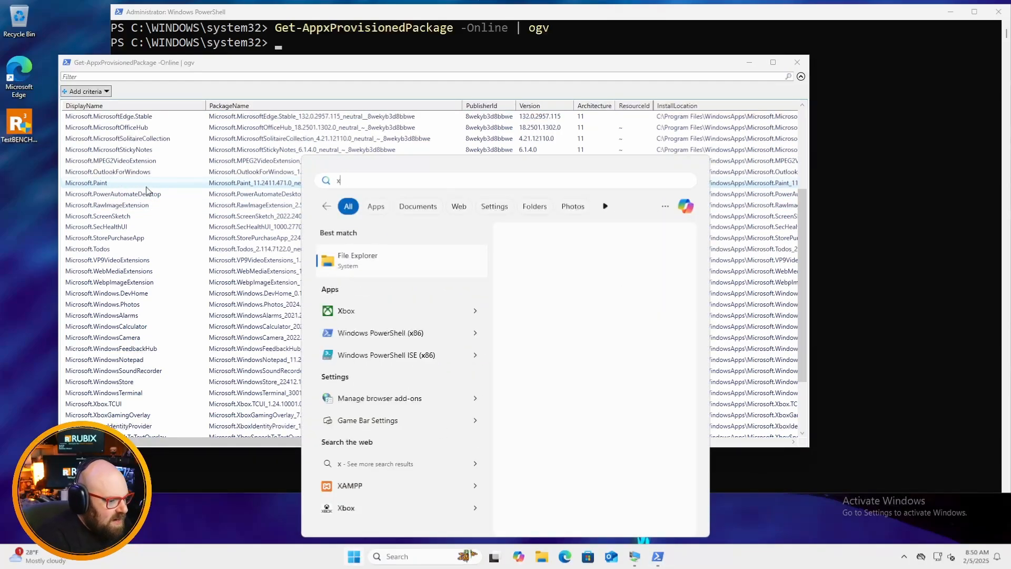
key(backspace)
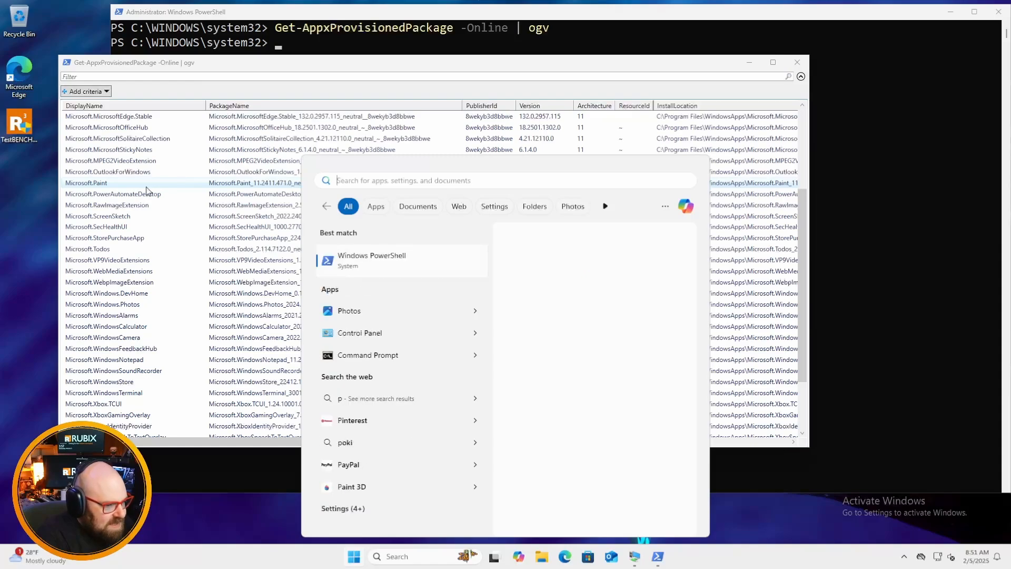
text(cli)
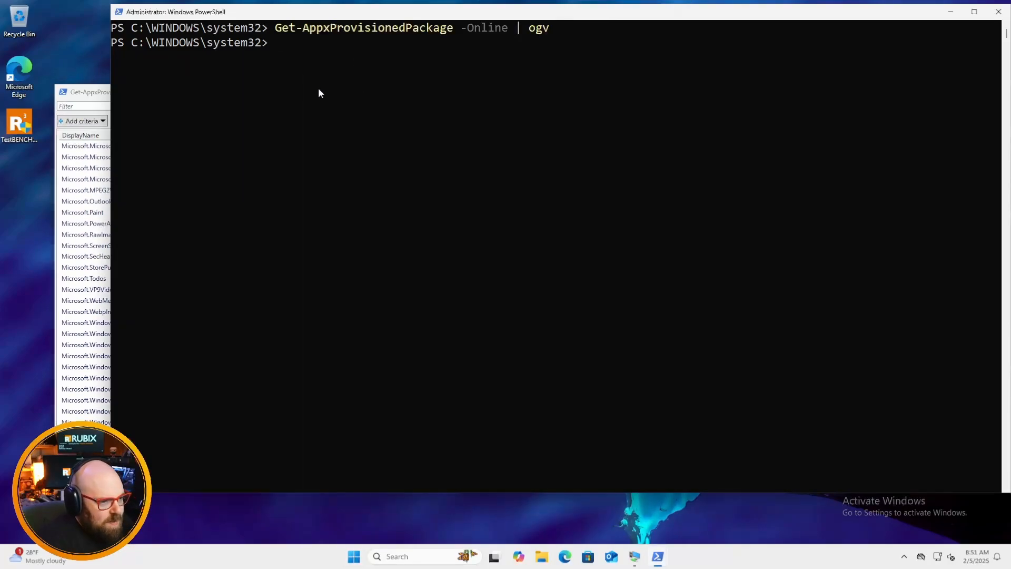
mouse_move(512, 142)
text(G)
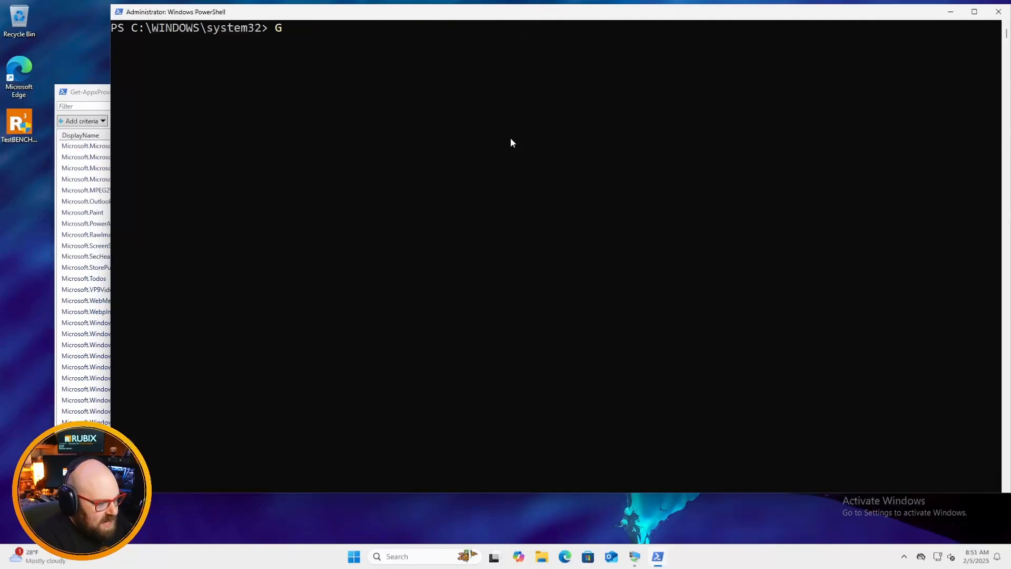
Compose Get-AppxProvisionedPackage -Online piped to a Where-Object DisplayName filter
text(et-AppxP)
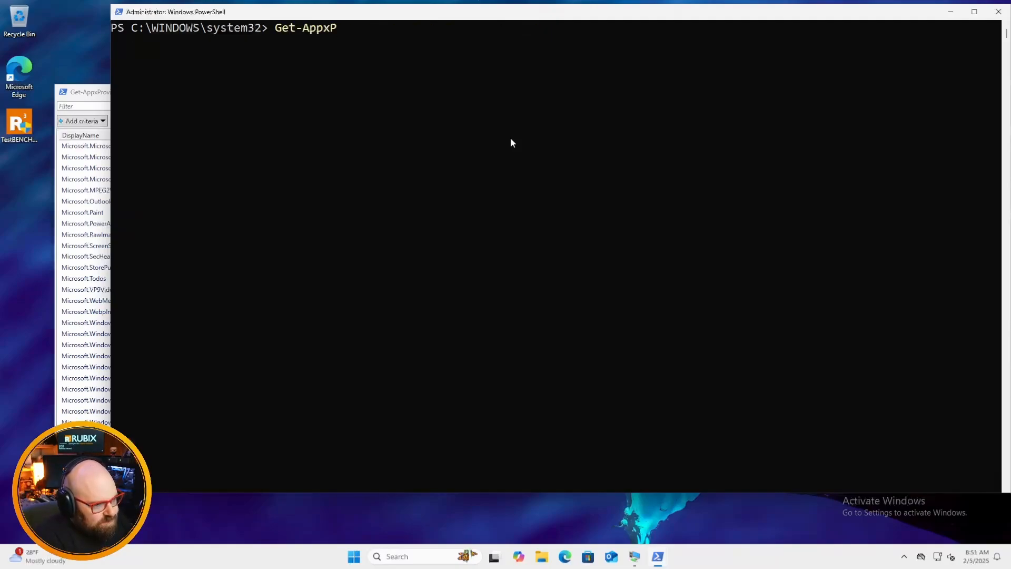
text(rovisionedPackage -O)
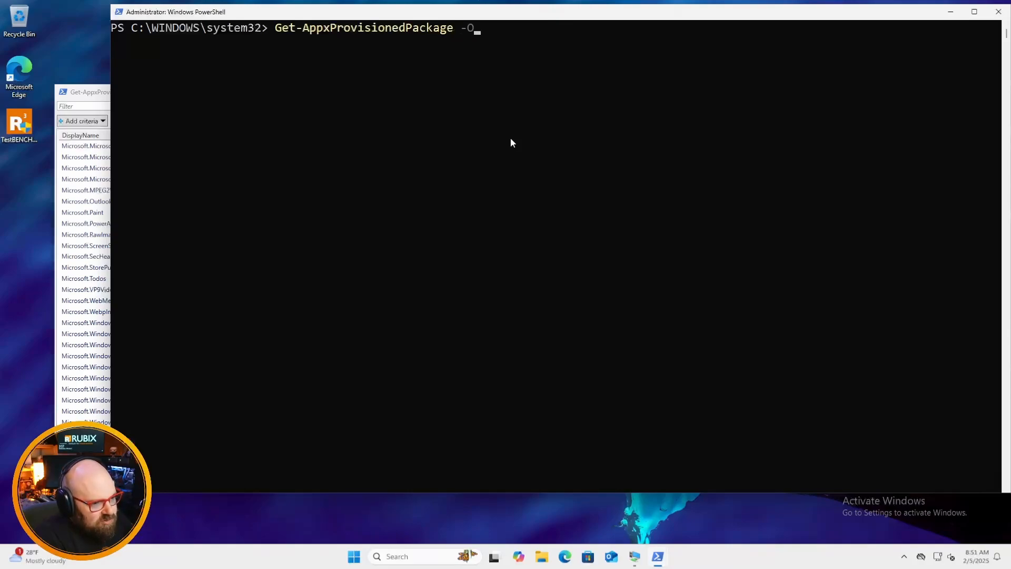
text(nline |)
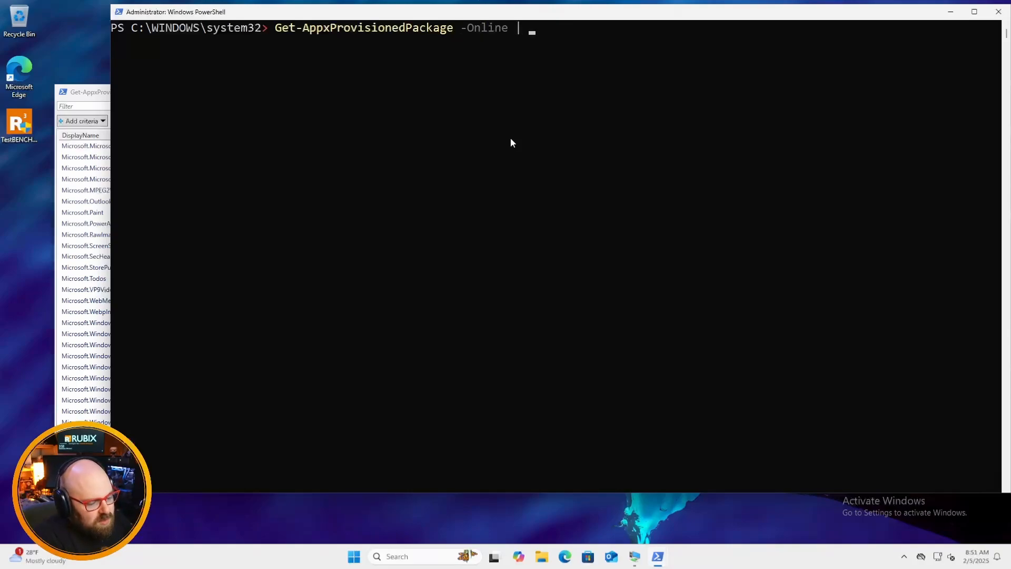
text(Where-Object {$)
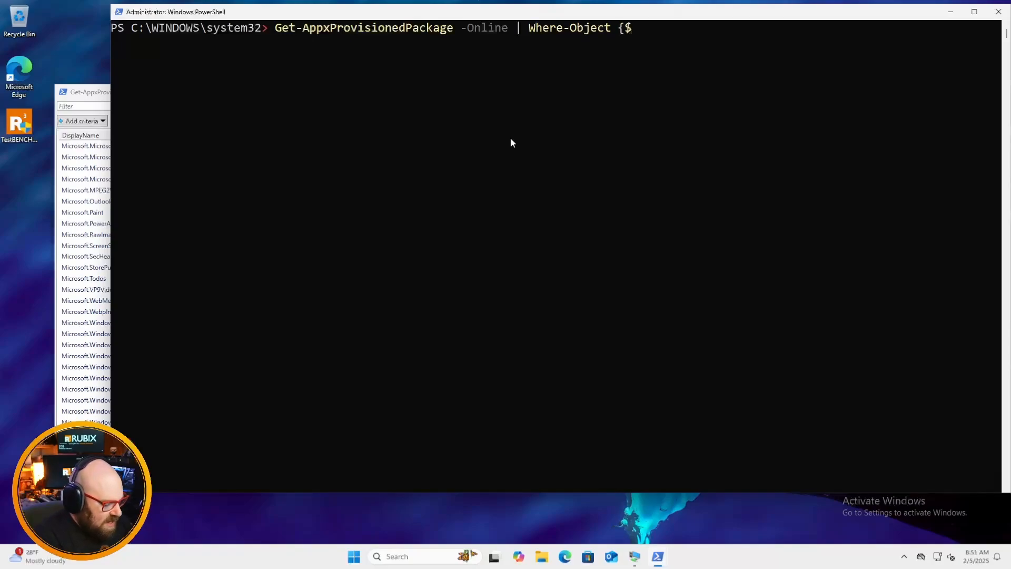
text(_.Disp)
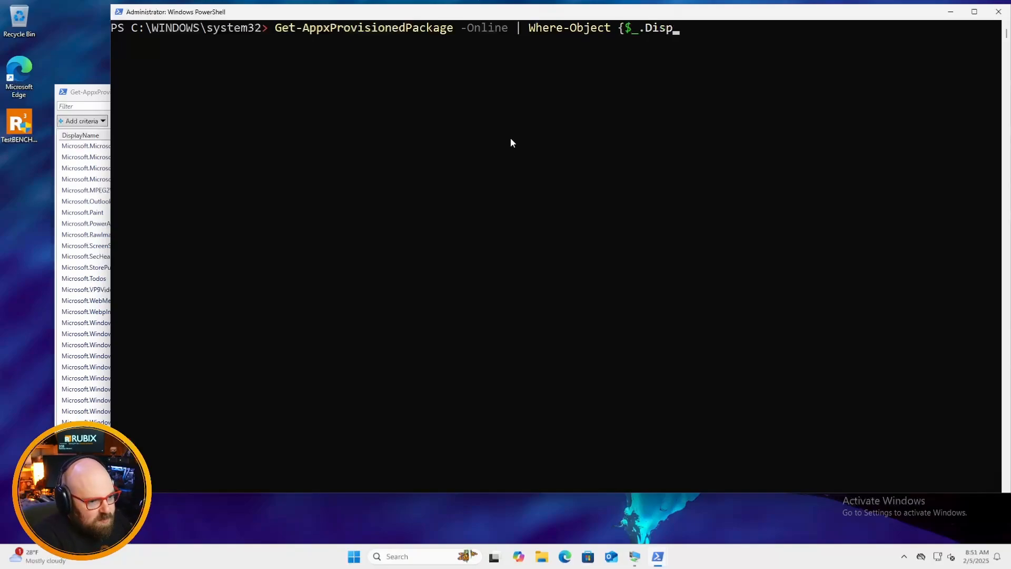
text(layName -)
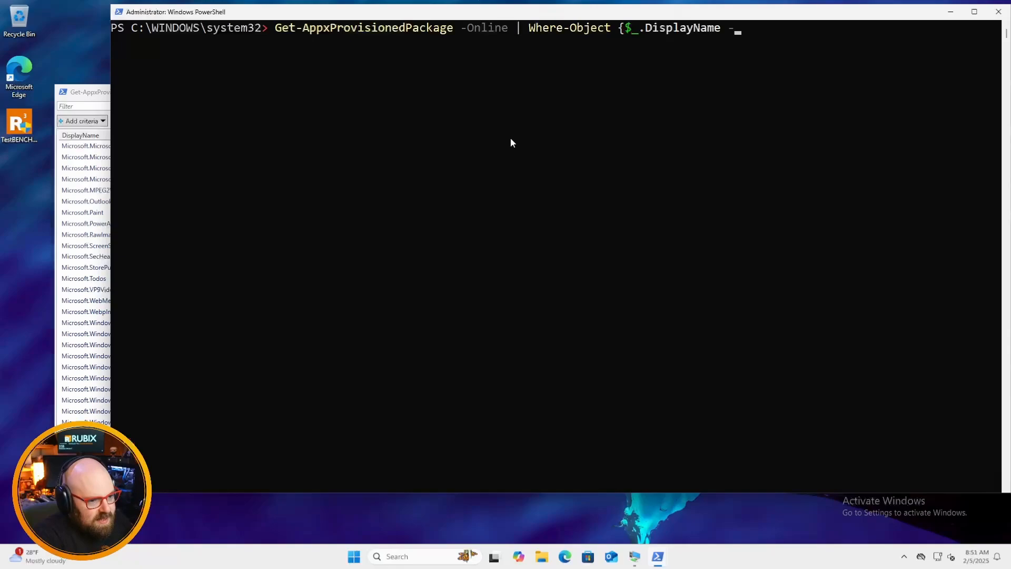
Run the filter -like "*clipchamp" revealing Clipchamp.Clipchamp, then recall the query for editing
text(like "clipc)
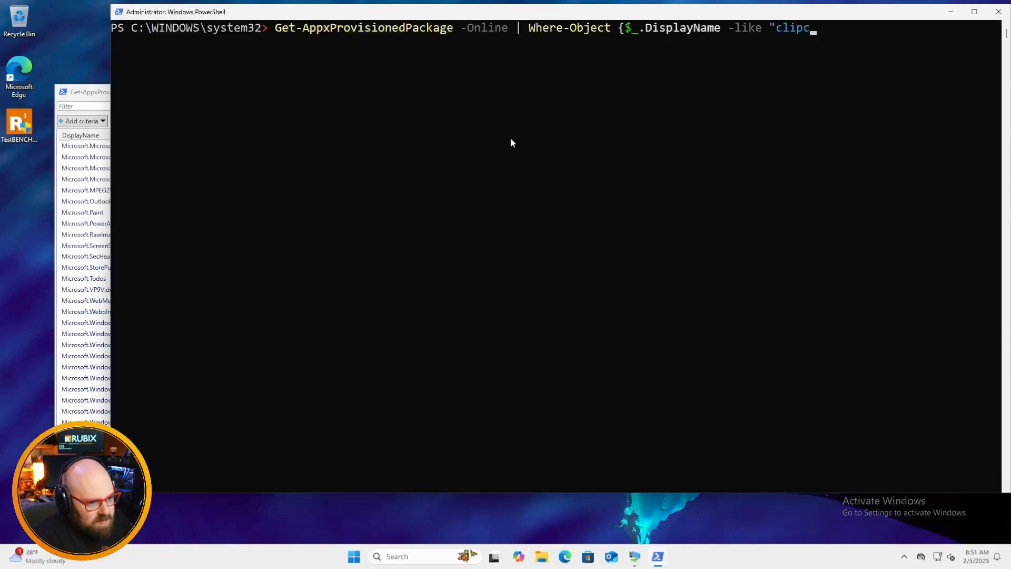
text(hamp"})
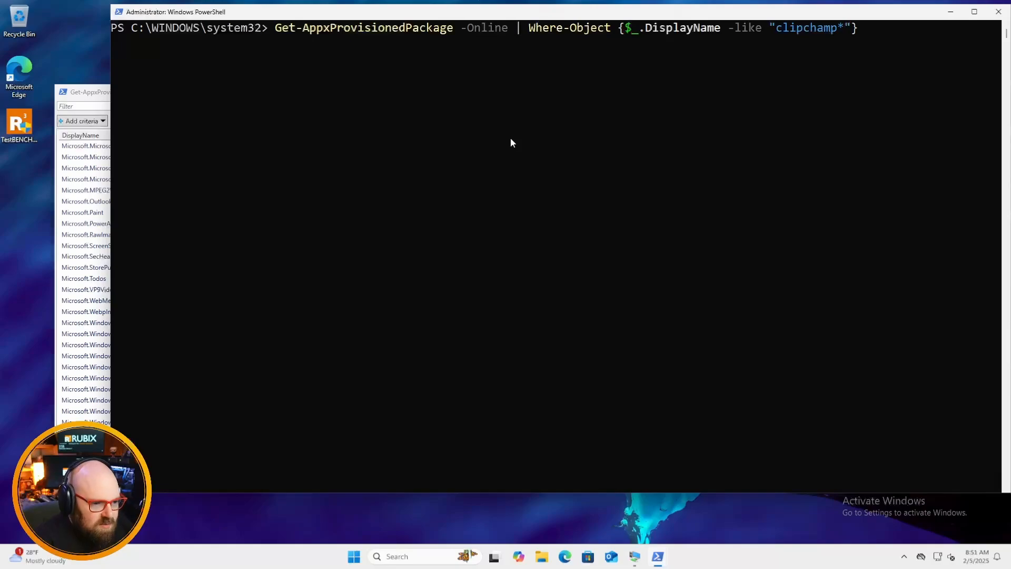
text(*)
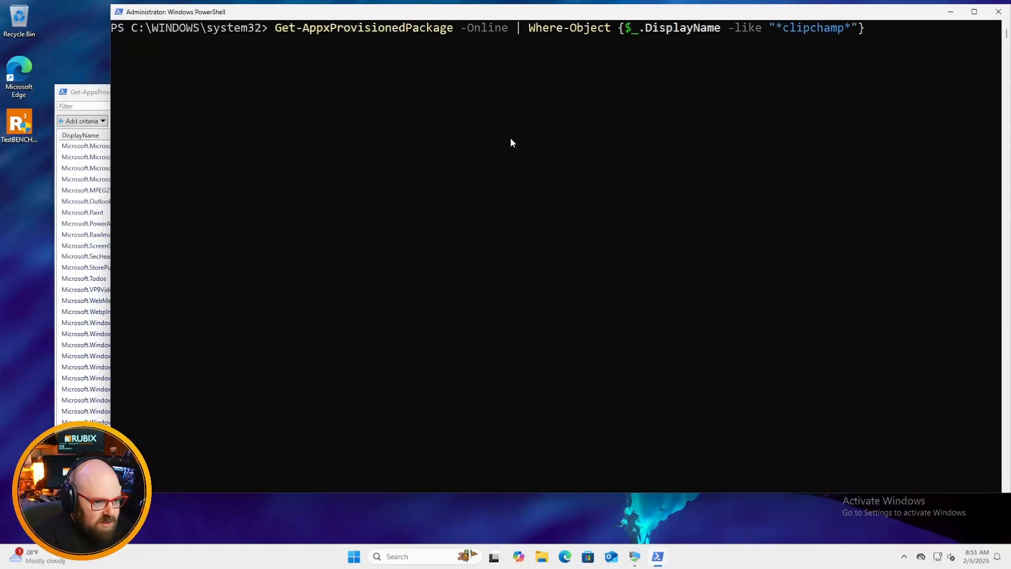
key(Return)
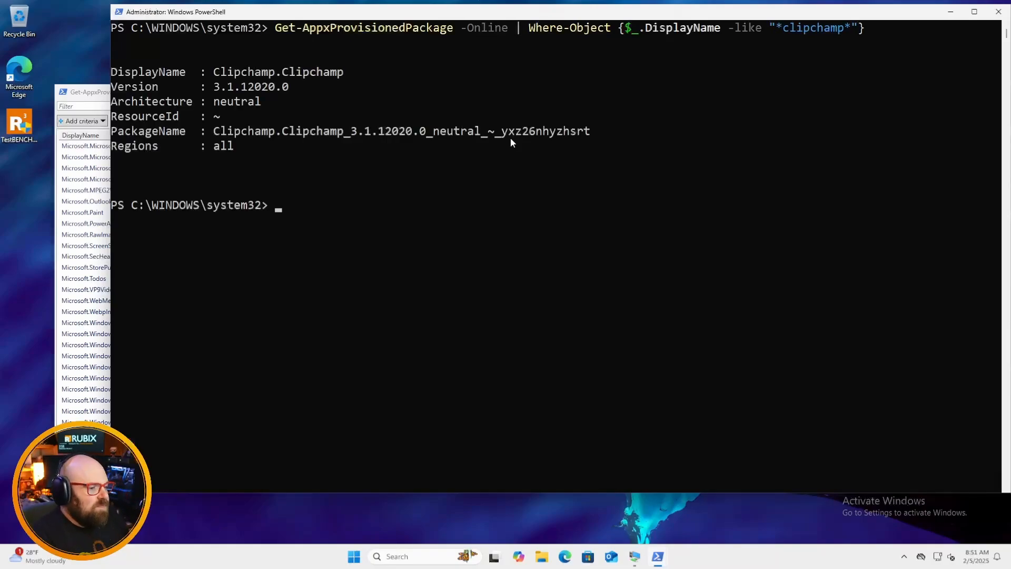
mouse_move(310, 79)
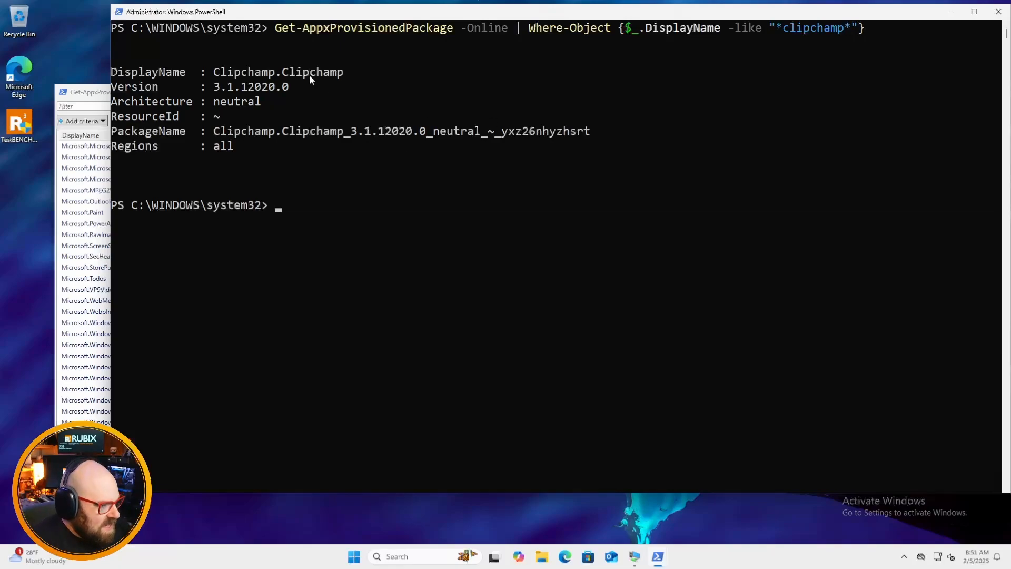
key(Up)
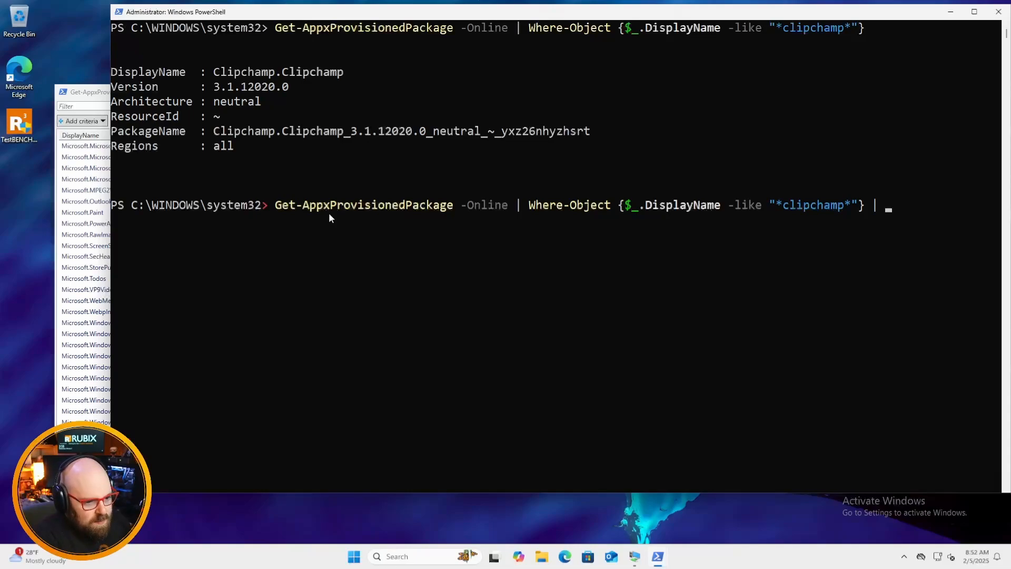
Pipe the clipchamp query to Remove-AppxProvisionedPackage -Online, rerun it to confirm nothing returns, and check Start
text(Remove-AppxPr)
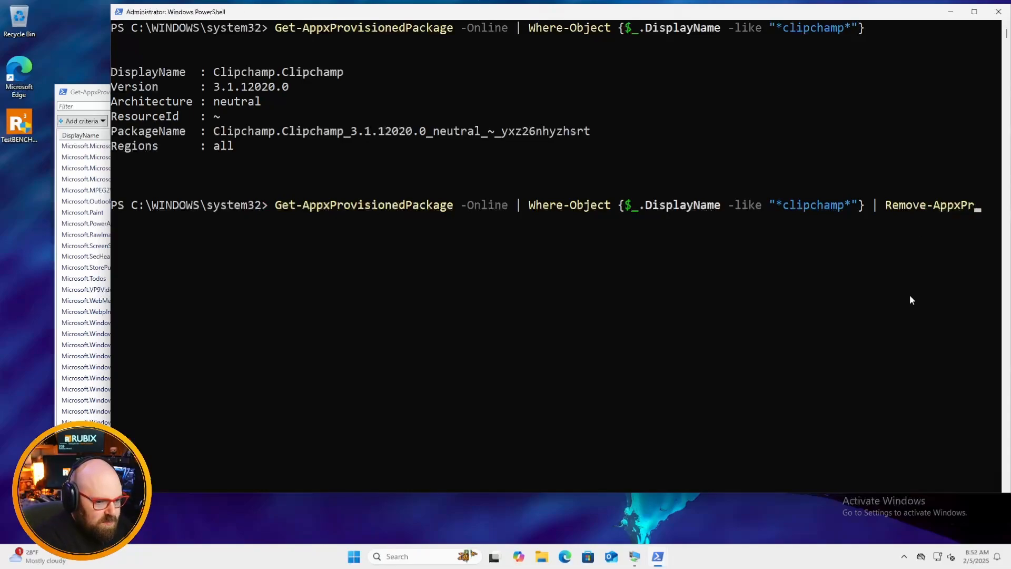
text(ionedPackage -Online)
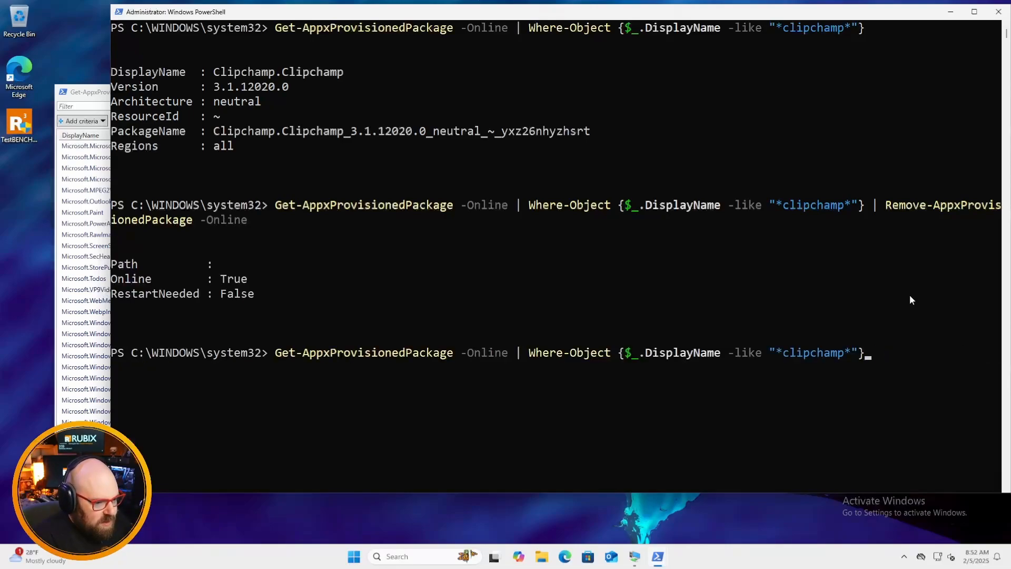
key(Return)
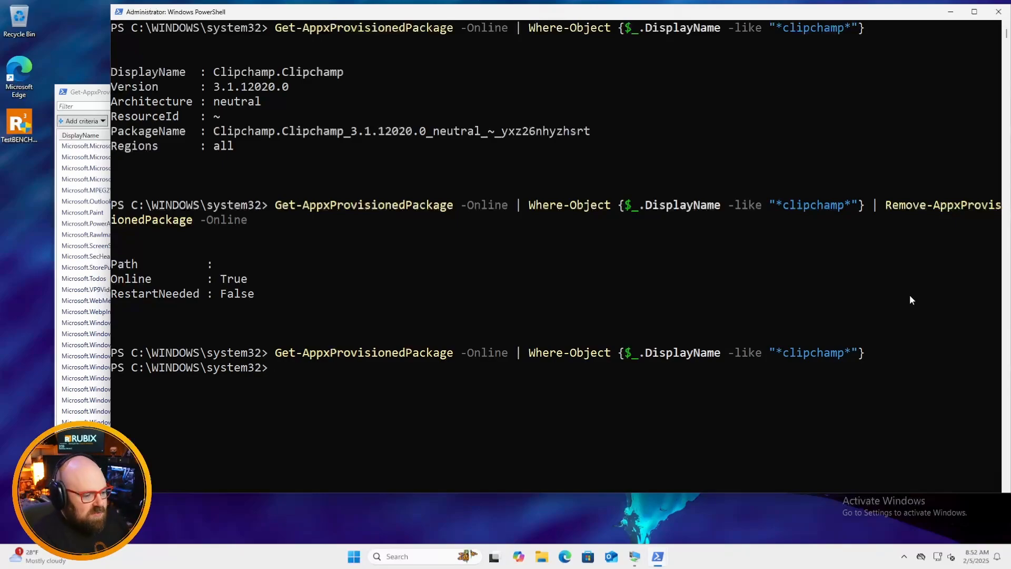
click(353, 556)
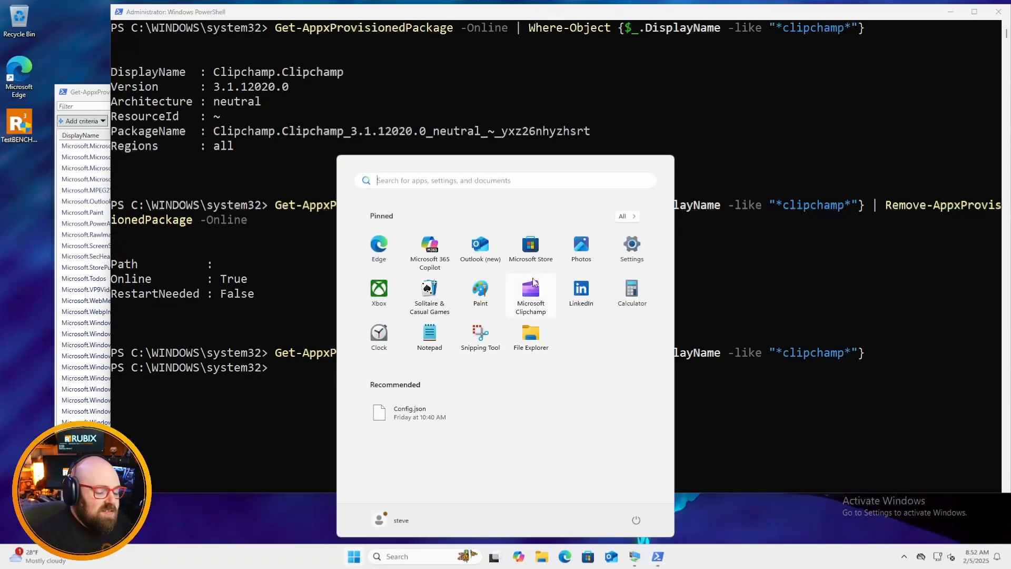
mouse_move(747, 421)
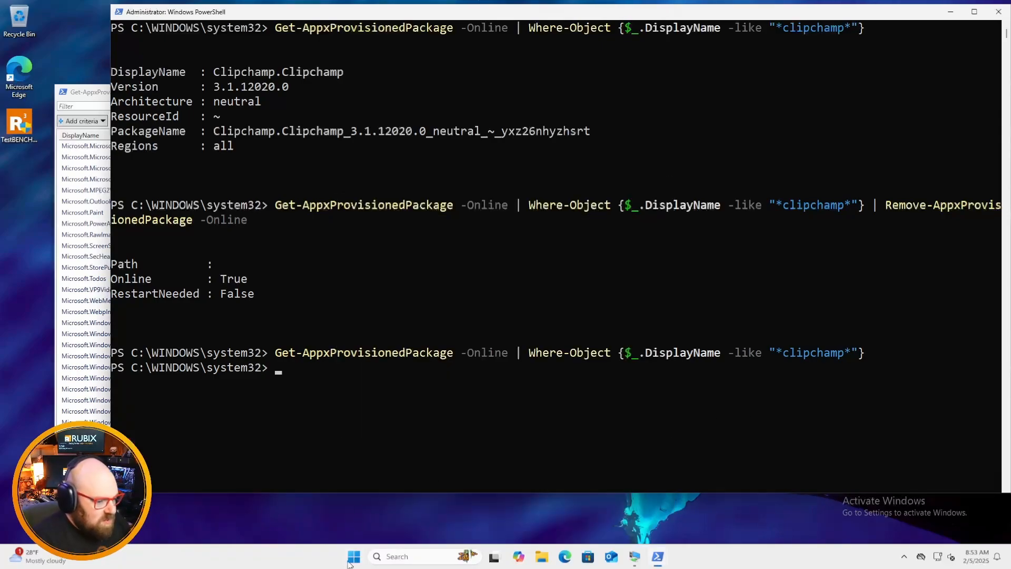
Launch Windows Settings from Start and head to Accounts to sign out
click(353, 556)
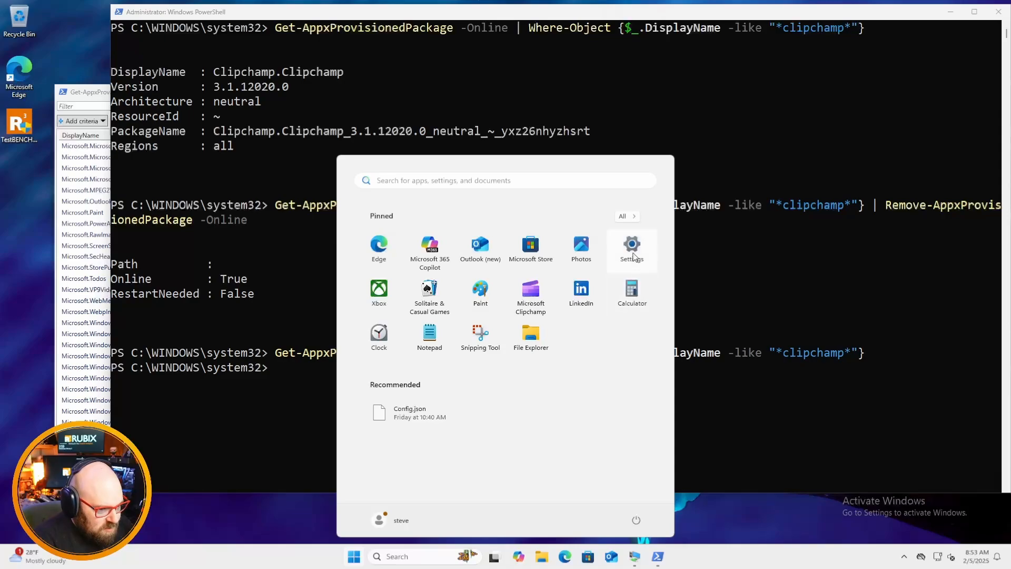
click(631, 248)
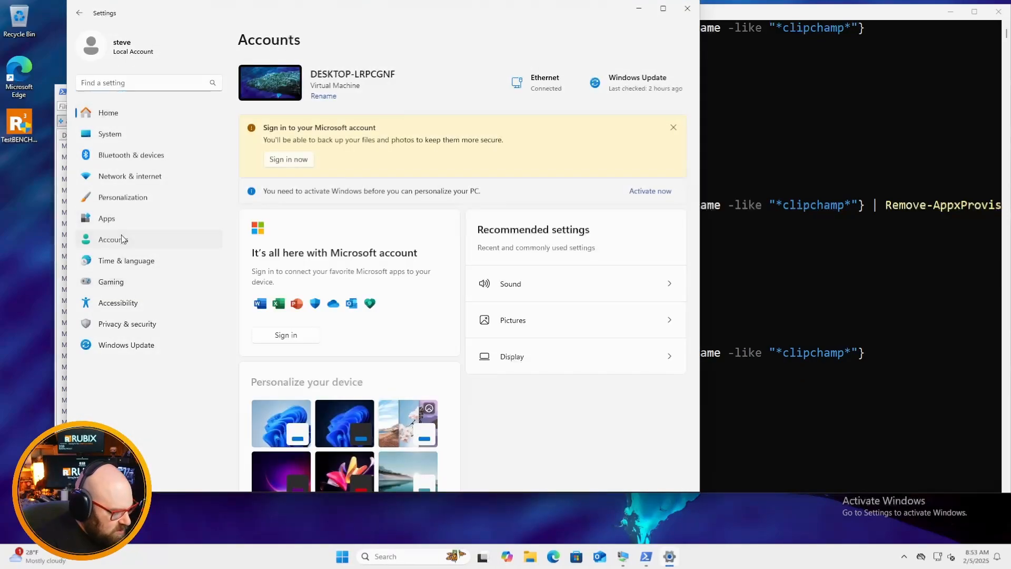
scroll(down, 3)
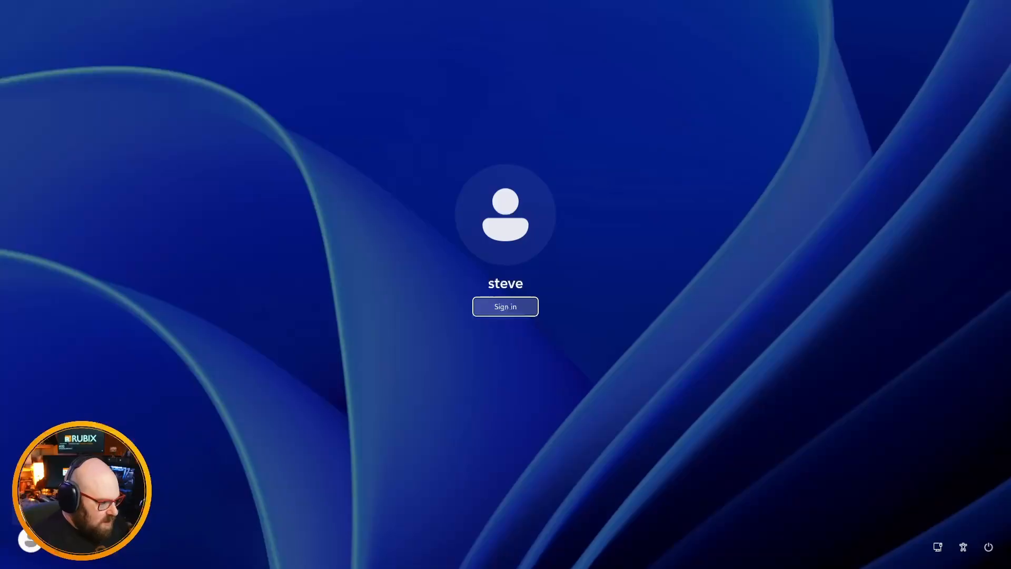
Sign in, accept the Windows 11 privacy settings and dismiss the Edge setup prompt
click(504, 305)
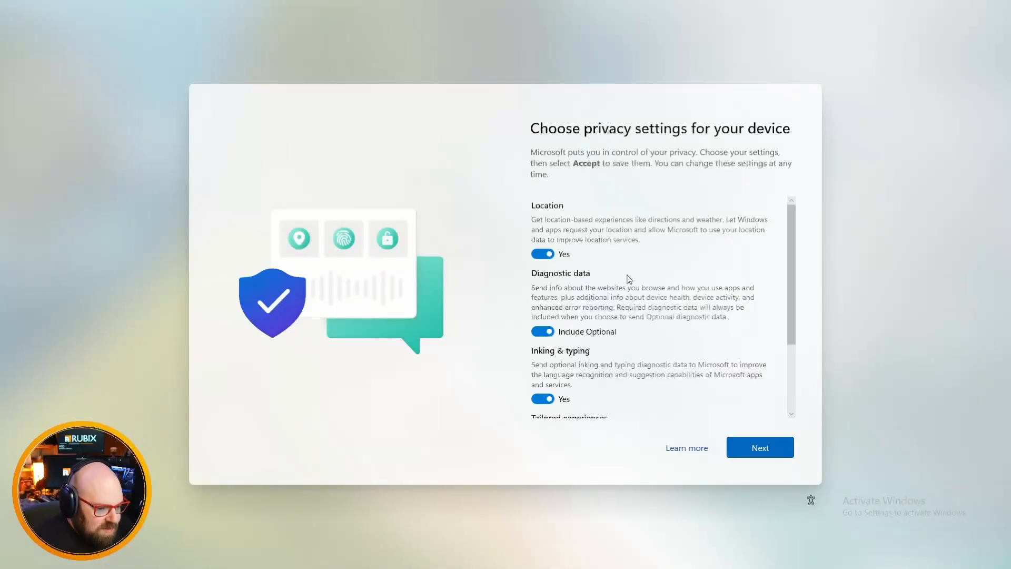
click(759, 446)
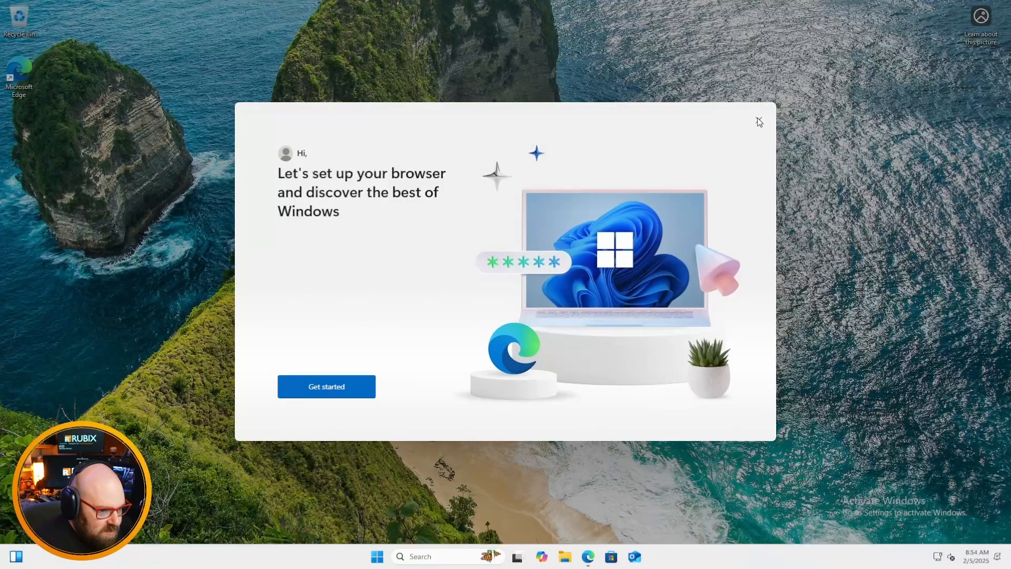
click(377, 556)
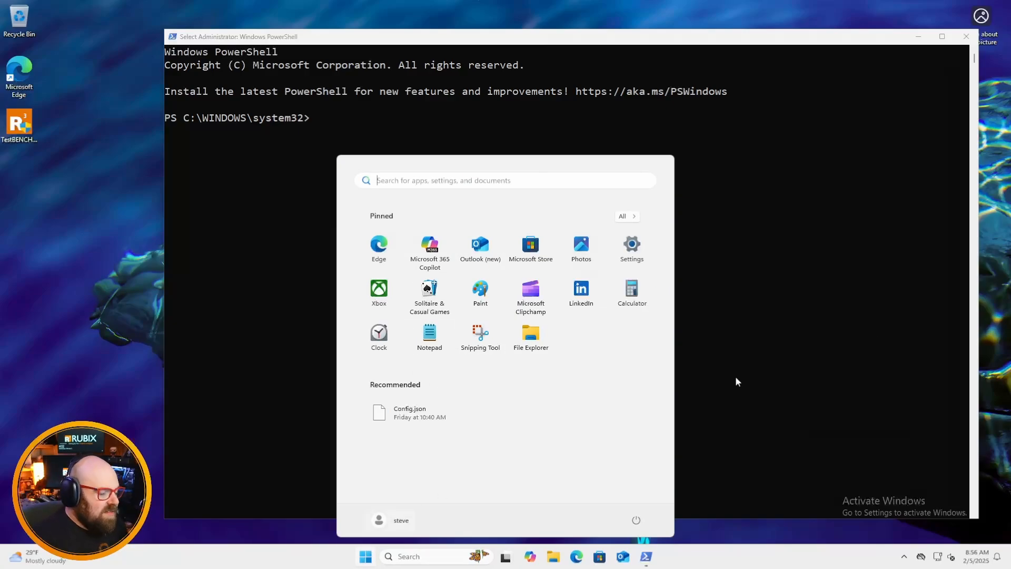
Query Get-AppxPackage | Where-Object {$_.Name -like "*clipchamp*"} for the current user
click(523, 262)
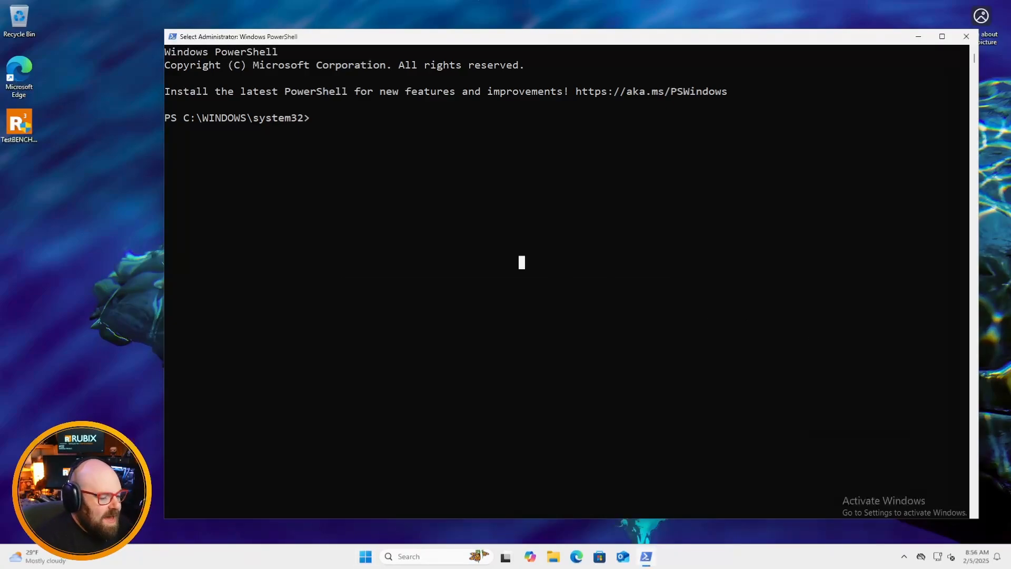
click(366, 556)
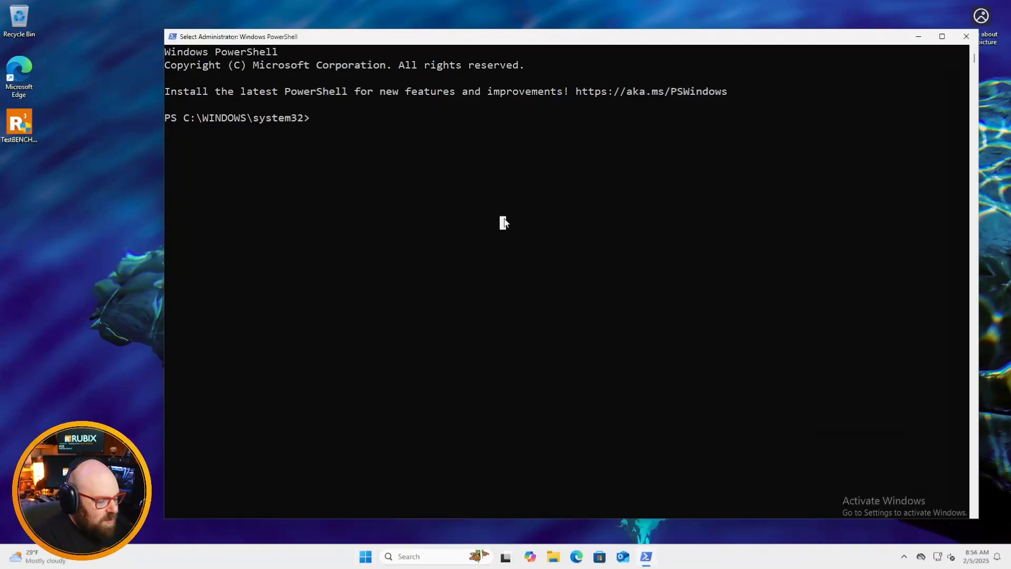
text(Get-A)
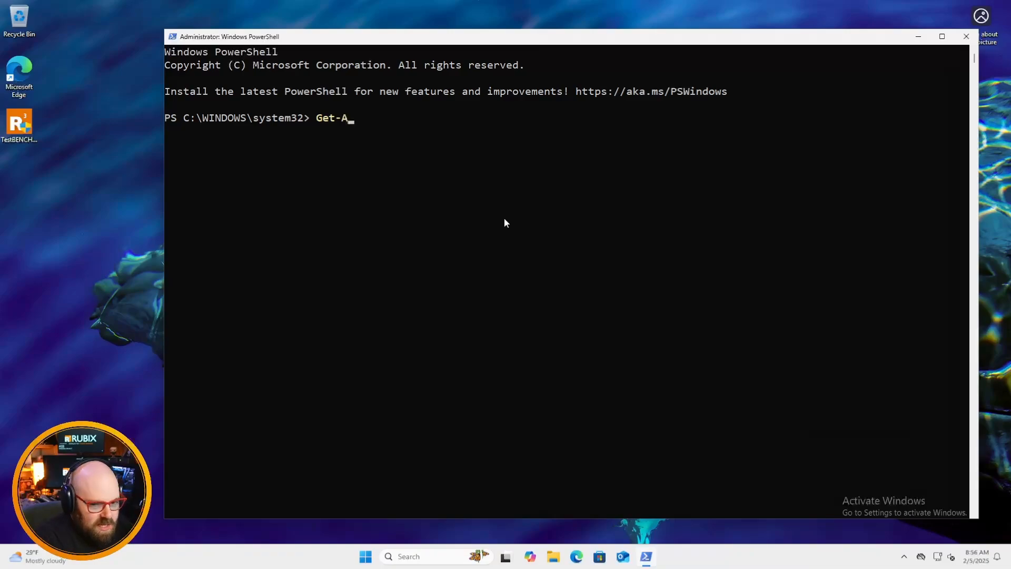
text(ppxPackage -)
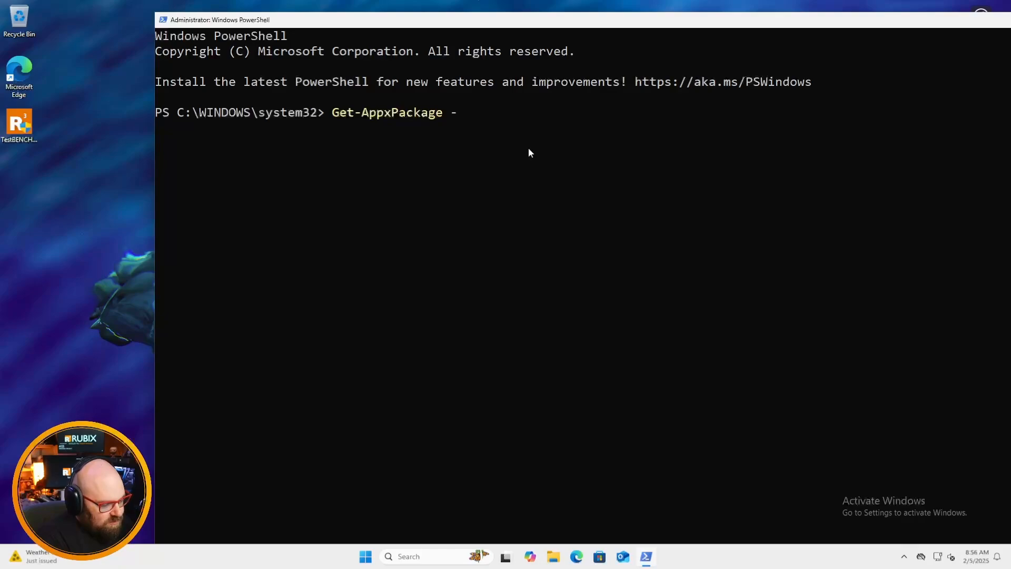
text(| Where-O)
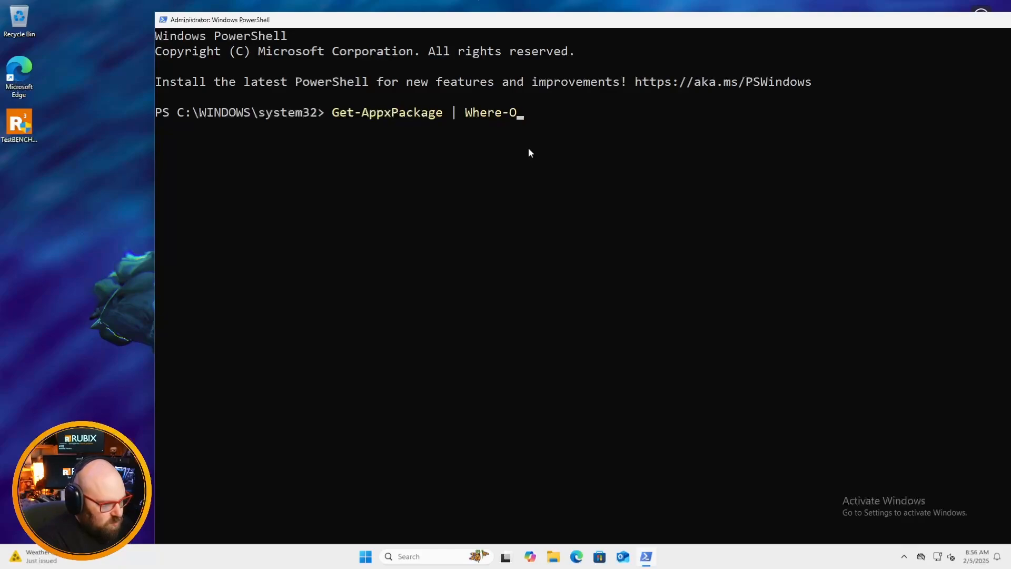
text(bject {$_.Name -like ")
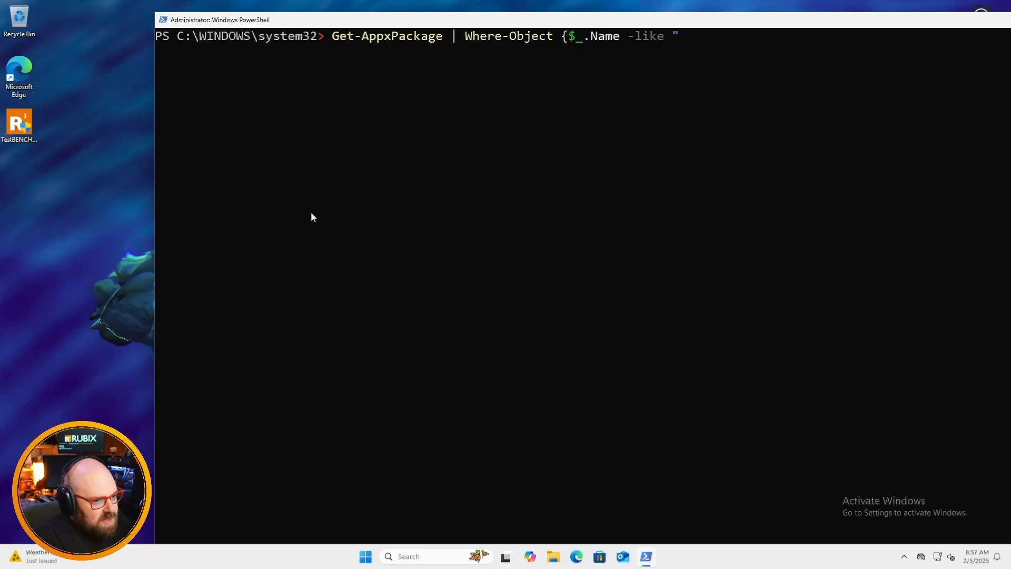
text(*clipchamp*"} | Remove-Appx)
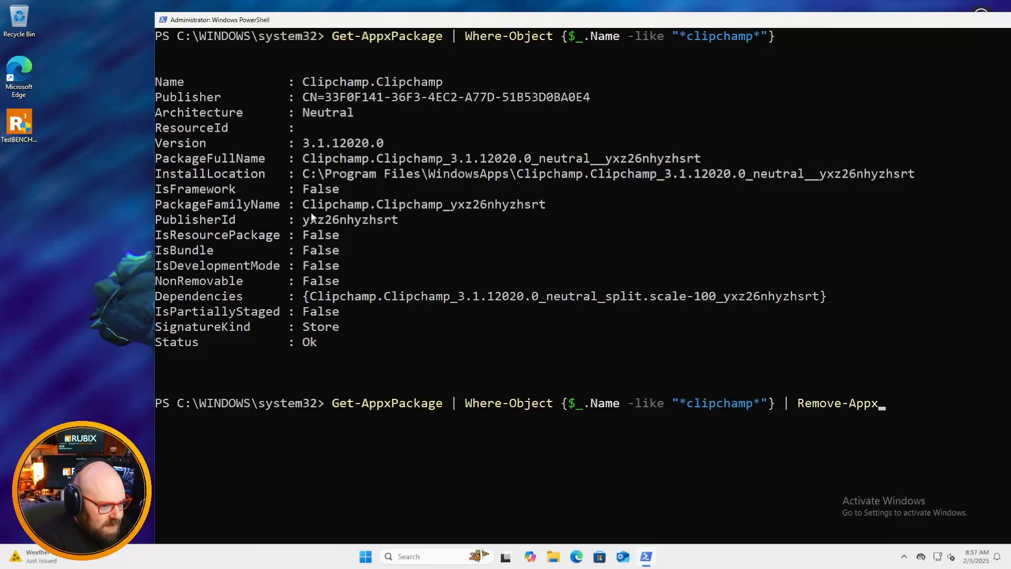
Pipe it to Remove-AppxPackage -AllUsers with -WhatIf and -Force, run it, and check Start for Clipchamp
text(Package -AllUsers)
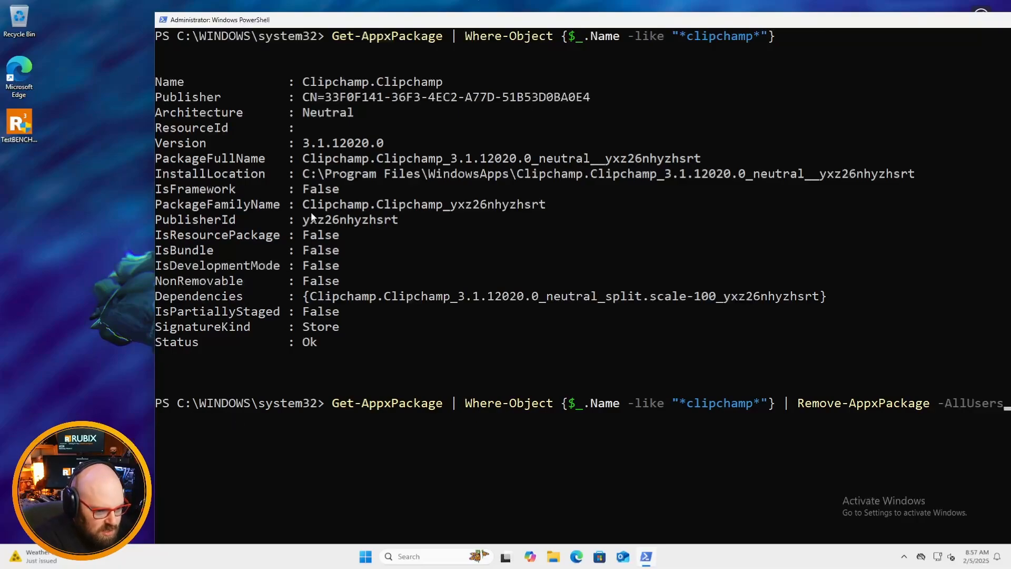
text(-WhatIf)
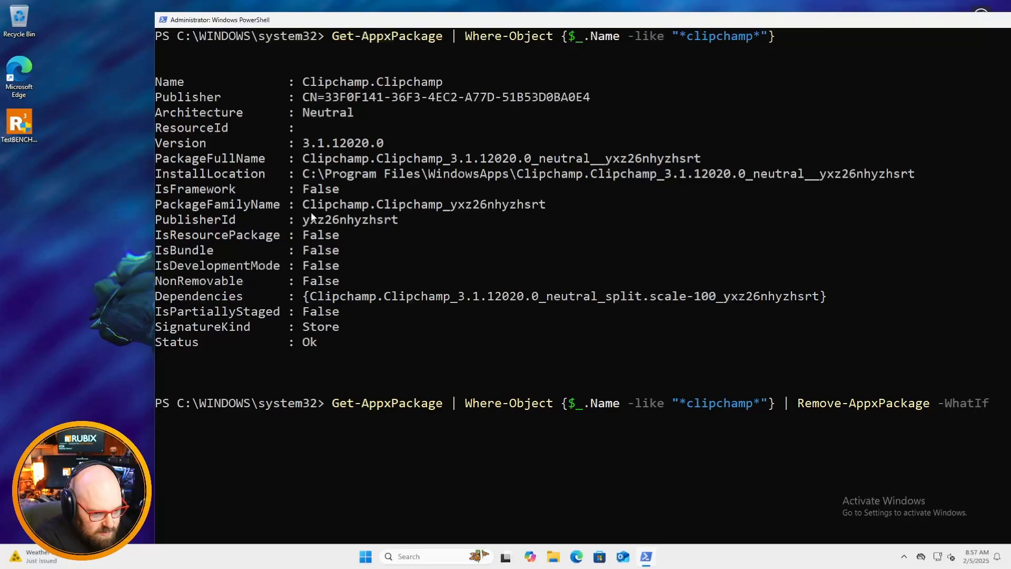
text(-Fo)
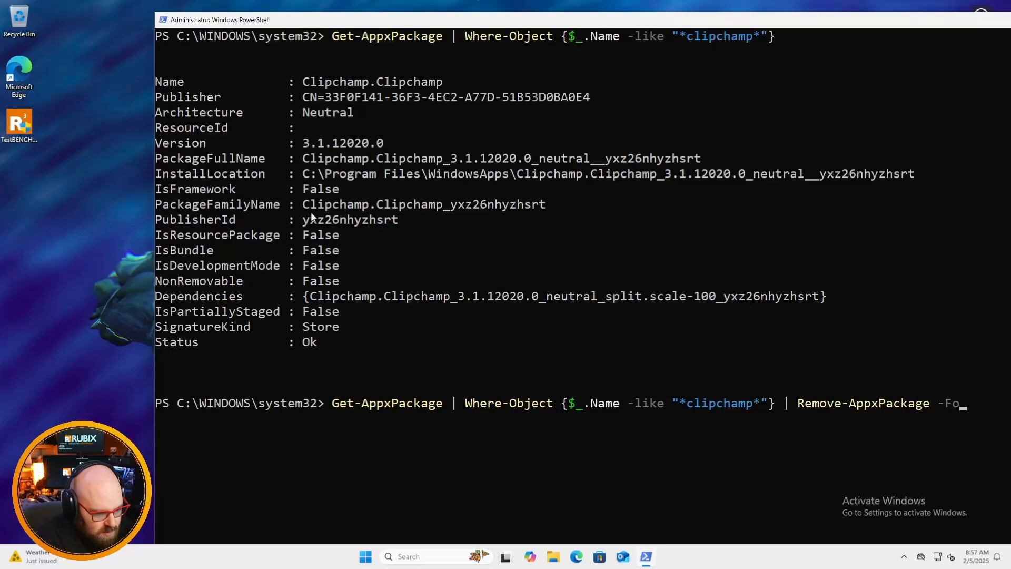
key(Return)
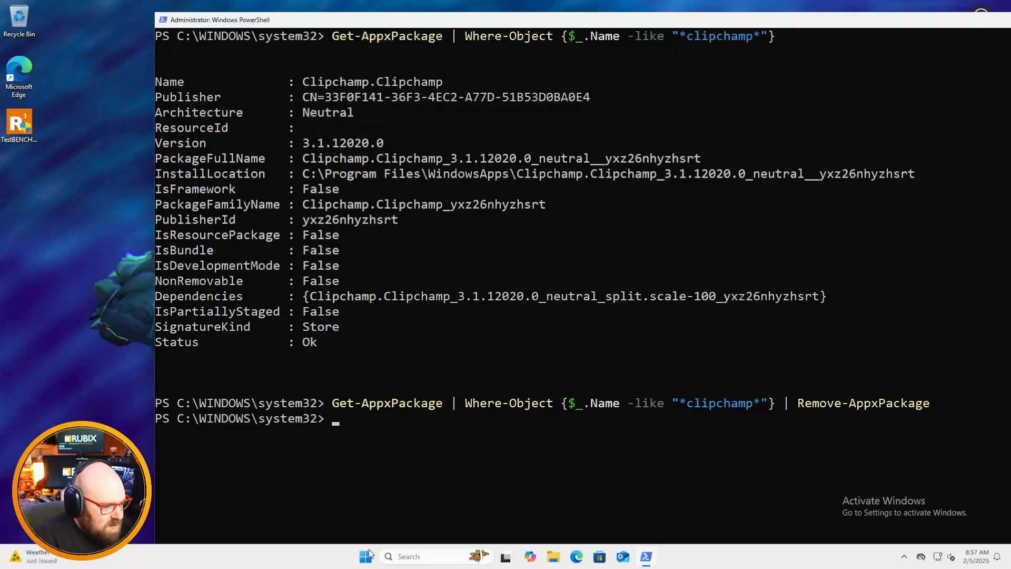
click(365, 556)
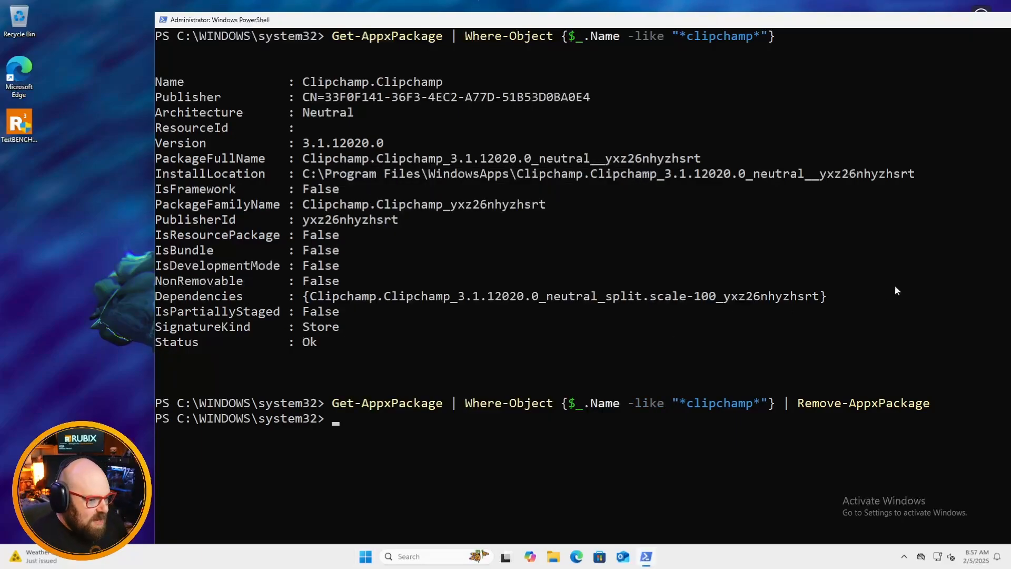
mouse_move(887, 273)
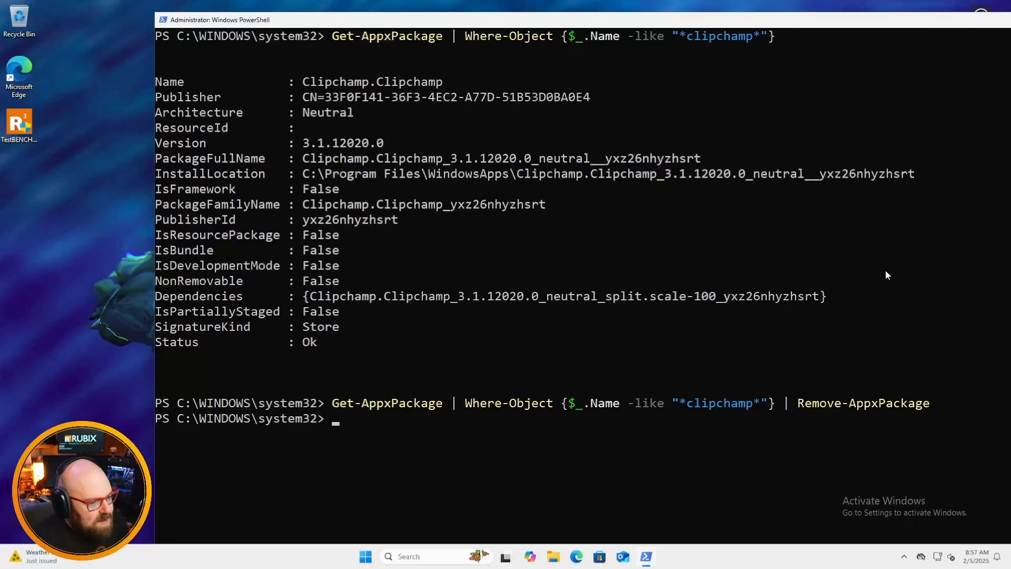
mouse_move(643, 418)
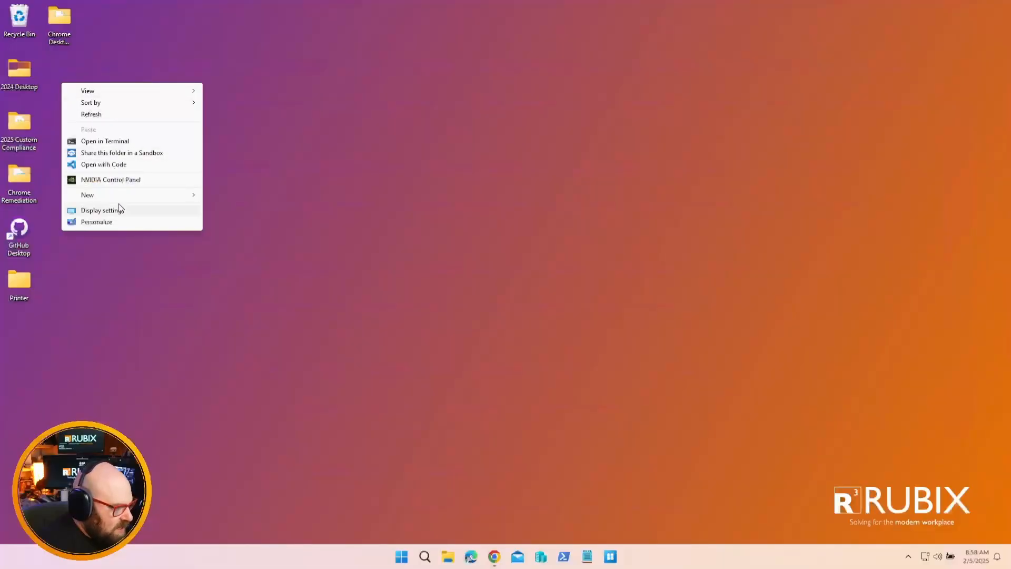
Create a DeBloater folder on the desktop and go into it
click(87, 195)
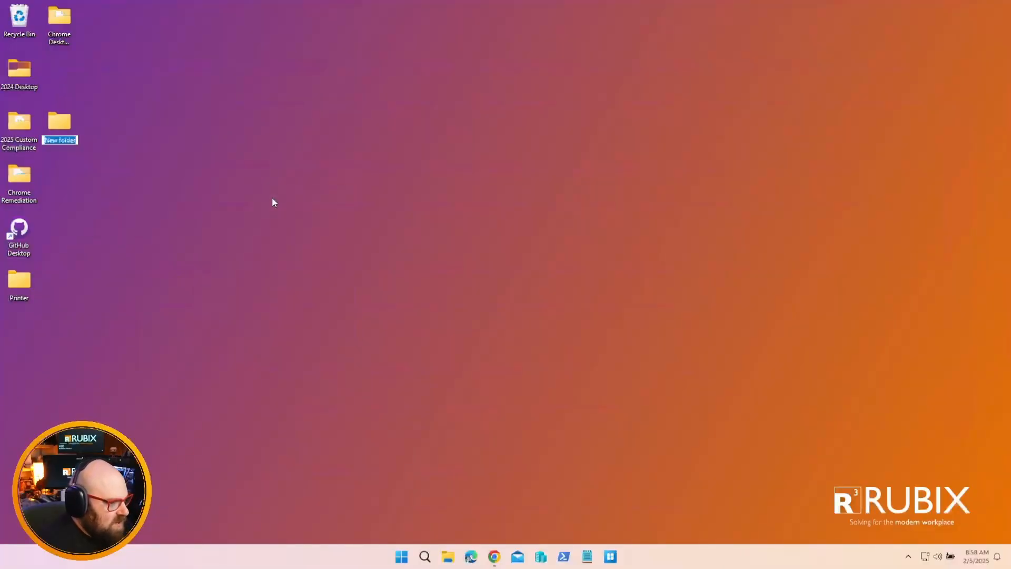
text(DeBloater)
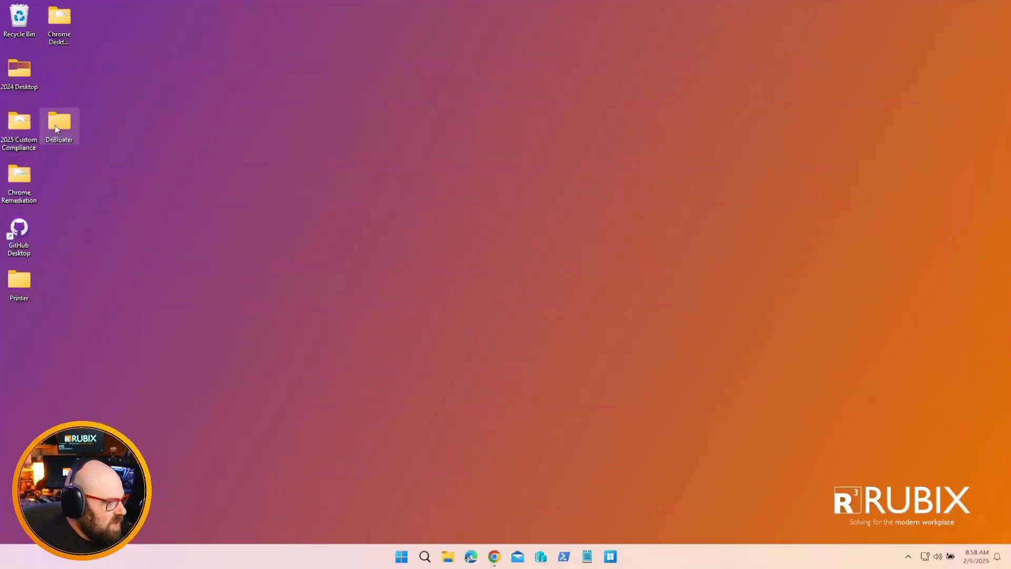
double_click(59, 122)
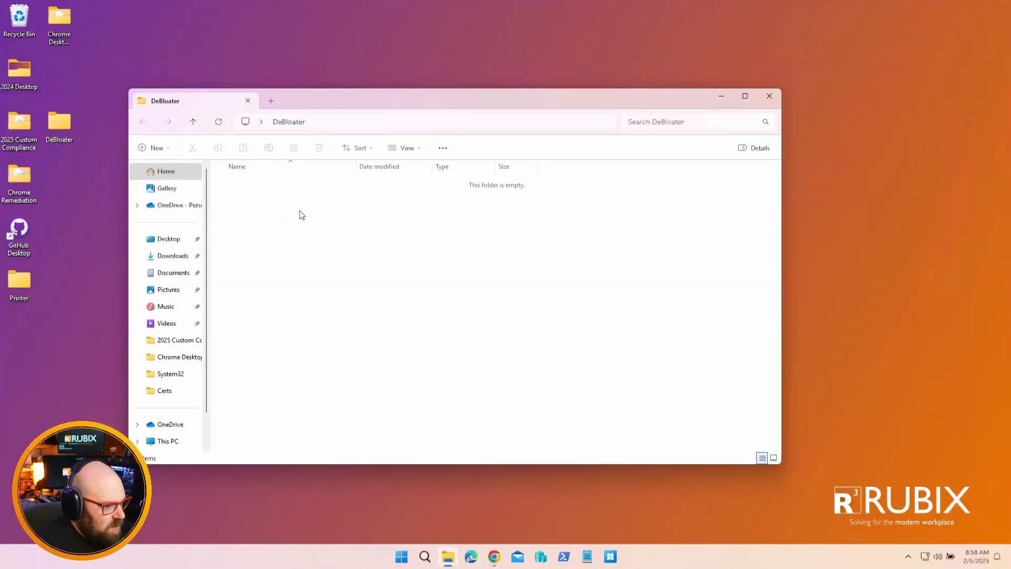
Add a new text document in the folder named deBloat.ps1
right_click(300, 214)
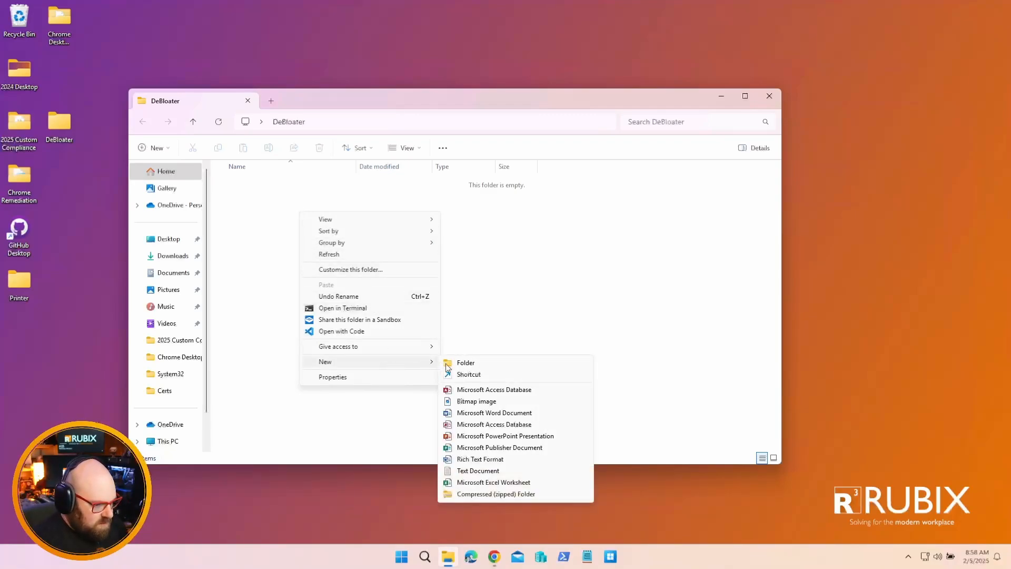
click(478, 470)
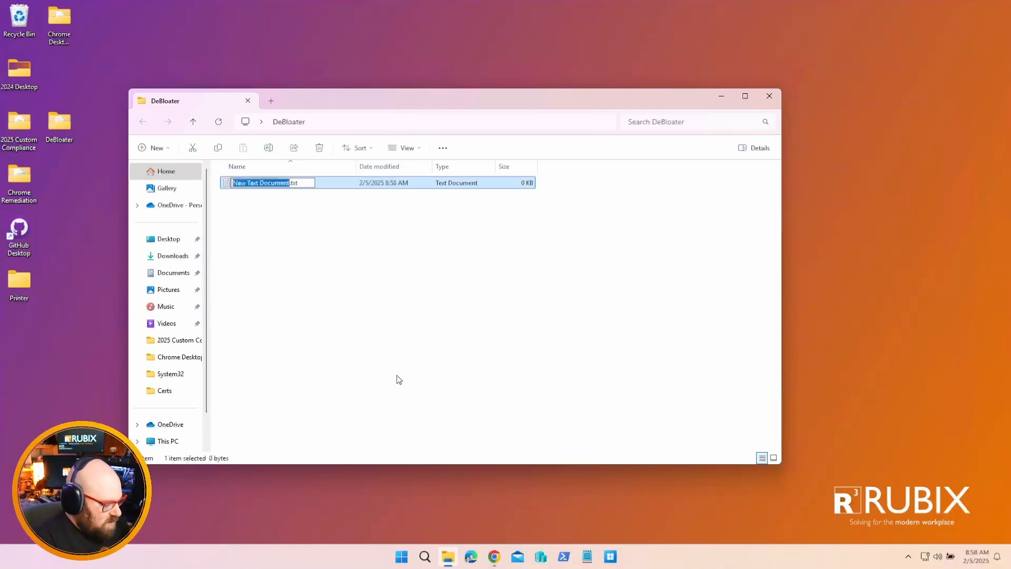
text(deBloat.ps1)
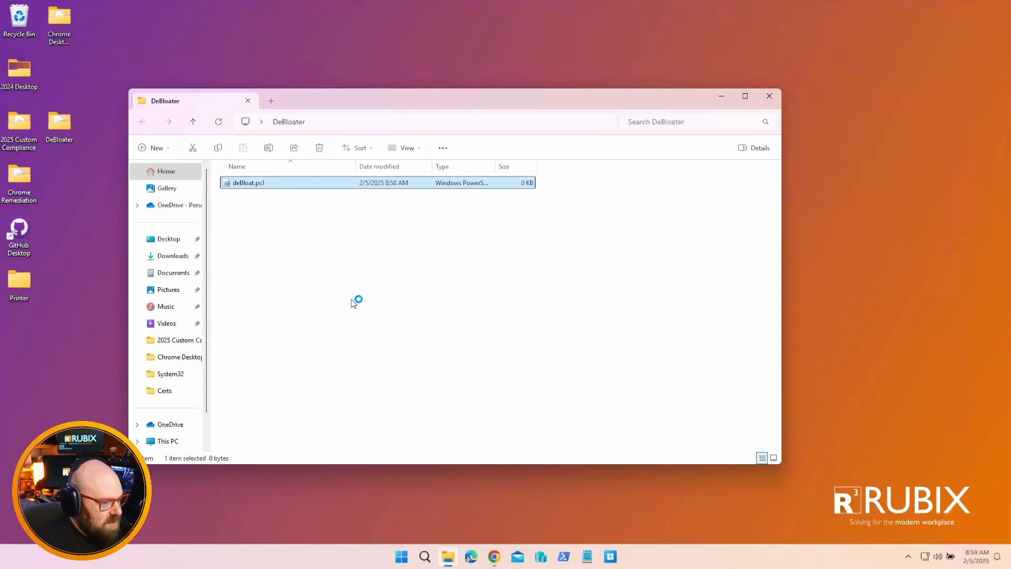
In deBloat.ps1 declare $bloatApps = @( ) holding the XboxApp, Clipchamp, MSPaint and Solitaire package names
double_click(247, 182)
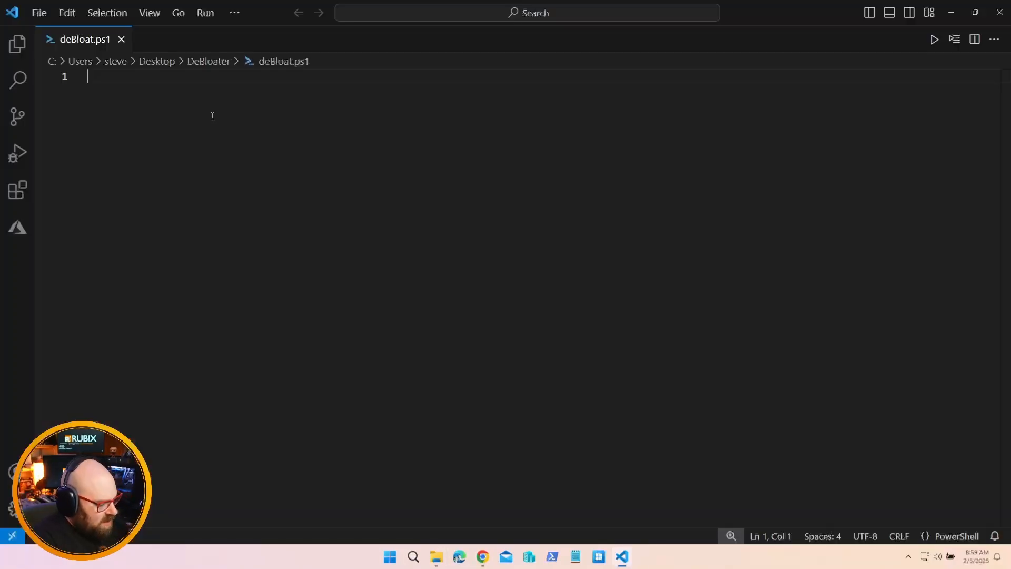
text($)
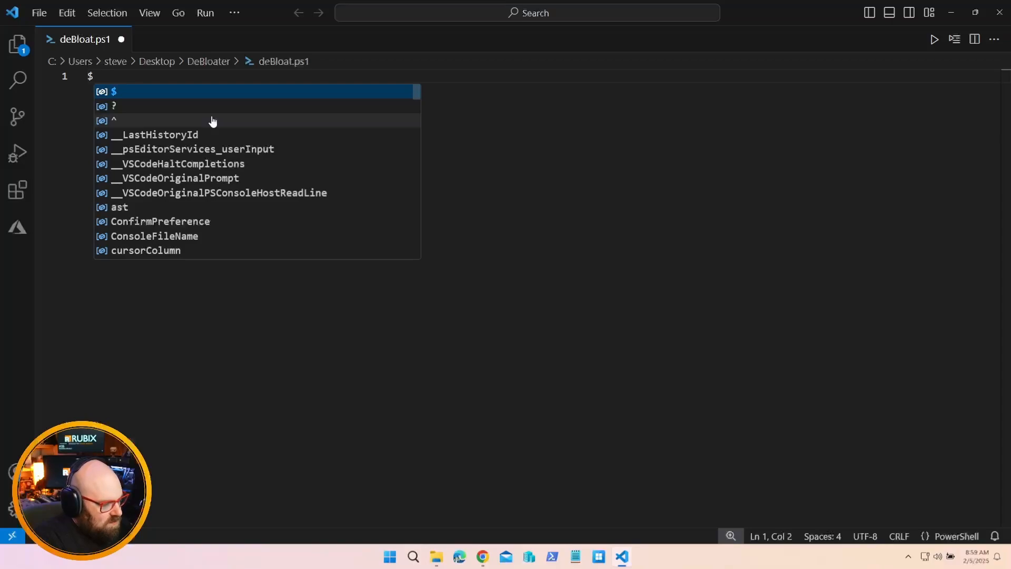
text(apps)
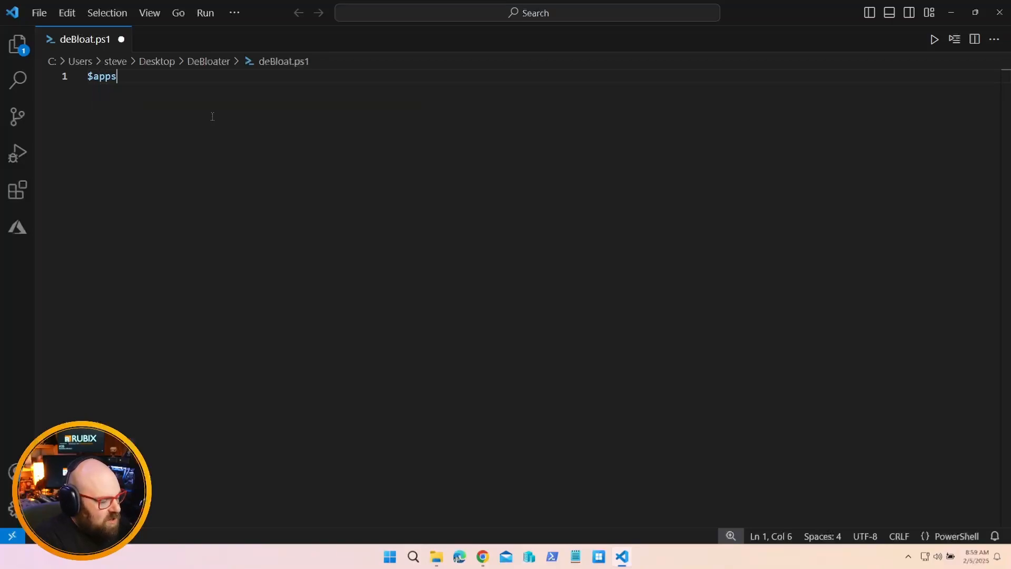
key(BackSpace)
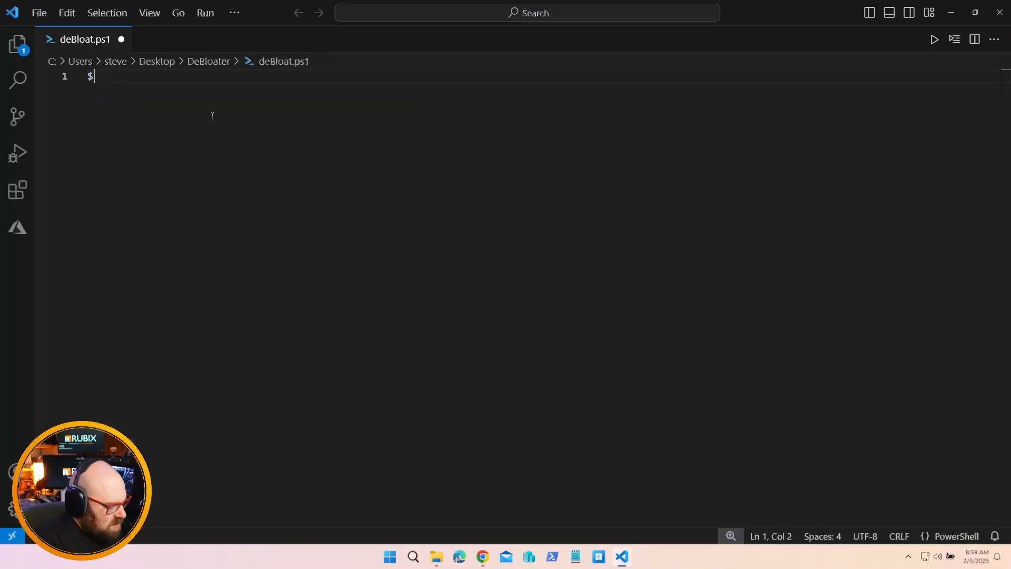
text(bloatApps)
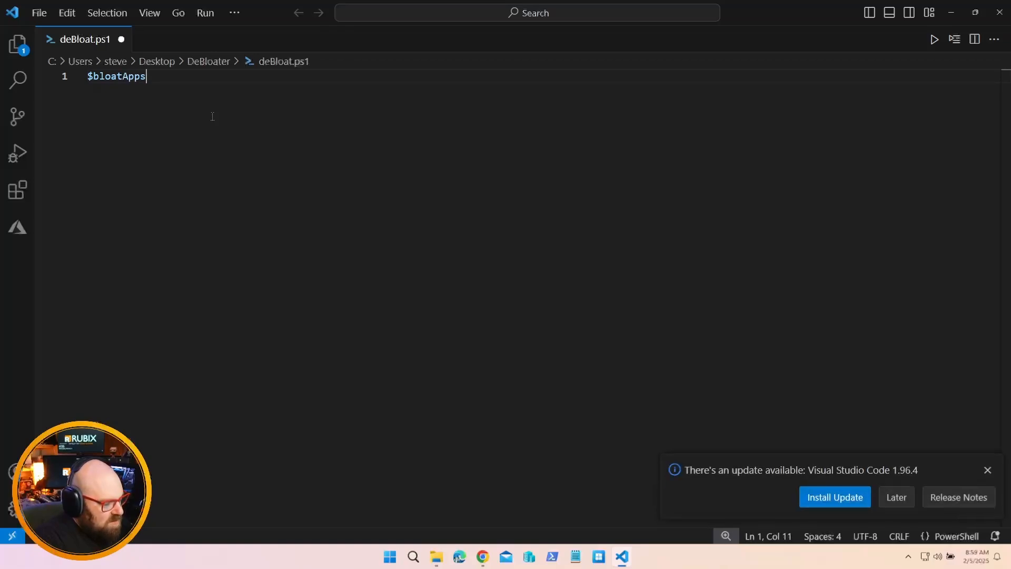
text(= @())
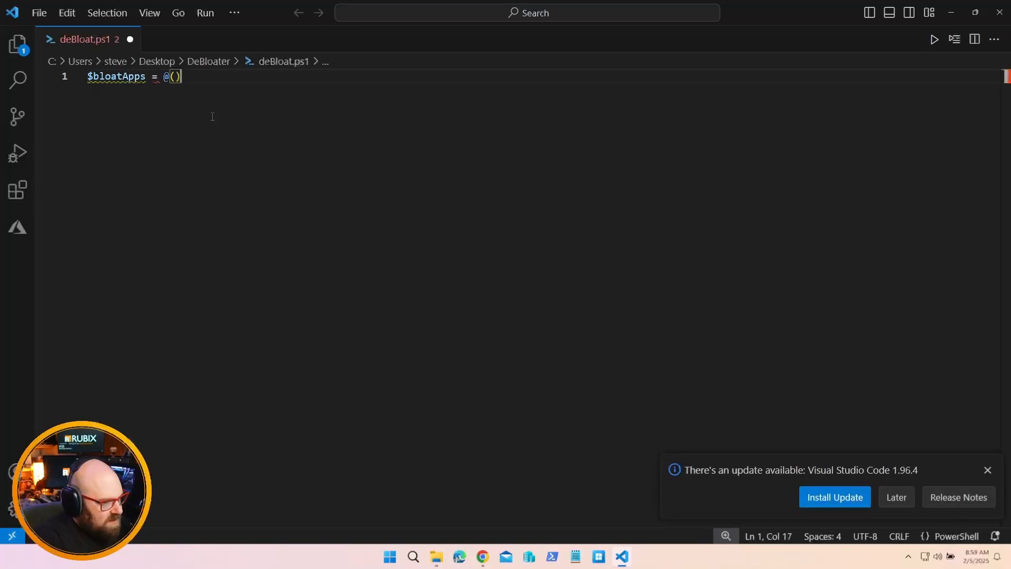
key(Enter)
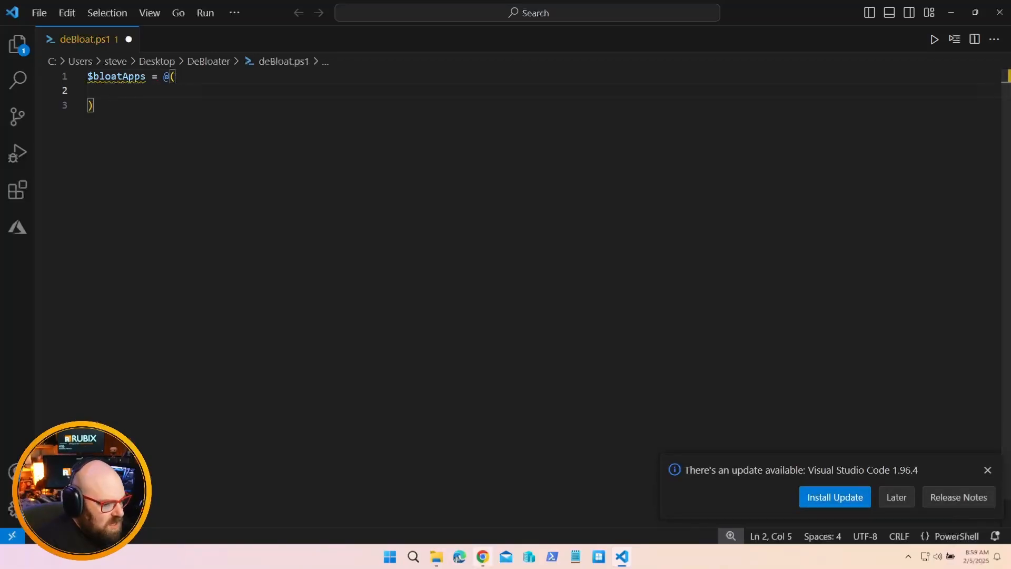
click(987, 470)
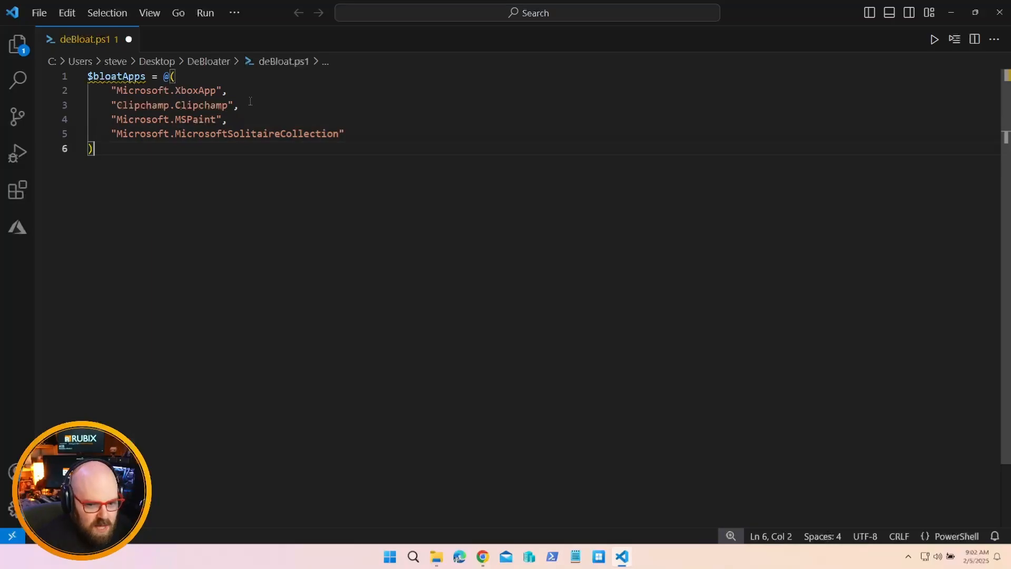
Start a foreach($app in $bloatApps) loop assigning $installed inside it
key(Enter)
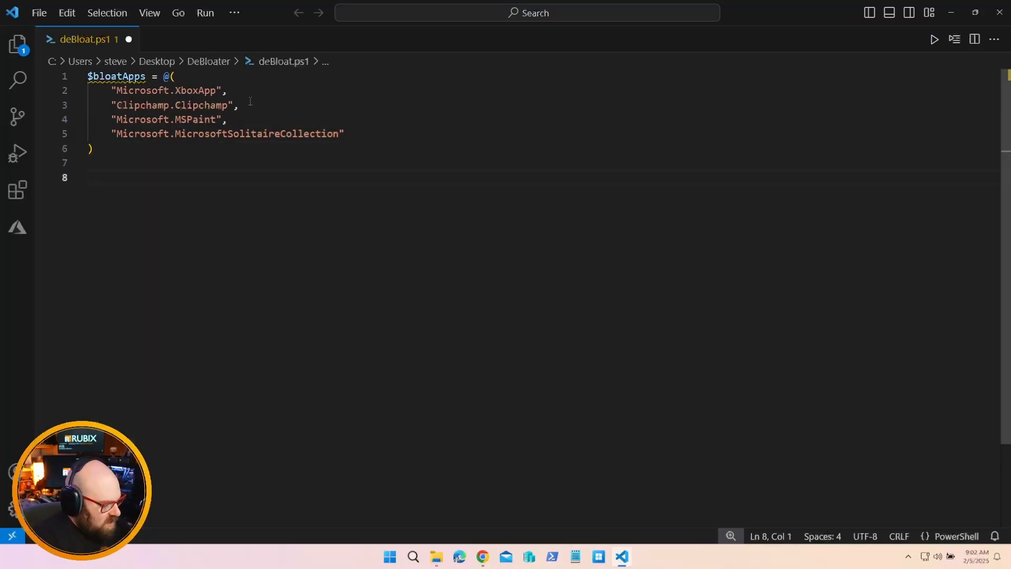
text(foreach($)
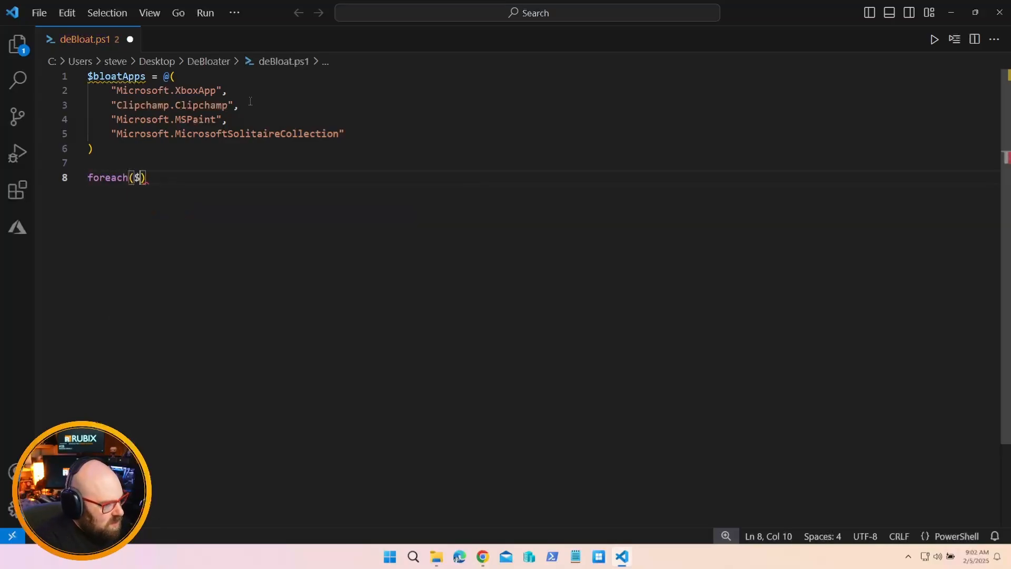
text(app in $bloatApps)
text($installed)
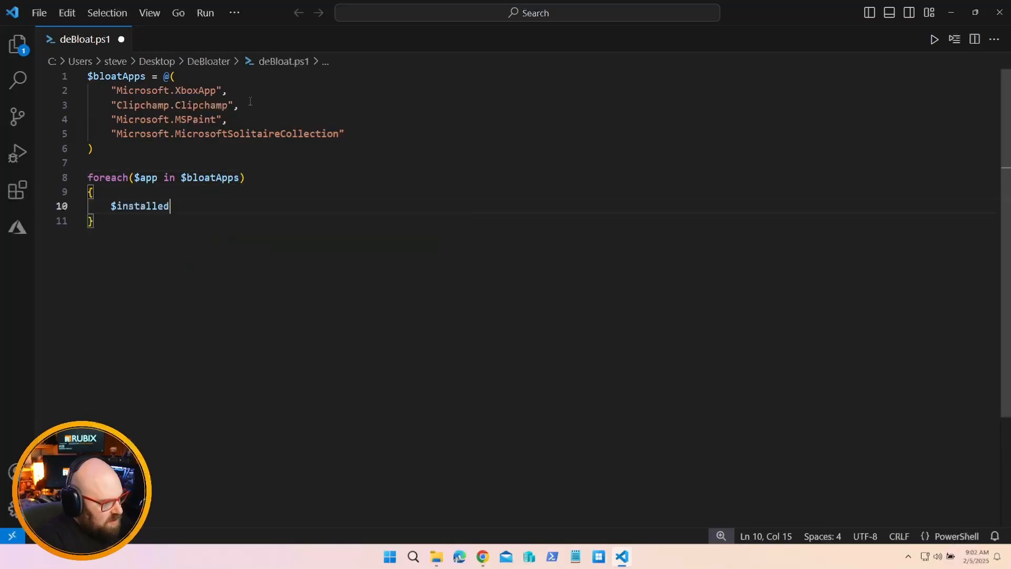
text(=)
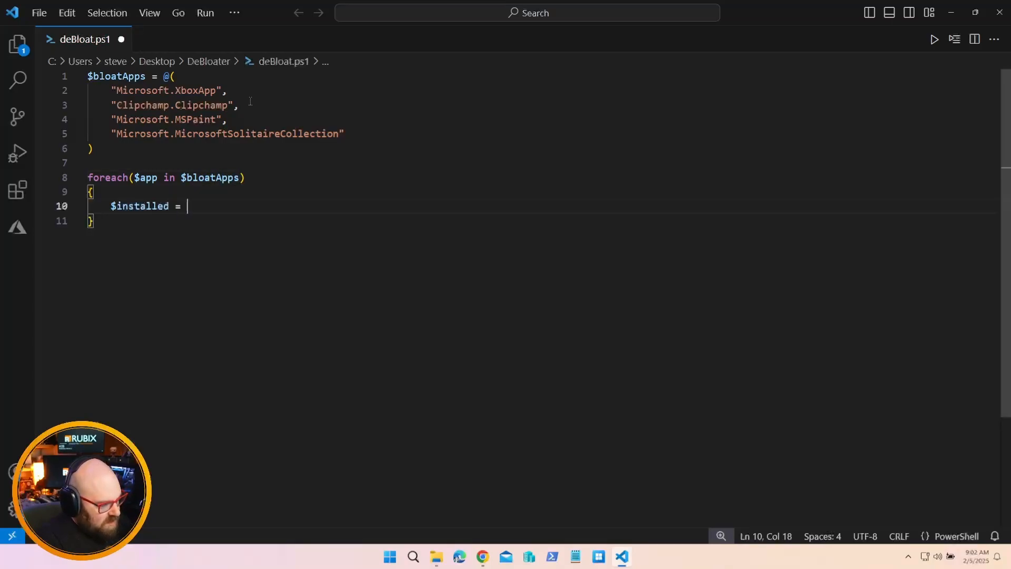
Set $installed to Get-AppxProvisionedPackage -Online filtered by Where-Object on DisplayName equal to $app
text(Get-)
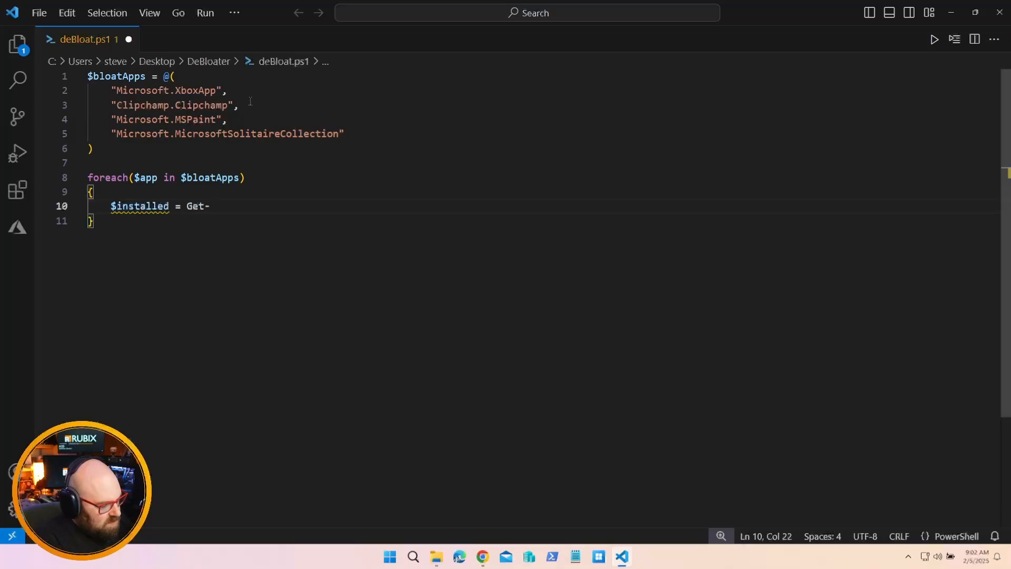
text(AppxProvi)
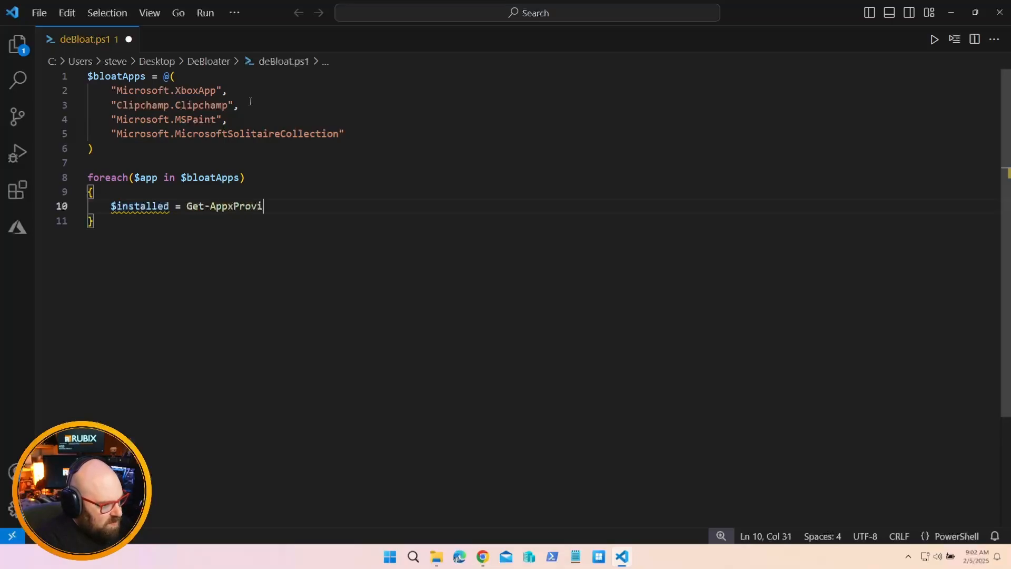
text(sionedPackage -Online)
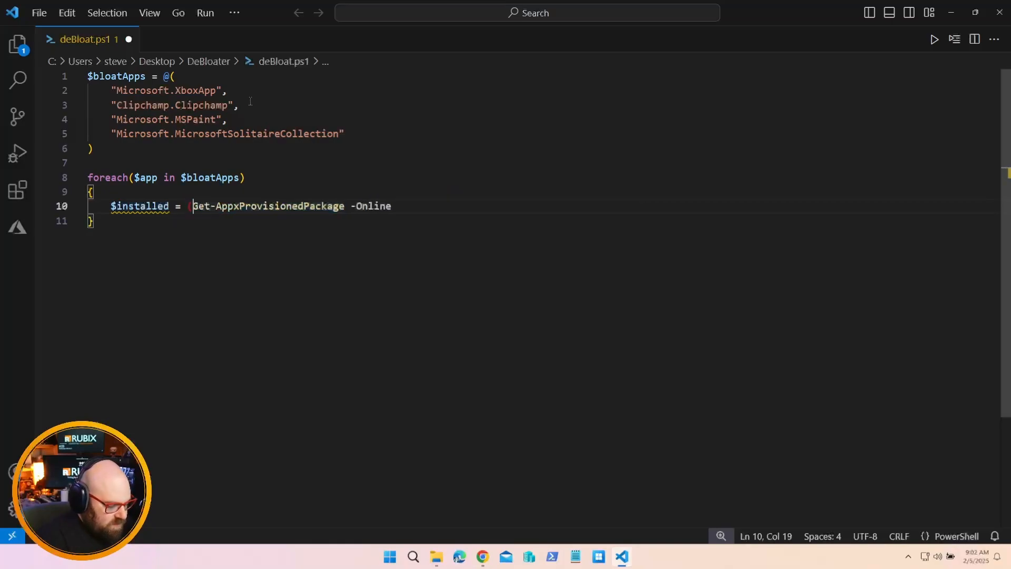
text(| W)
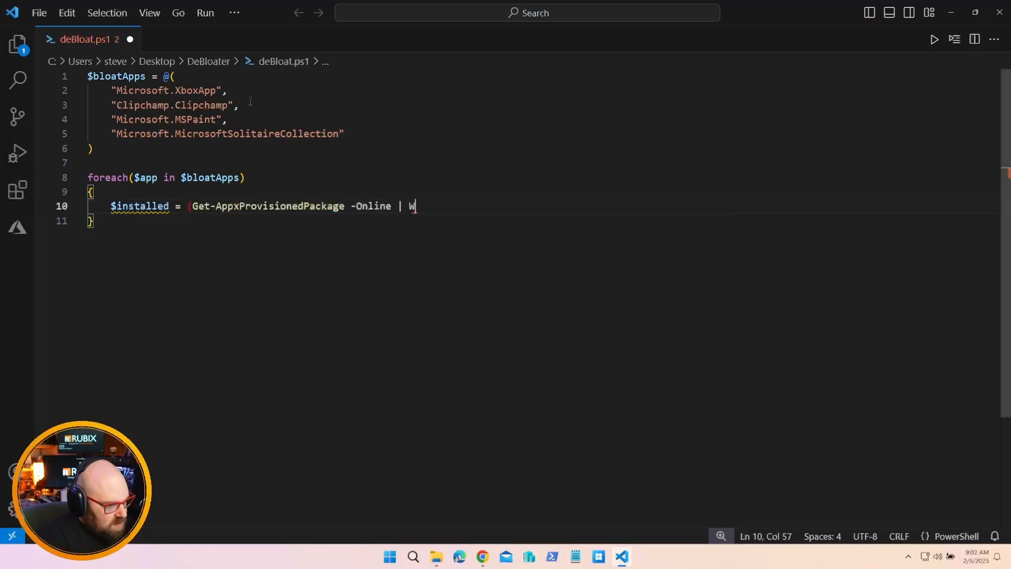
text(here-Object)
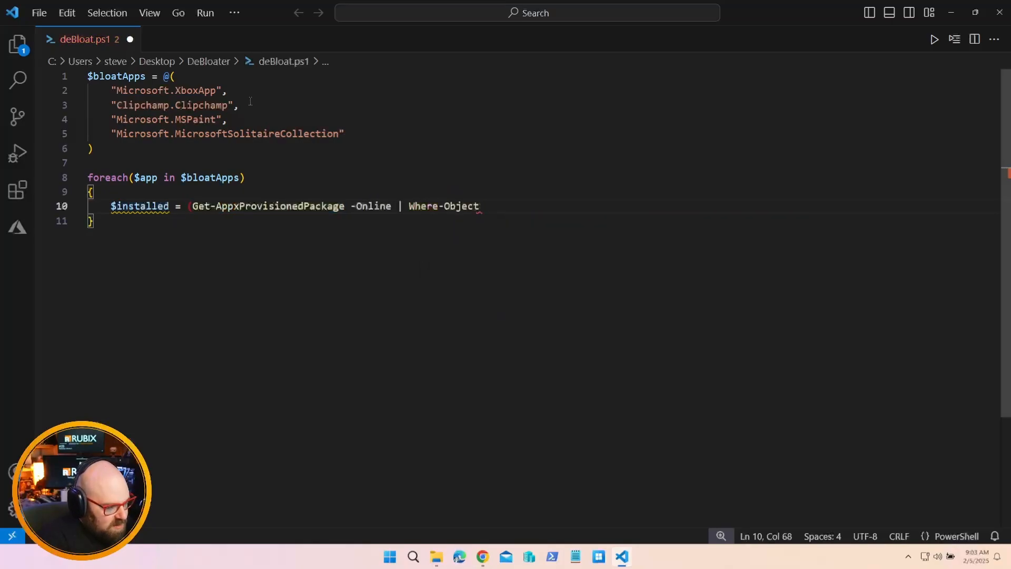
text({$_.DisplayName -eq "$($app)"}))
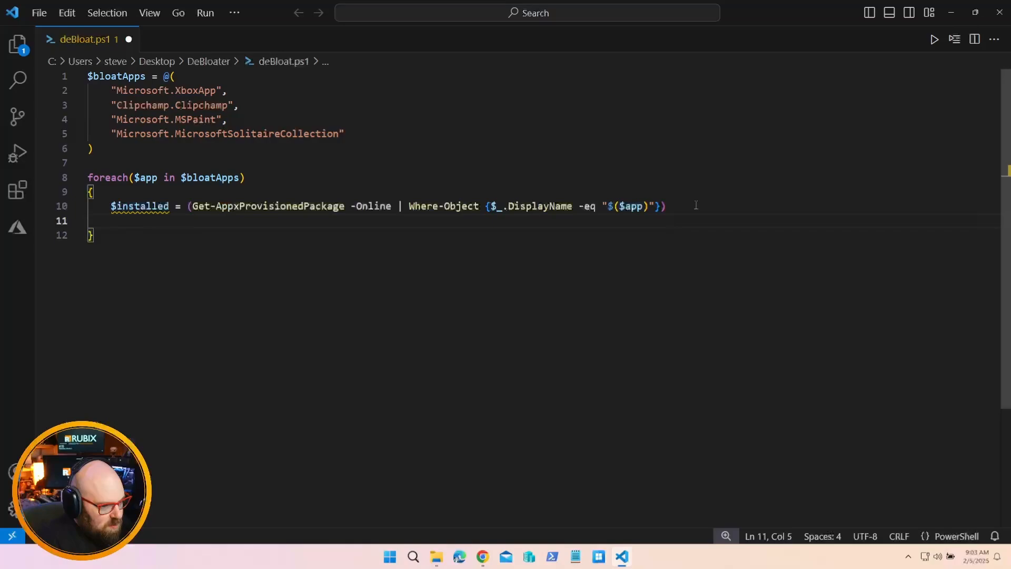
Add if($installed) with a try block piping $installed to Remove-AppxProvisionedPackage -Online
text(if($)
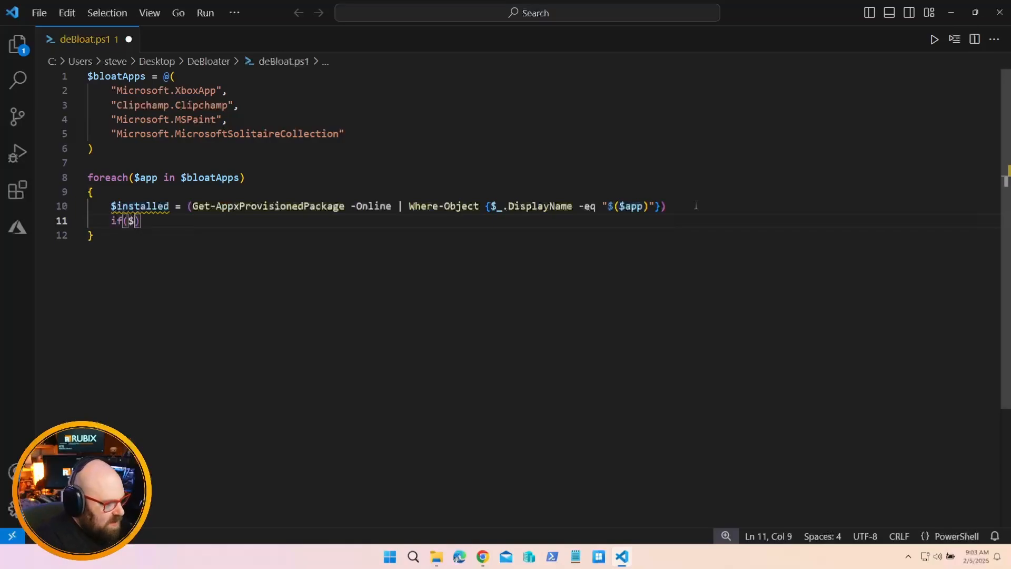
text(installed))
text({)
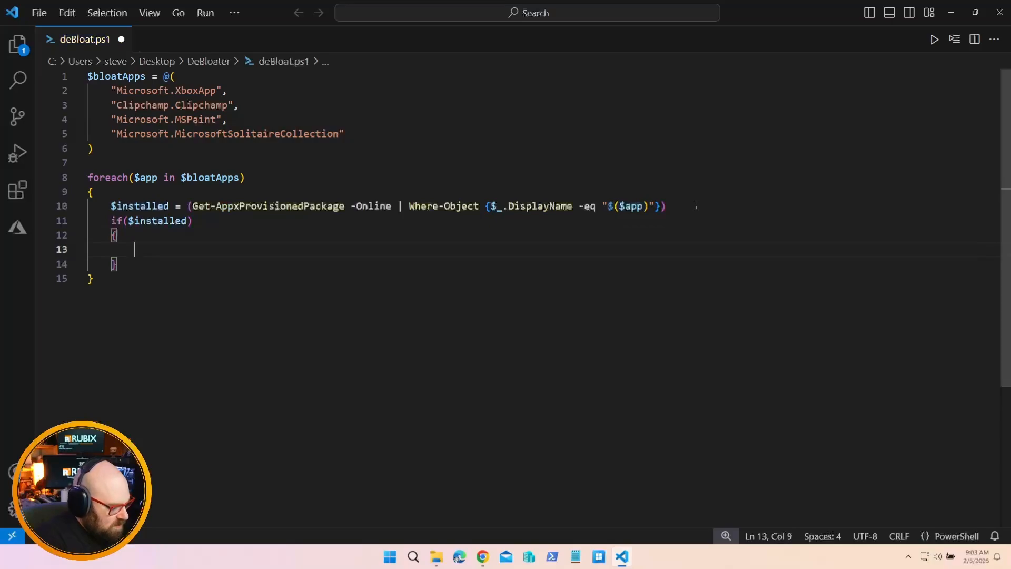
text(try {)
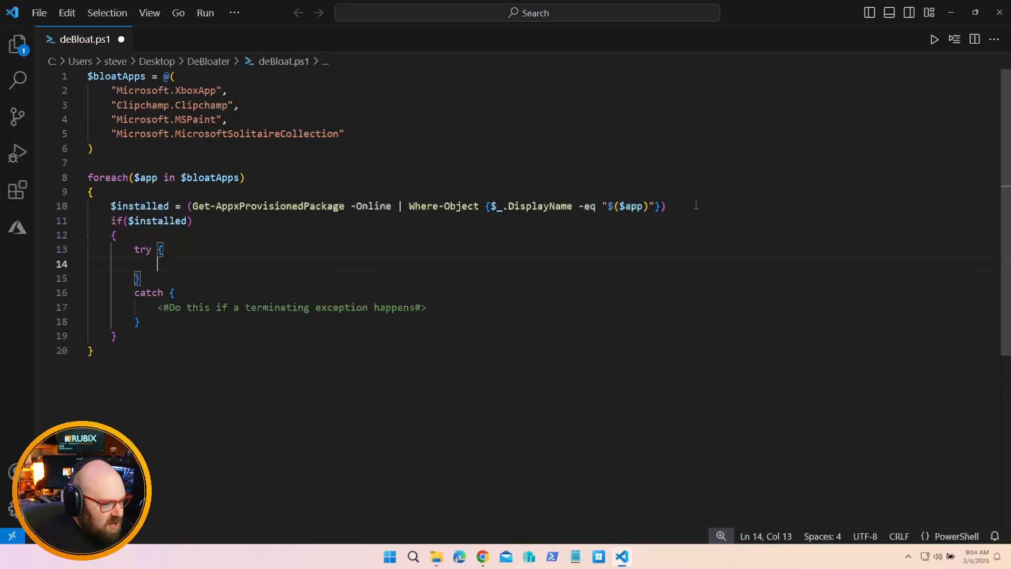
text($installed |)
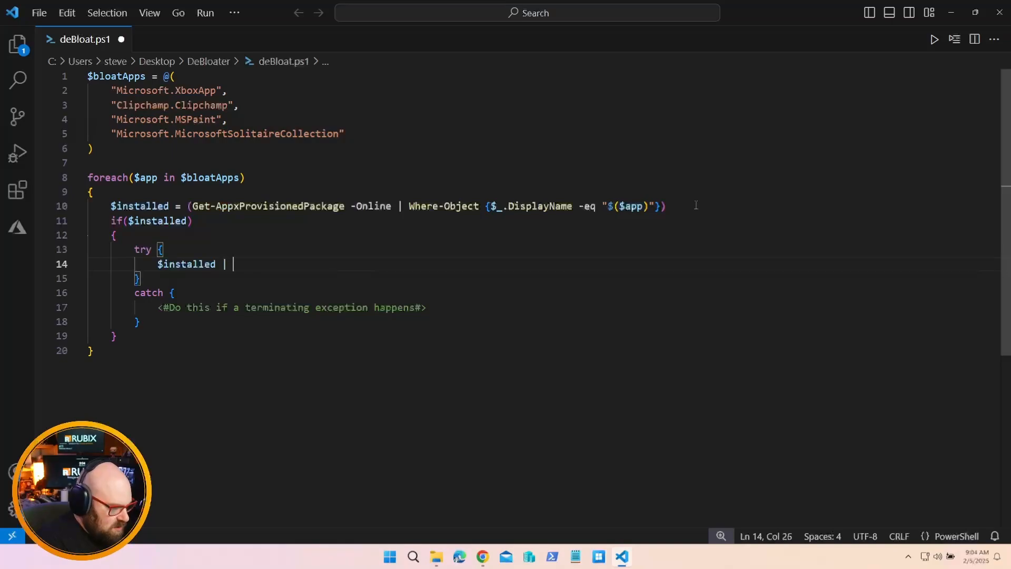
text(Remove-)
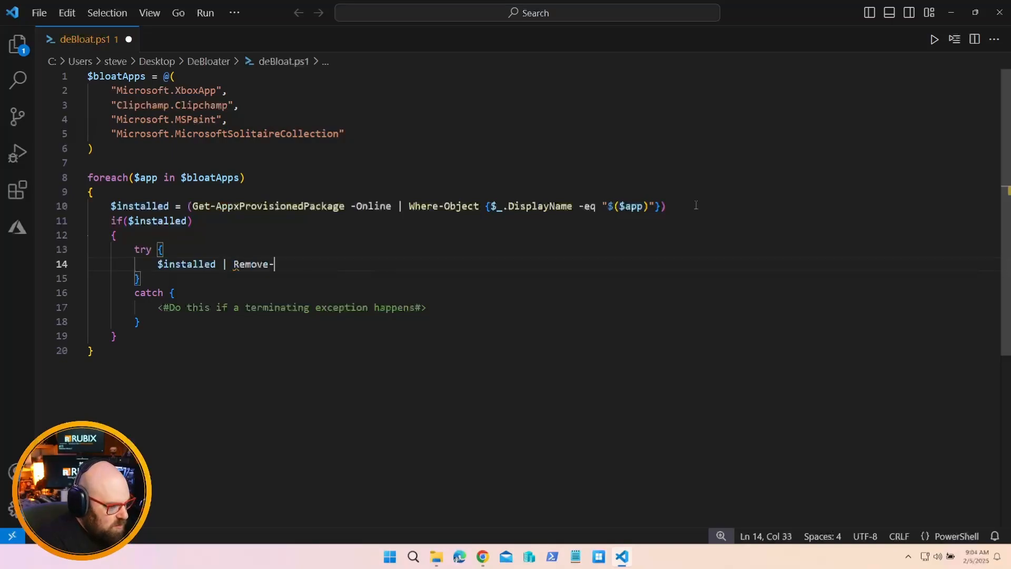
text(AppxProvisionedPackage -Online)
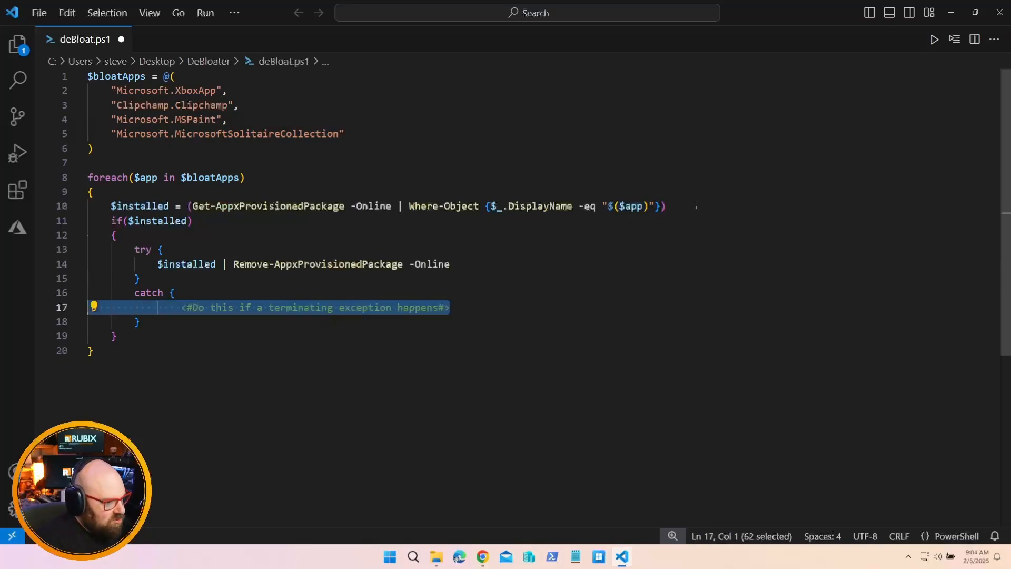
In the catch block set $message = $_ and Write-Host an error naming the app with $message
key(Delete)
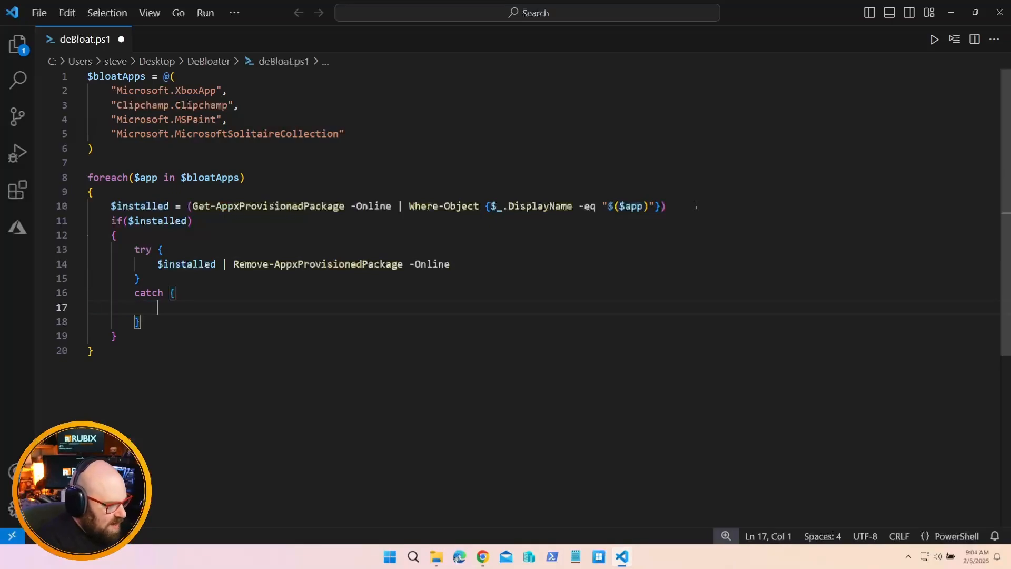
text($message)
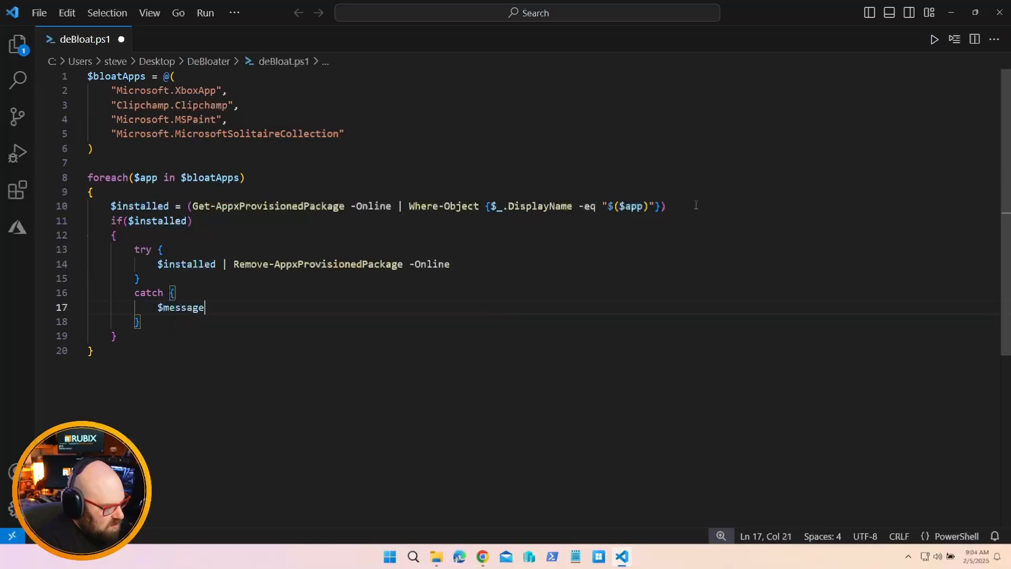
text(= $_)
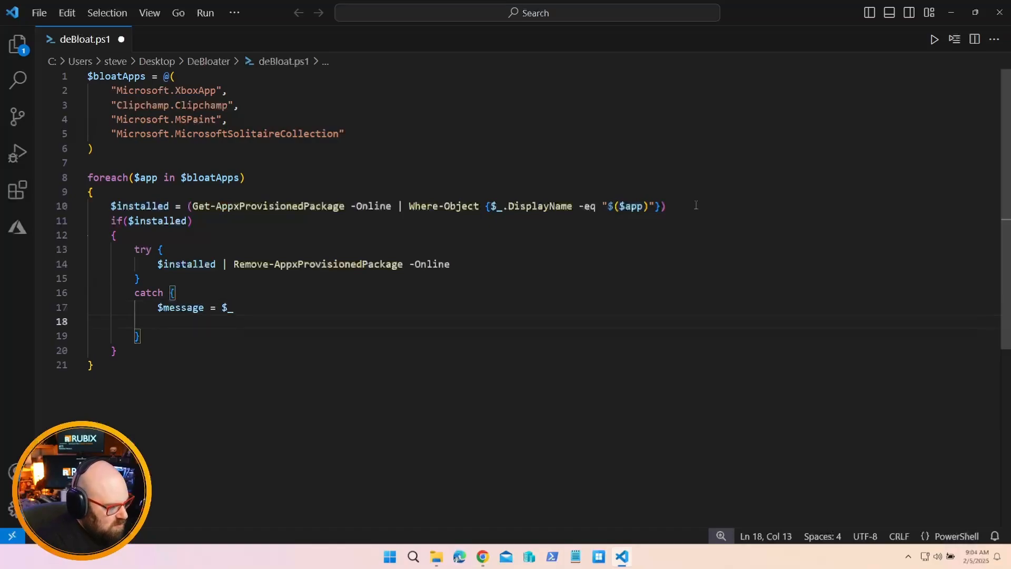
text(Write-Host "Error removing $($app):)
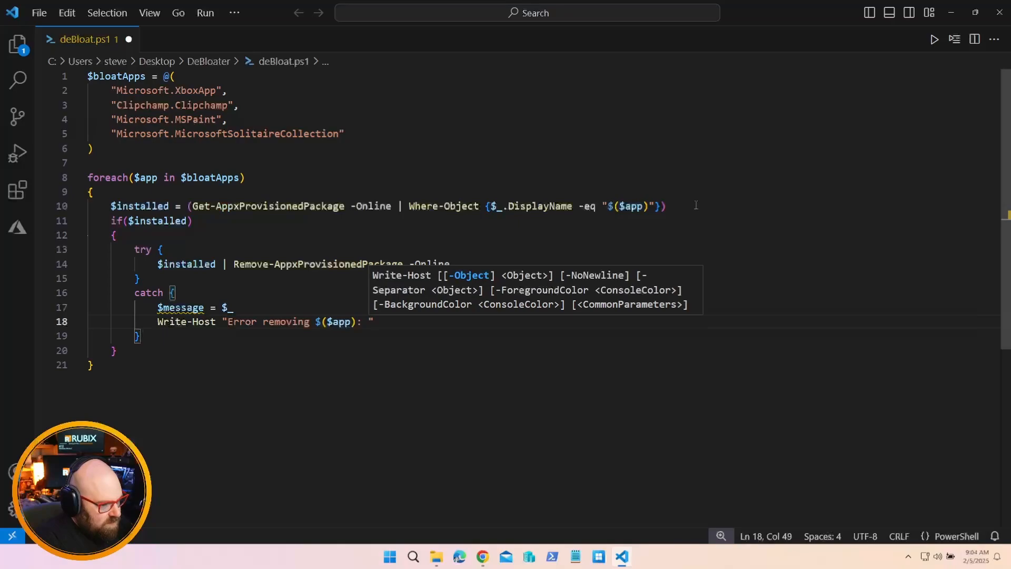
text($message)
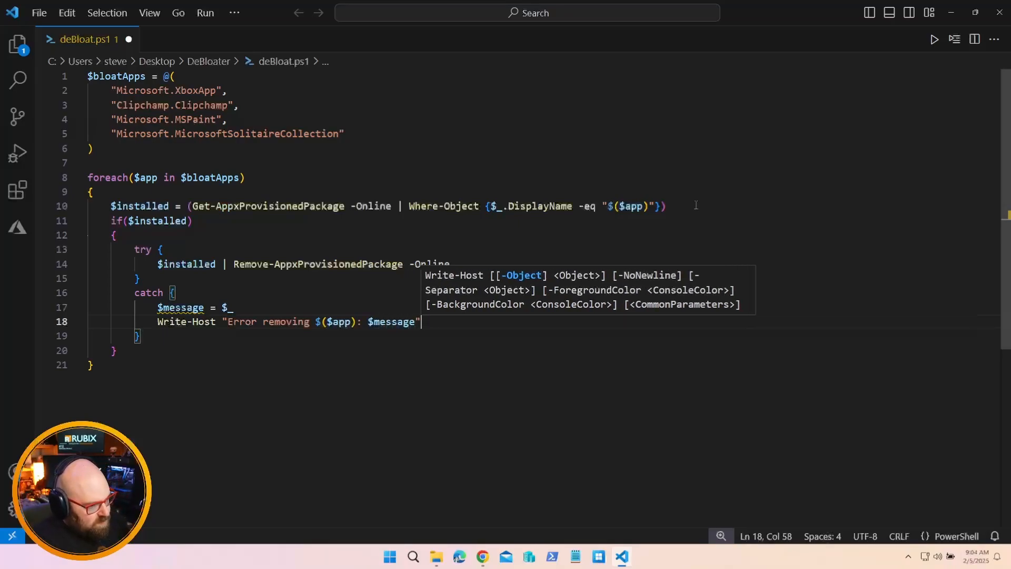
key(Escape)
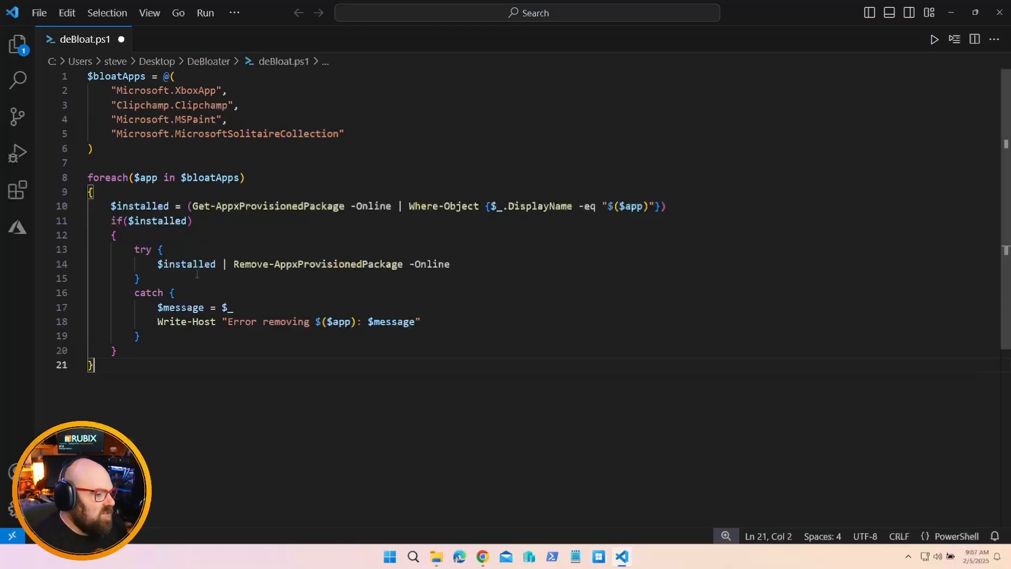
mouse_move(262, 413)
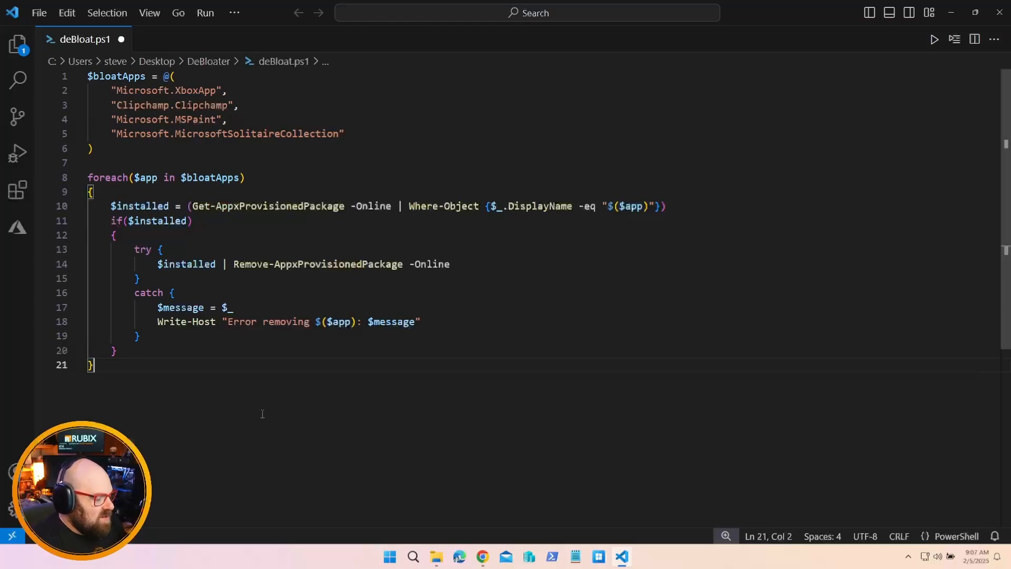
mouse_move(358, 89)
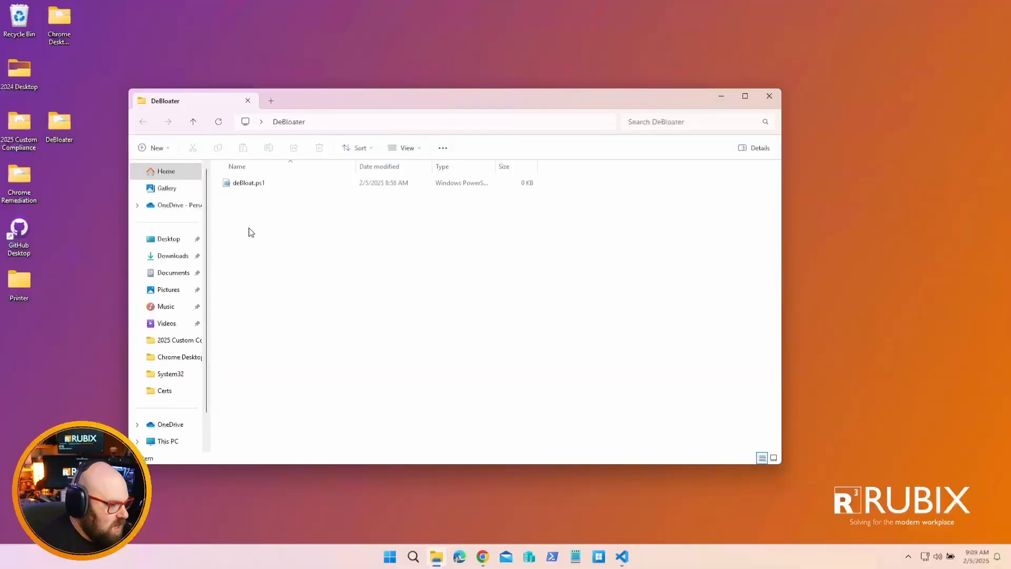
Create a new text document in DeBloater and begin naming it bloatware
right_click(251, 232)
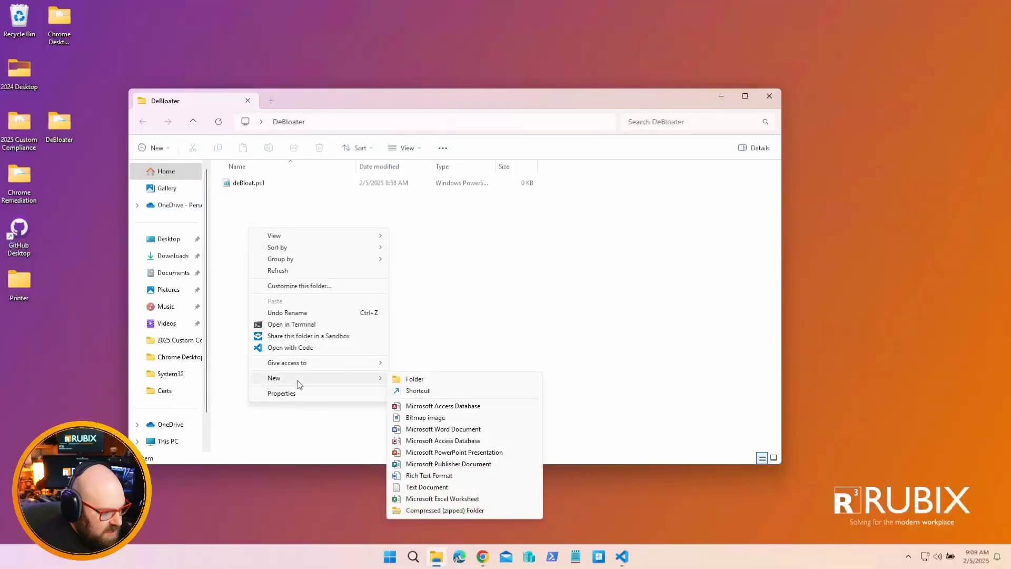
mouse_move(427, 487)
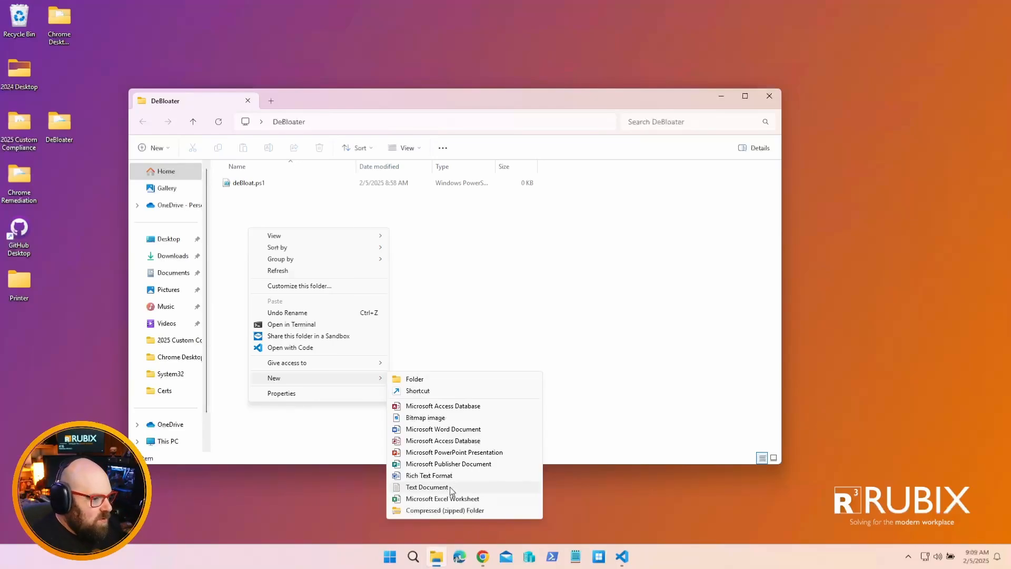
click(427, 487)
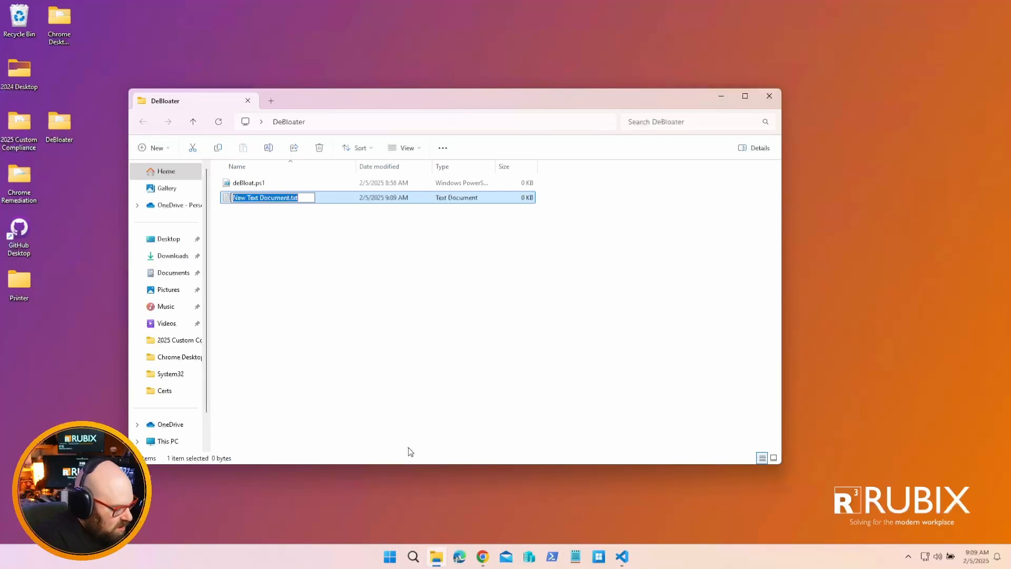
text(bloatware.xml)
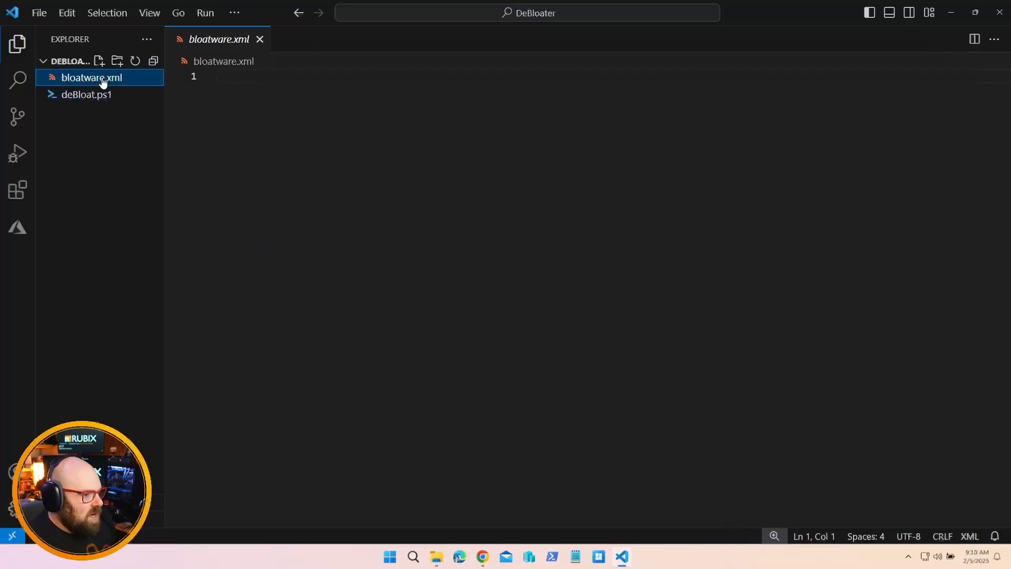
Write a <Bloatware> root wrapping <Apps></Apps> with an empty <App></App> inside
text(</Bloat)
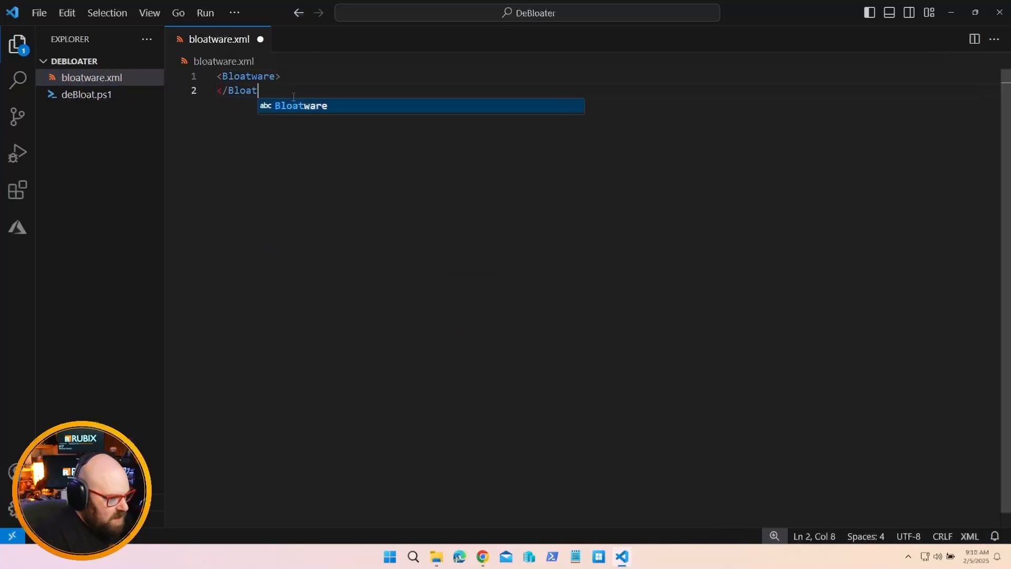
key(Enter)
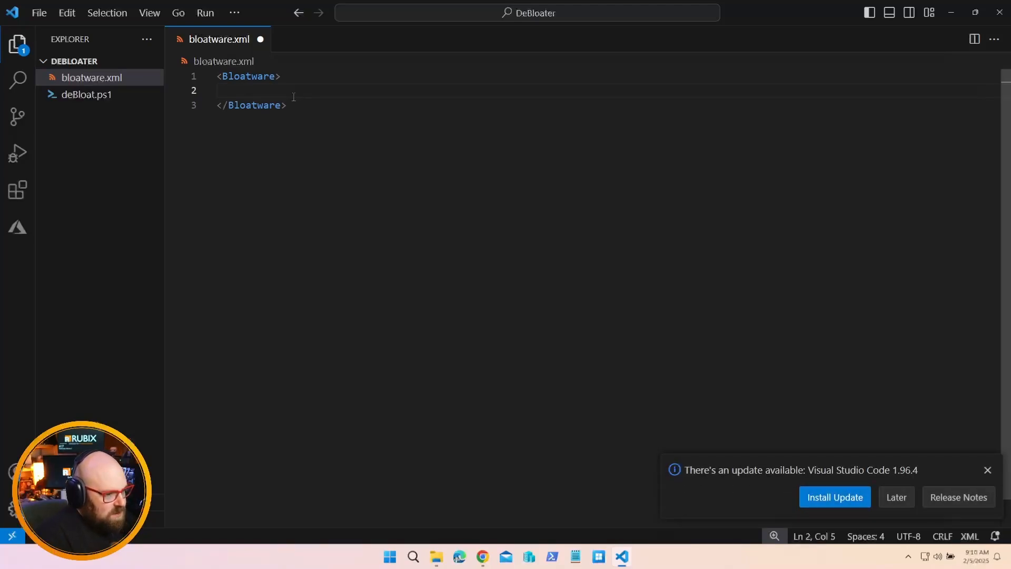
click(987, 470)
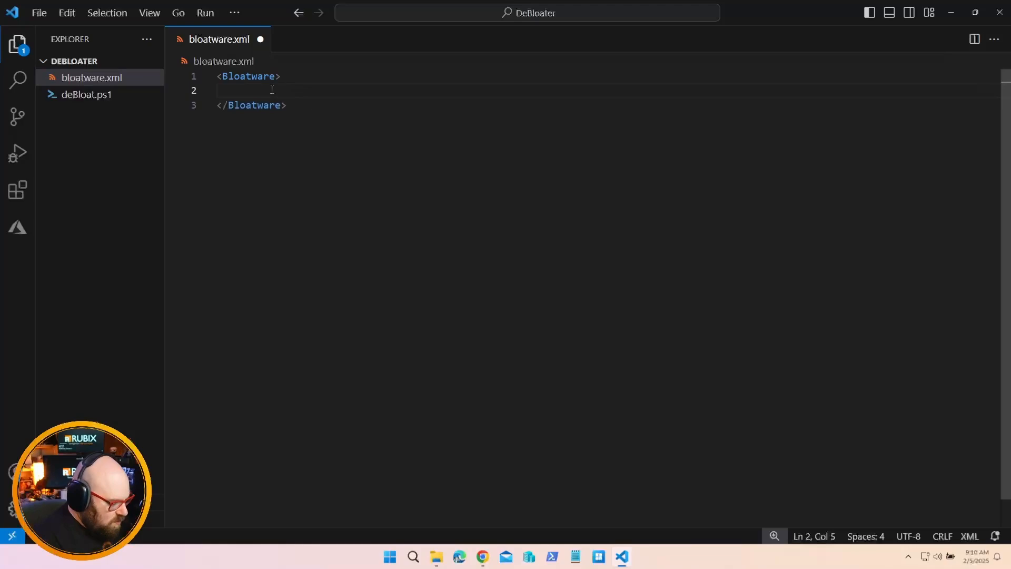
text(<Apps>)
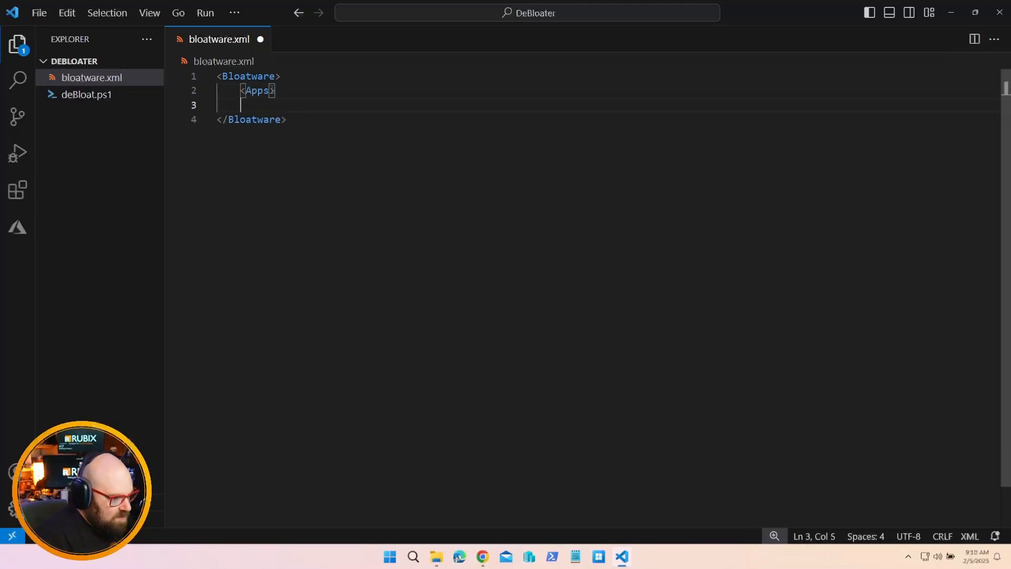
text(</Apps>)
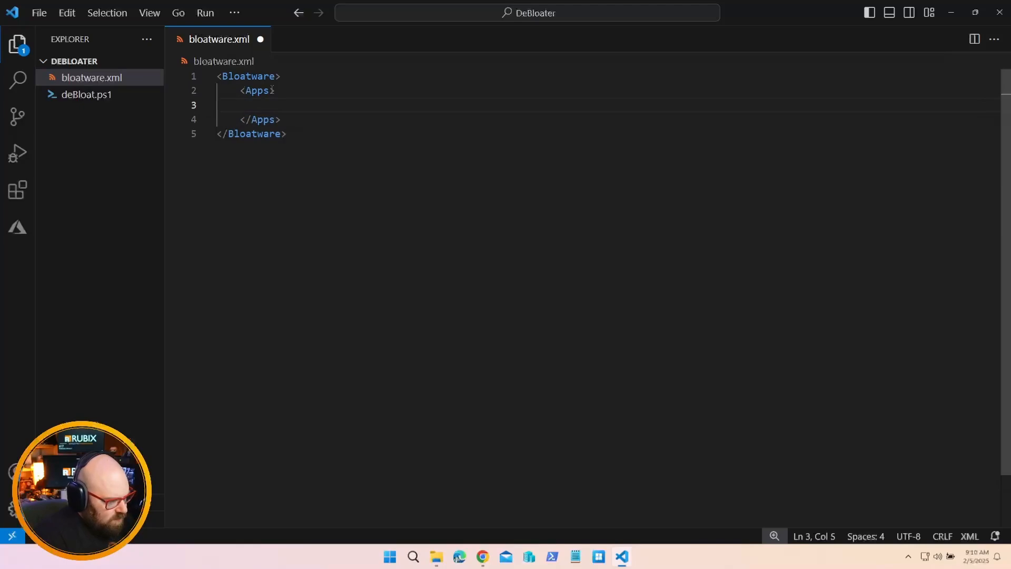
text(<App></App>)
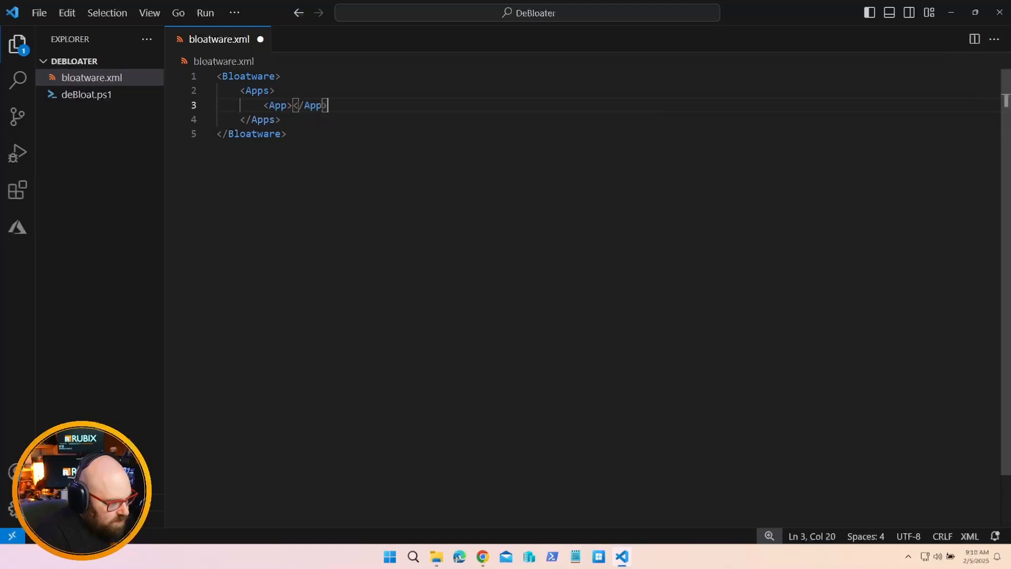
Fill the first App entry with the Clipchamp.Clipchamp package name
double_click(277, 105)
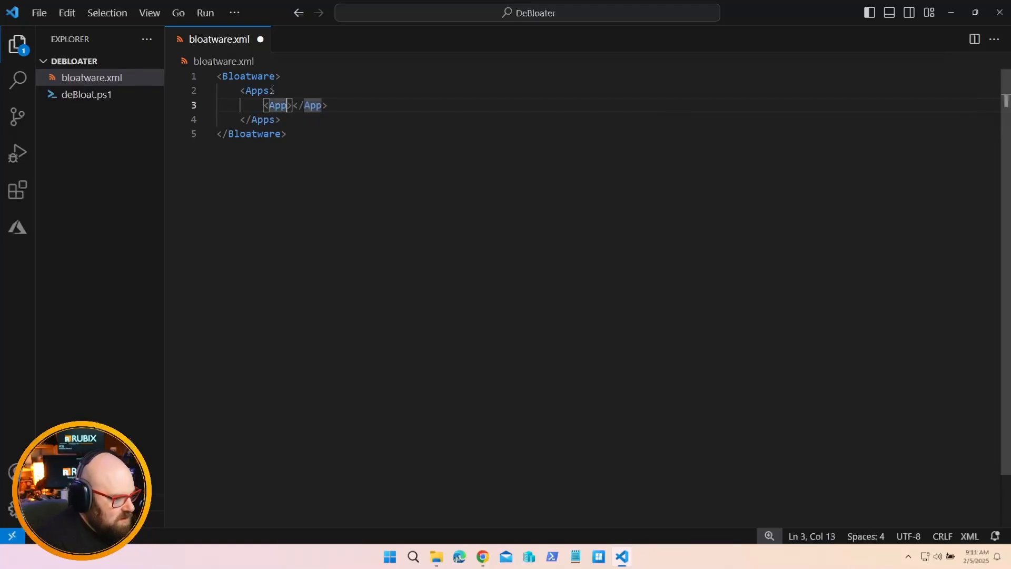
text(C)
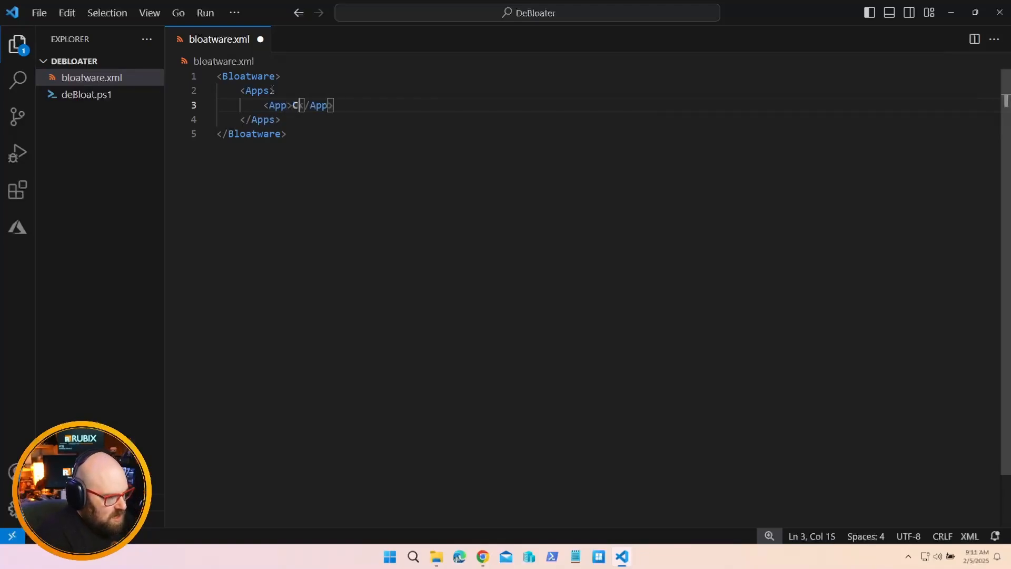
text(lip)
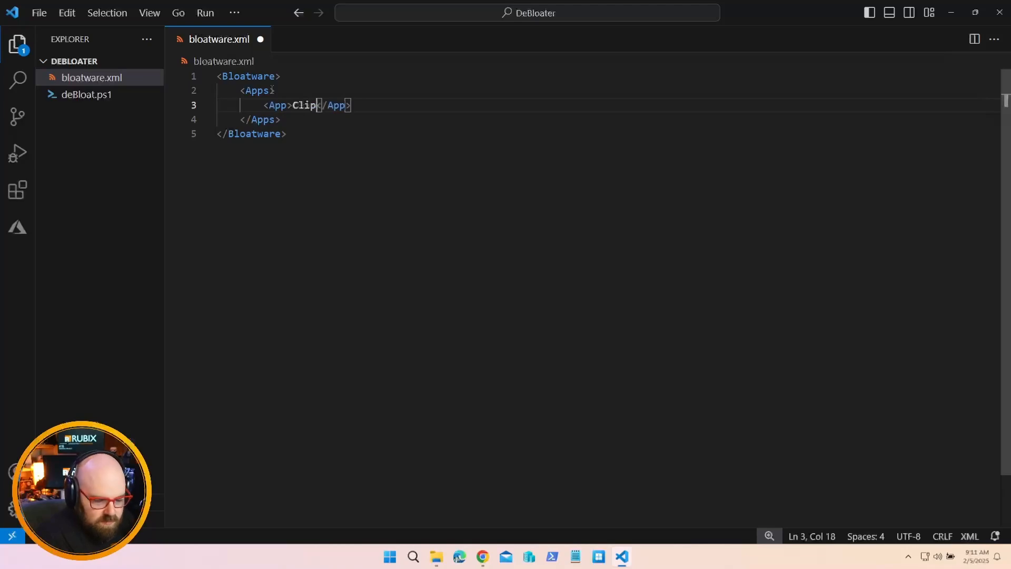
text(hamp.C)
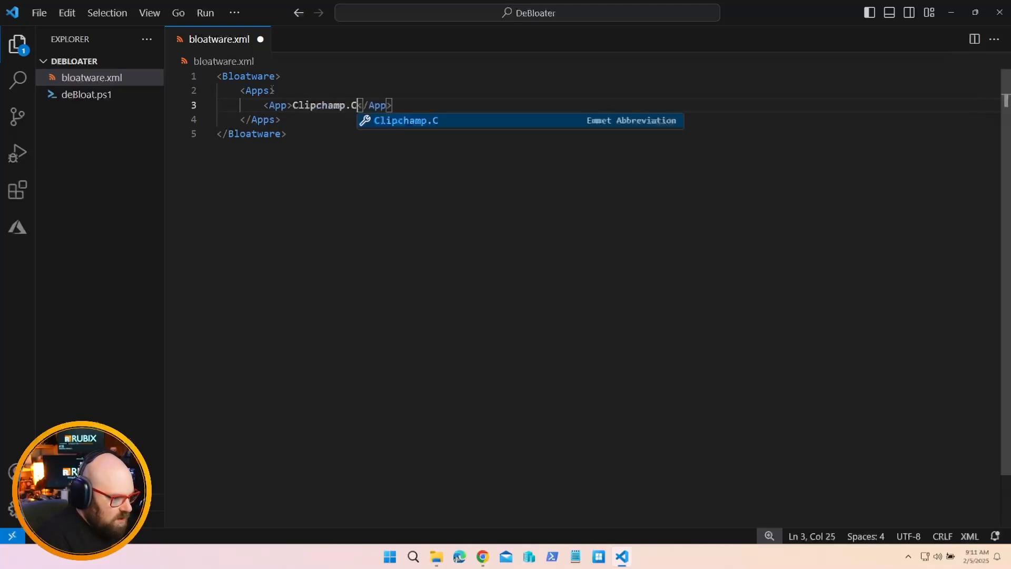
text(lip)
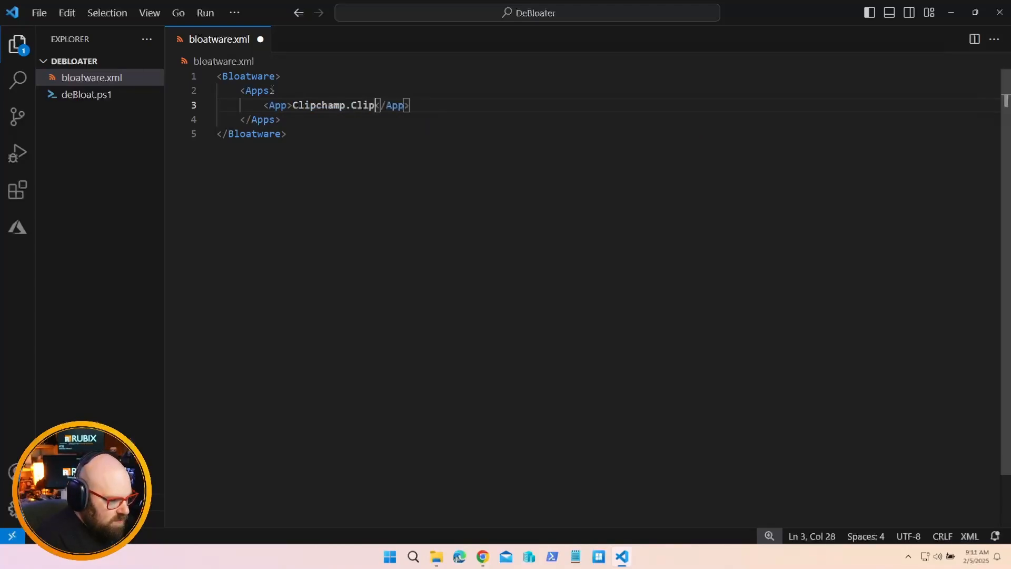
text(champ)
text(<App>M)
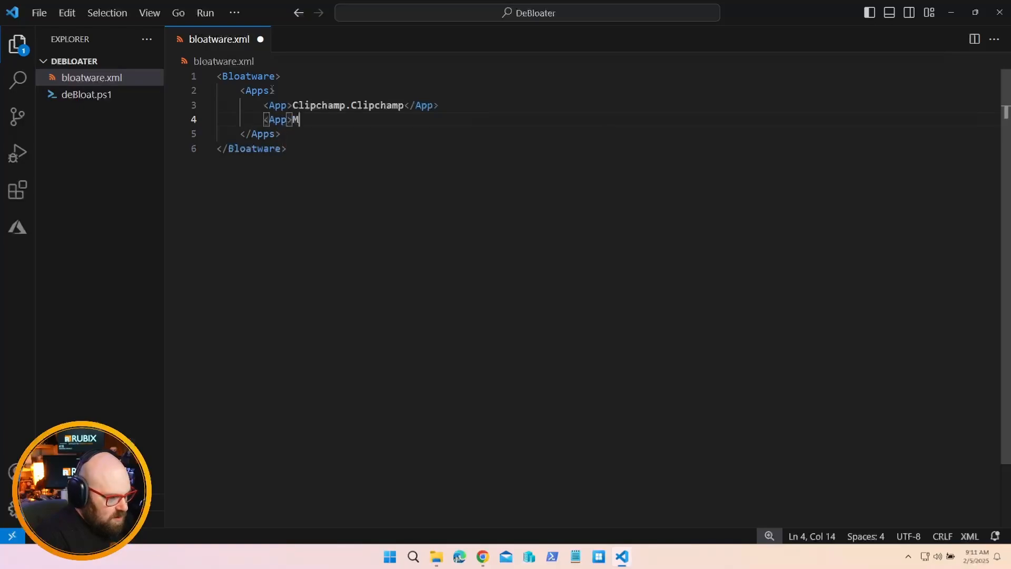
Add App entries for Microsoft.MicrosoftSolitaireCollection, Microsoft.MSPaint and Microsoft.XboxApp, then save bloatware.xml
text(icrosoft.MicrosoftSolitaireCo)
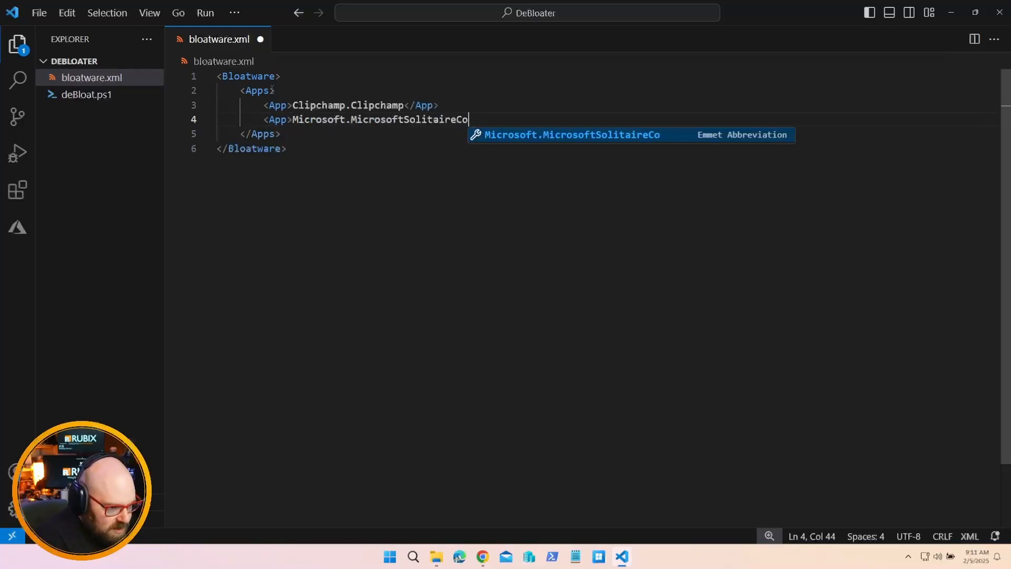
key(Enter)
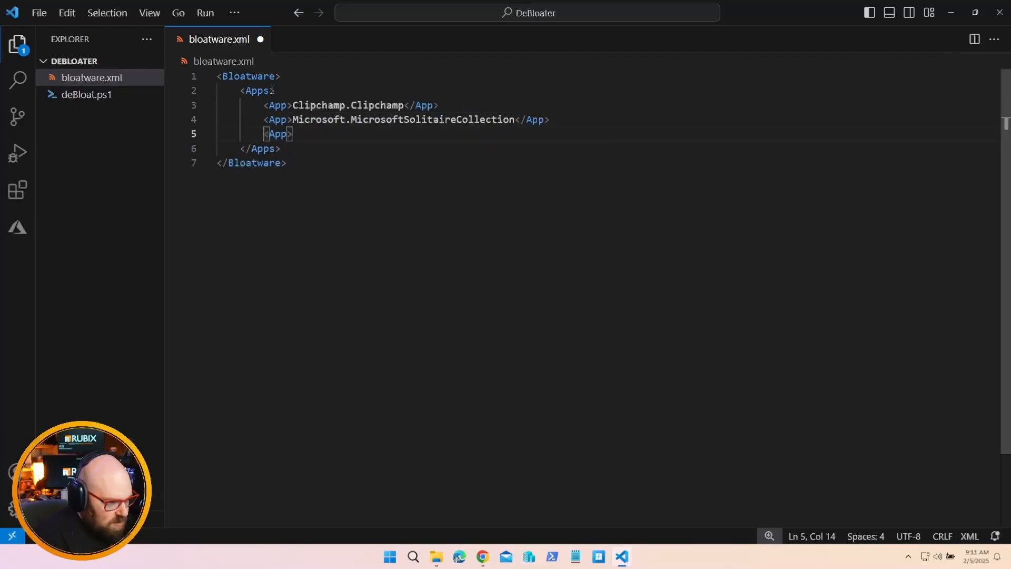
text(Microsoft.MSPaint</App>)
text(<App>)
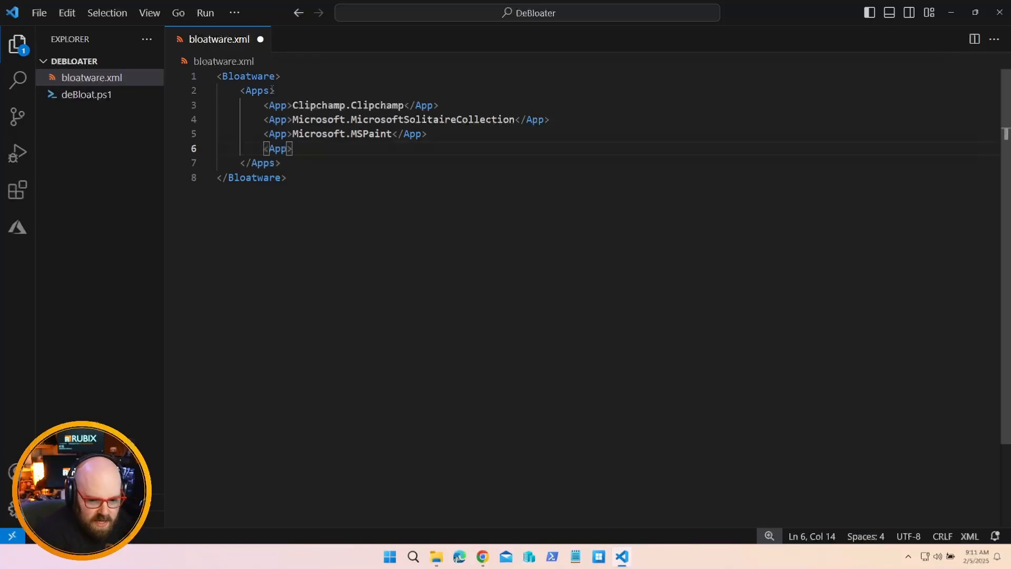
text(Mi)
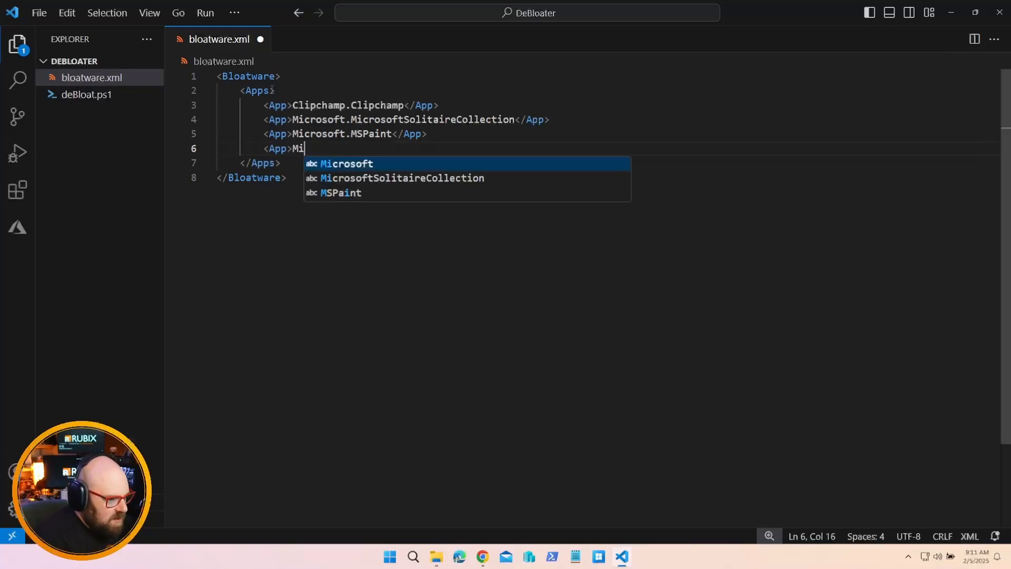
text(croosft.X)
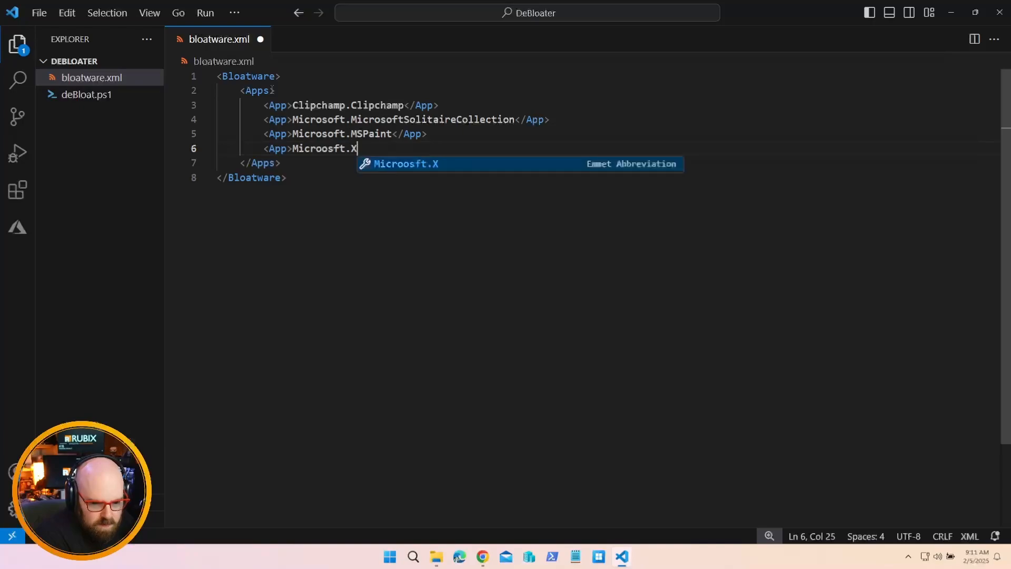
text(boxApp</App>)
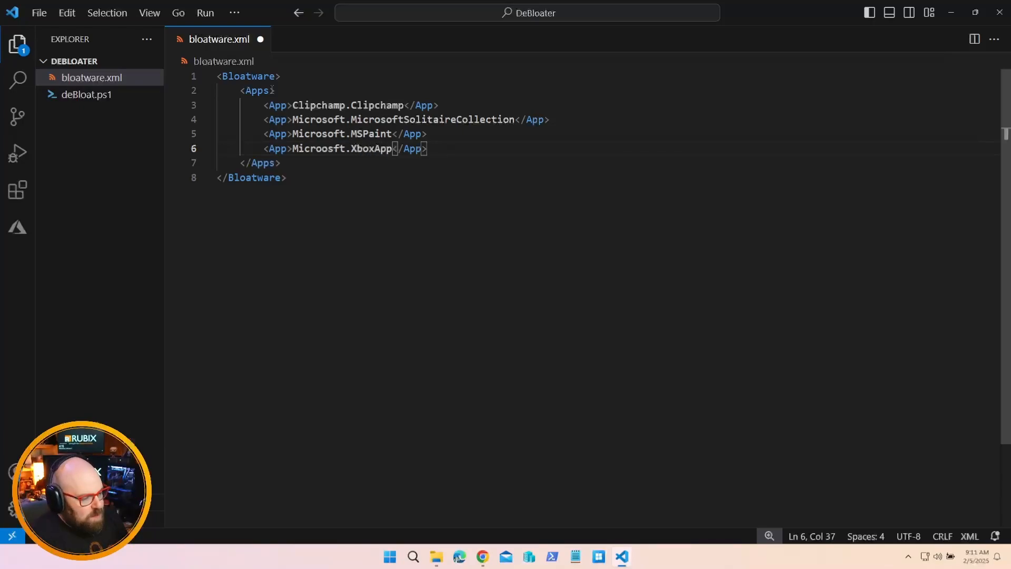
key(ctrl+s)
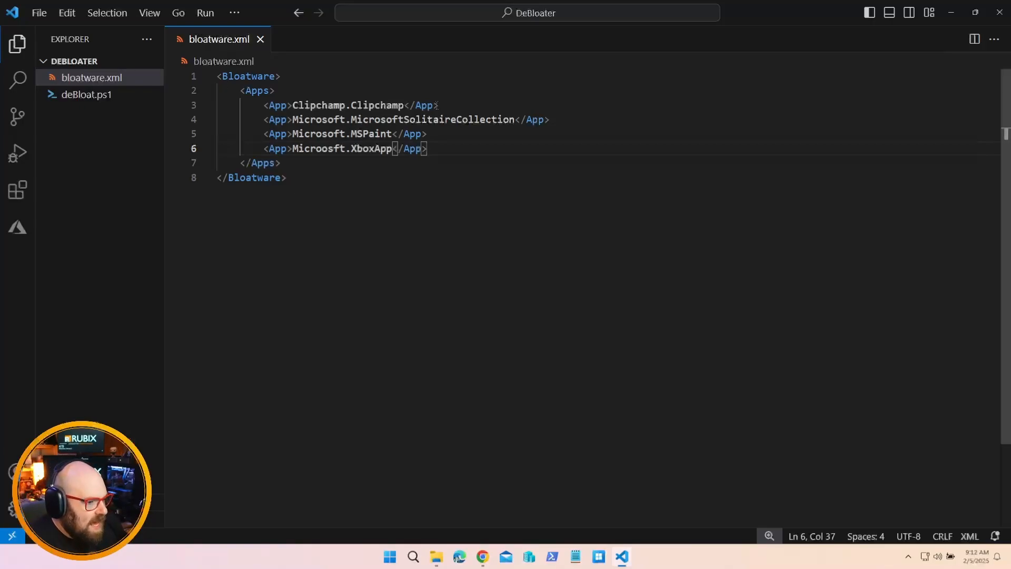
mouse_move(18, 116)
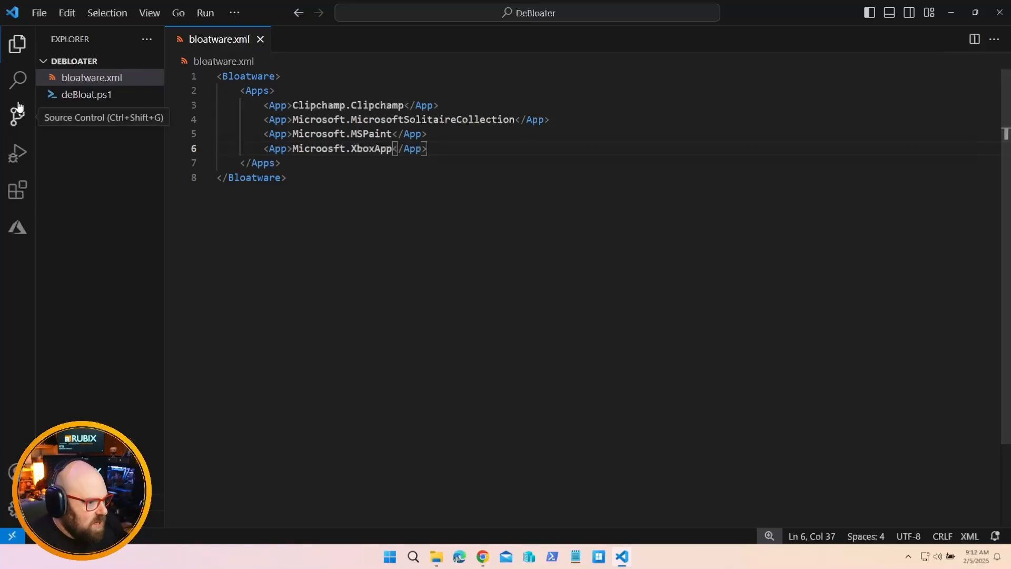
click(482, 556)
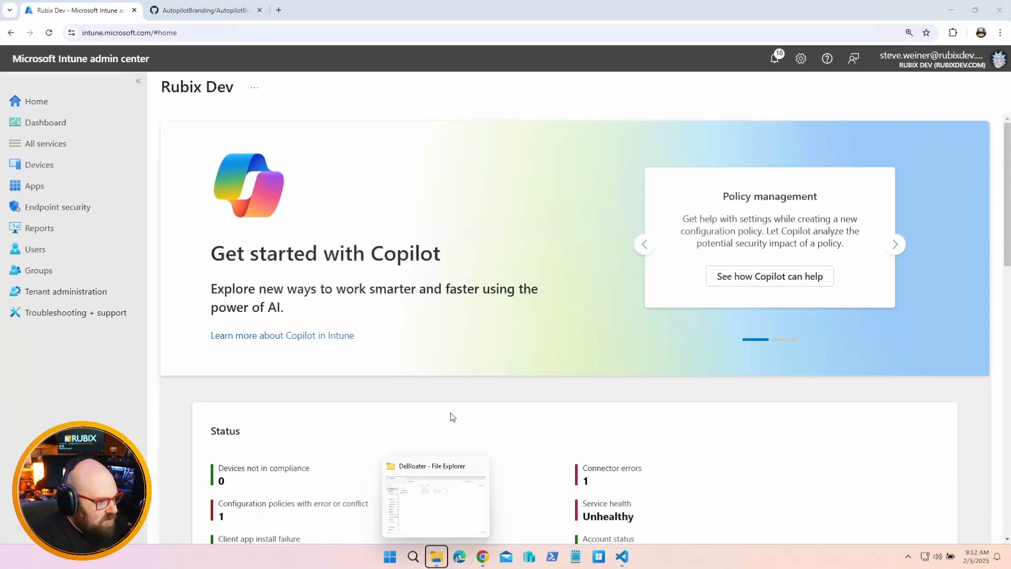
In the rubixdev storage account set the bloatware container to Blob anonymous read access
click(330, 9)
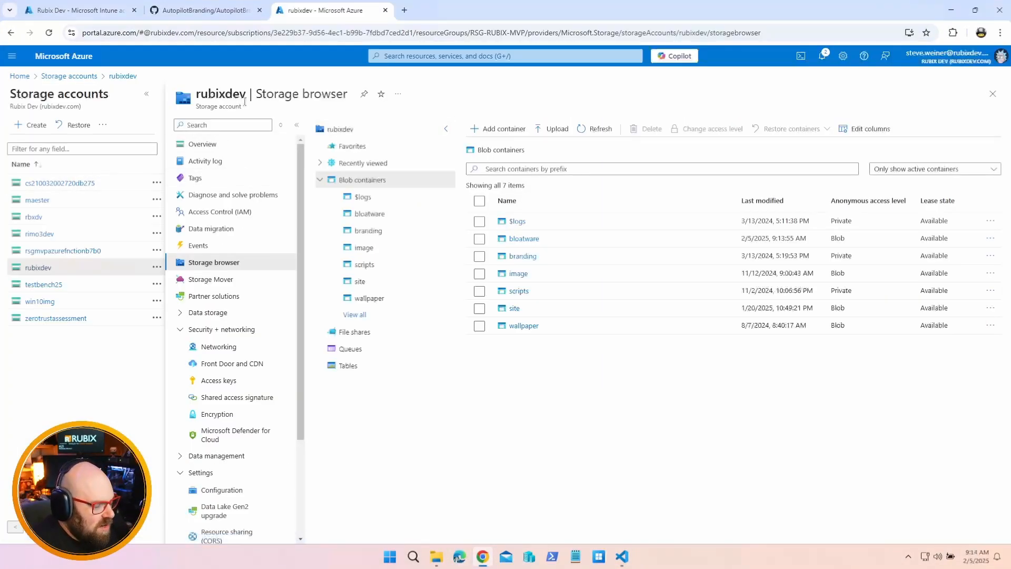
click(479, 238)
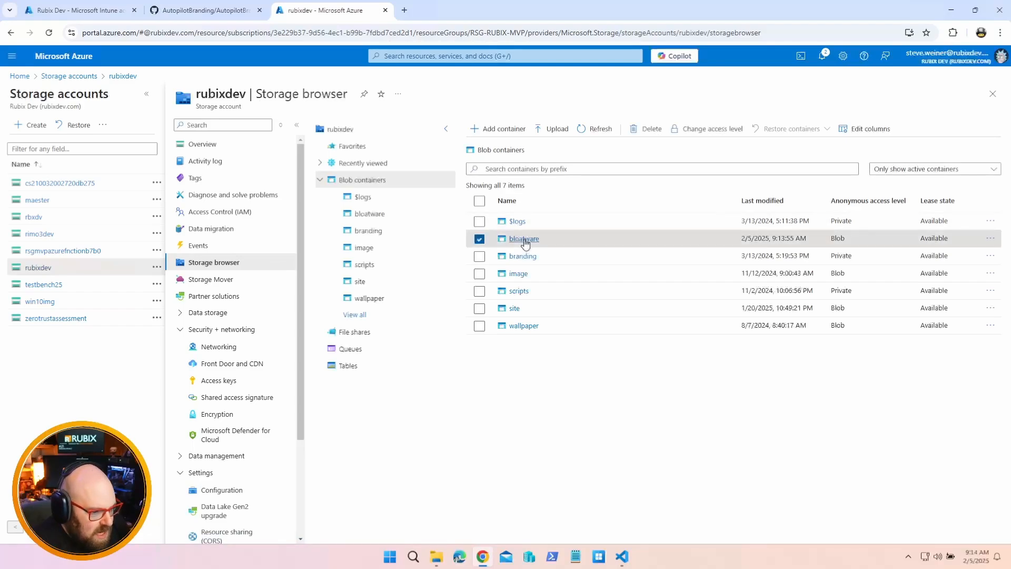
click(523, 238)
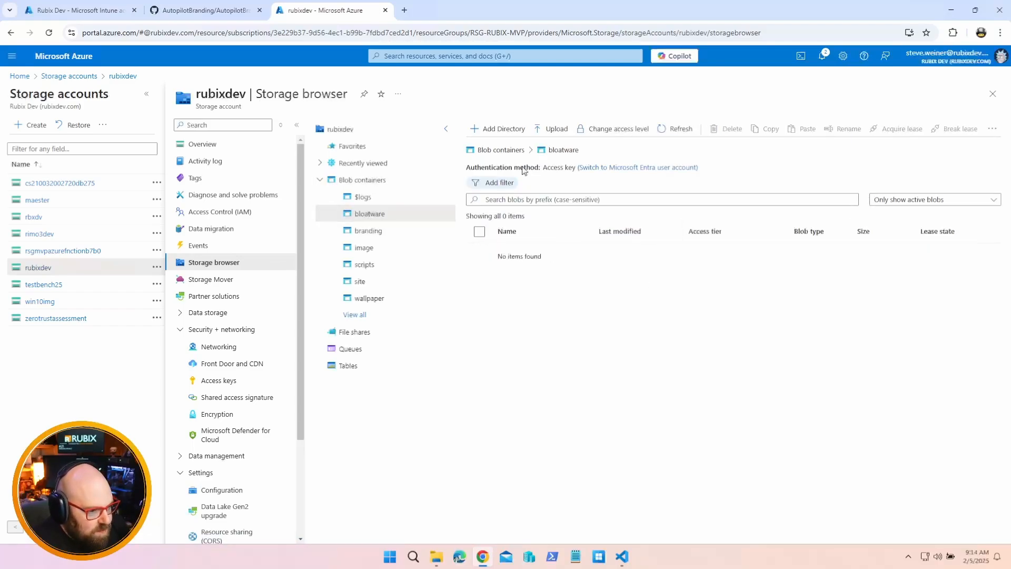
click(617, 128)
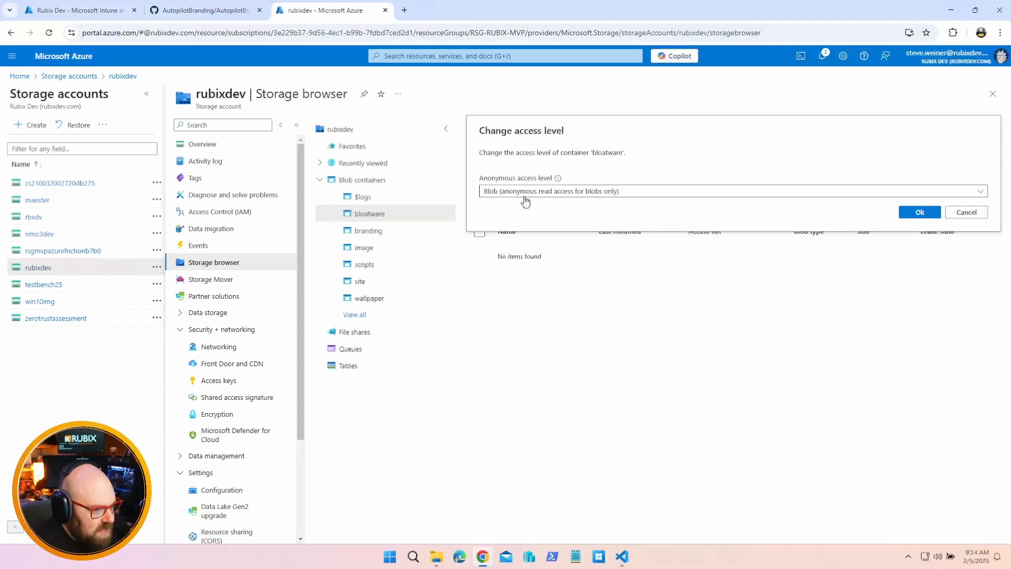
click(919, 212)
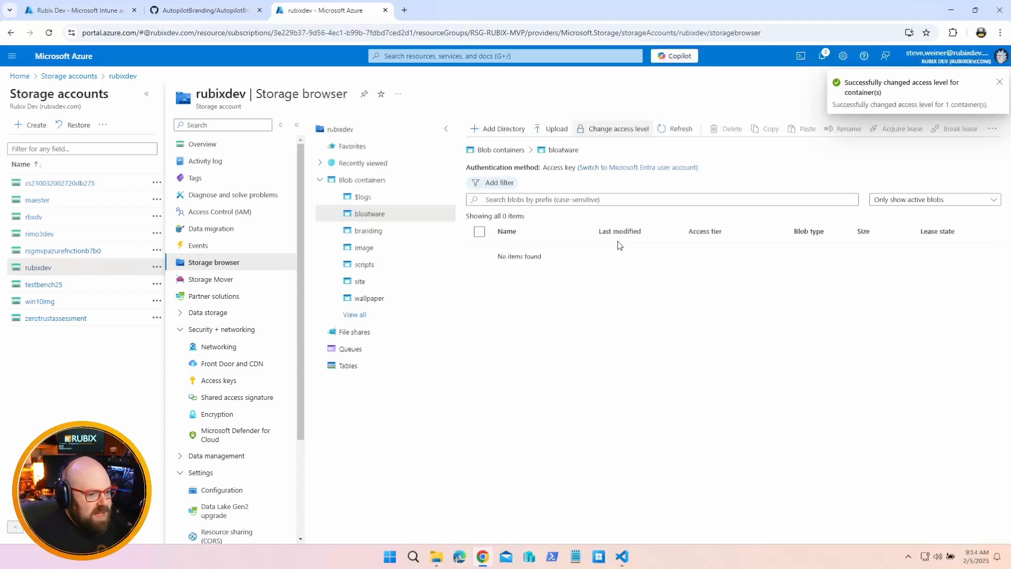
mouse_move(522, 559)
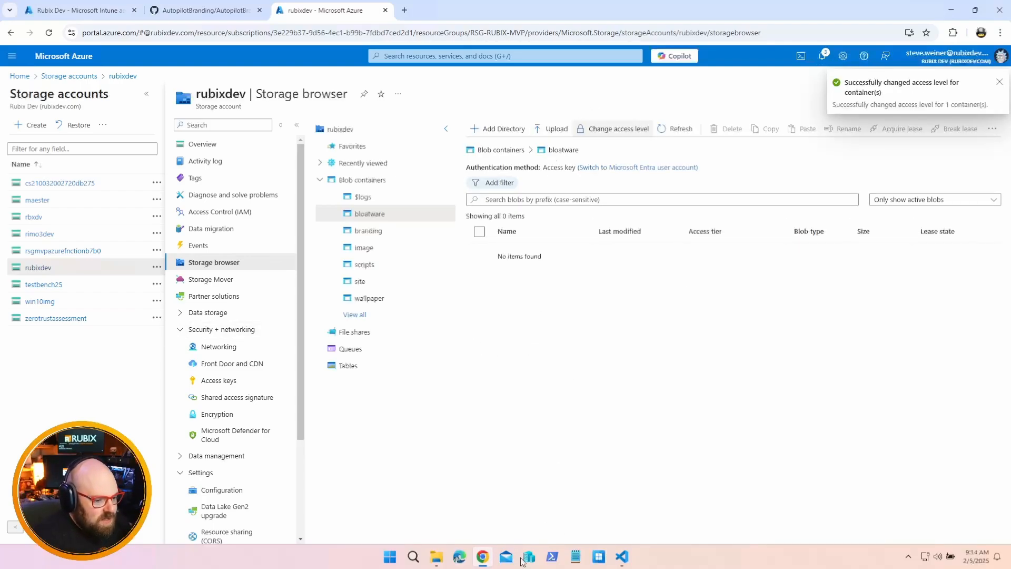
Upload bloatware.xml from Desktop > DeBloater into the bloatware container
click(622, 556)
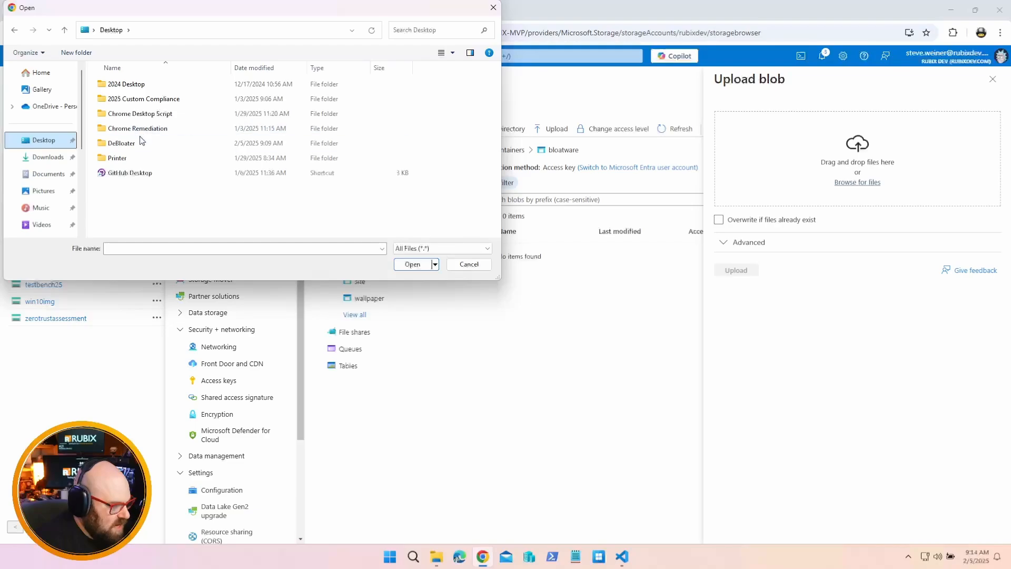
double_click(122, 142)
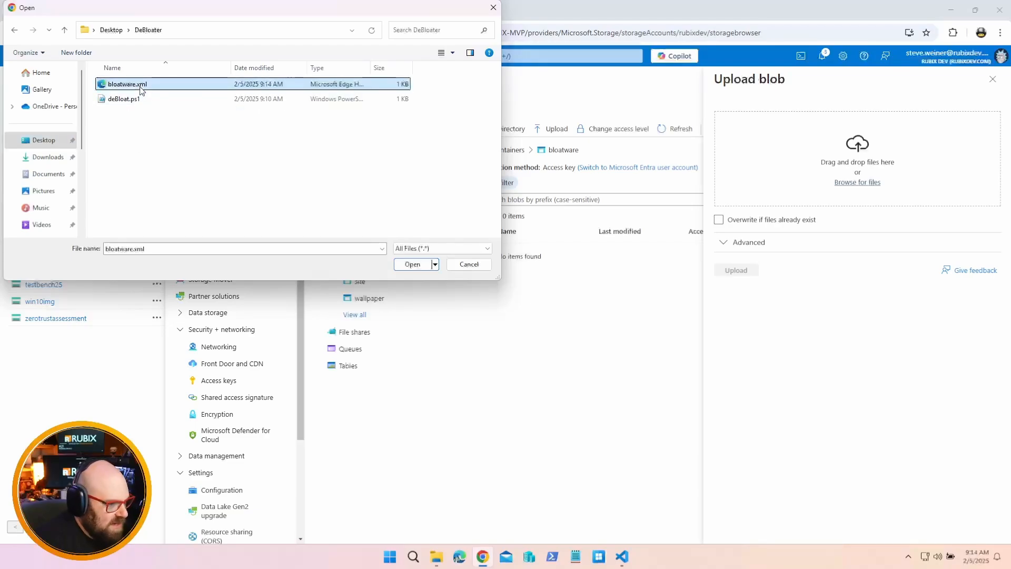
click(412, 263)
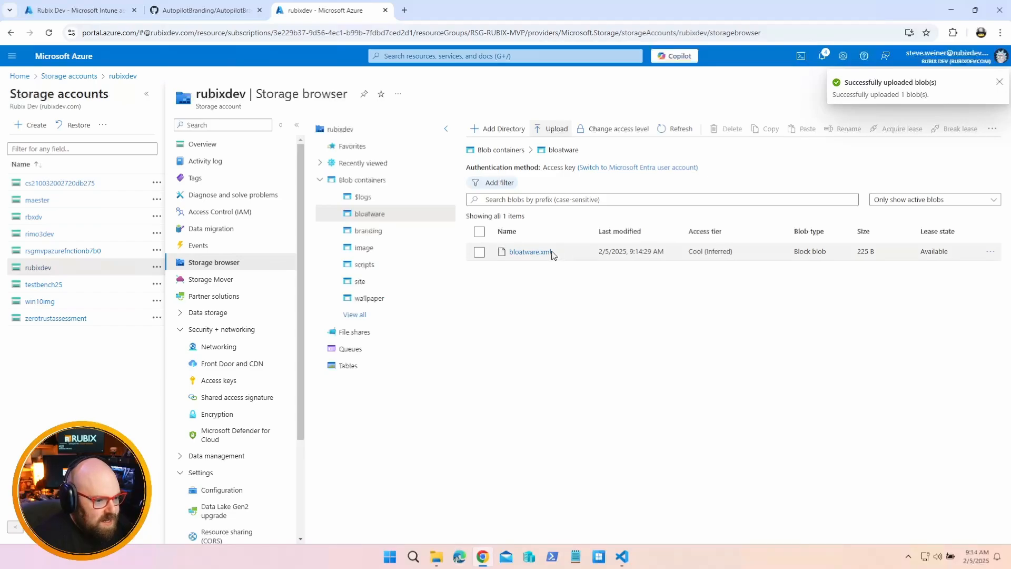
Copy the uploaded bloatware.xml blob URL and return to the code editor
click(529, 252)
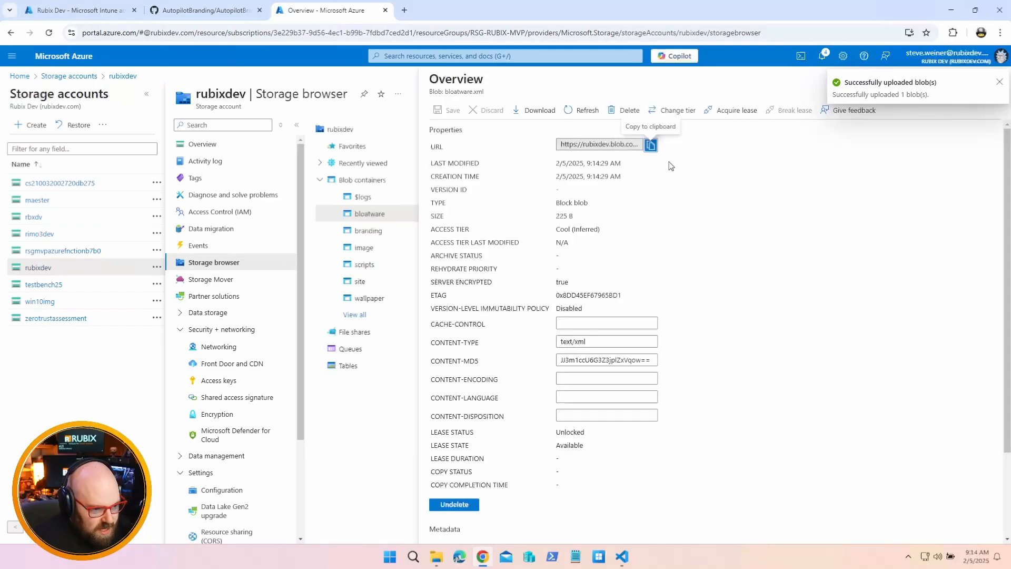
click(651, 144)
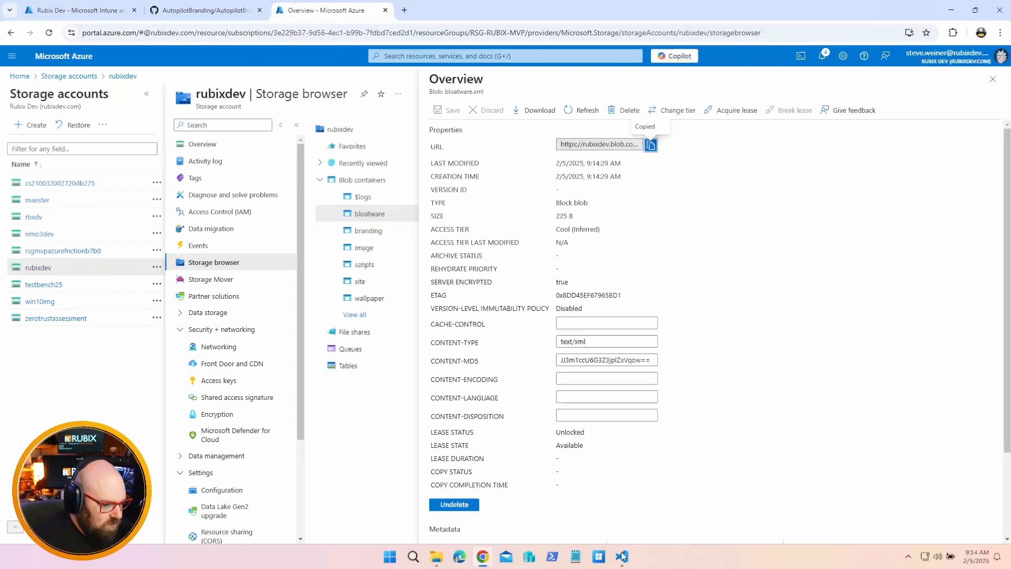
click(622, 556)
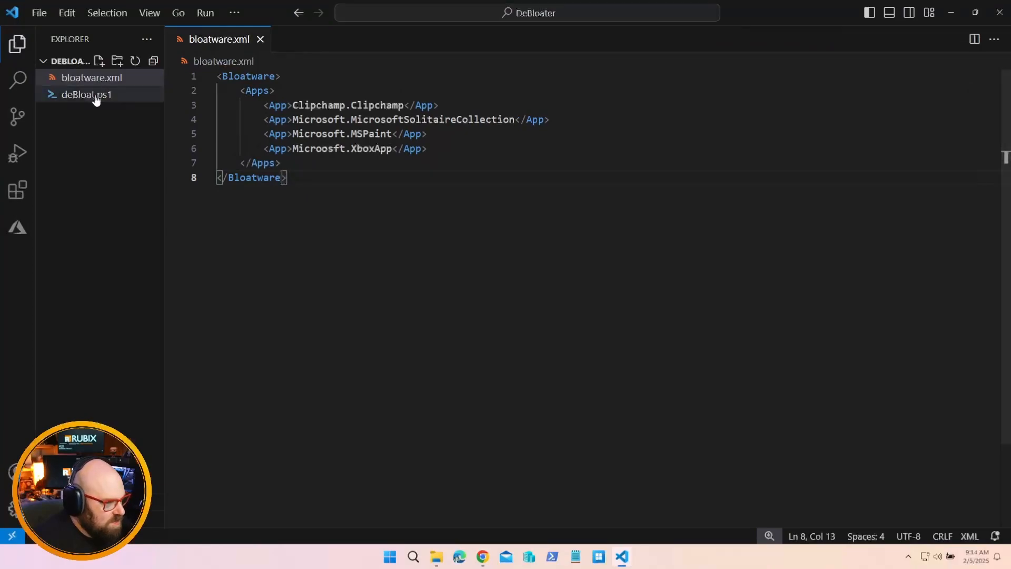
click(85, 94)
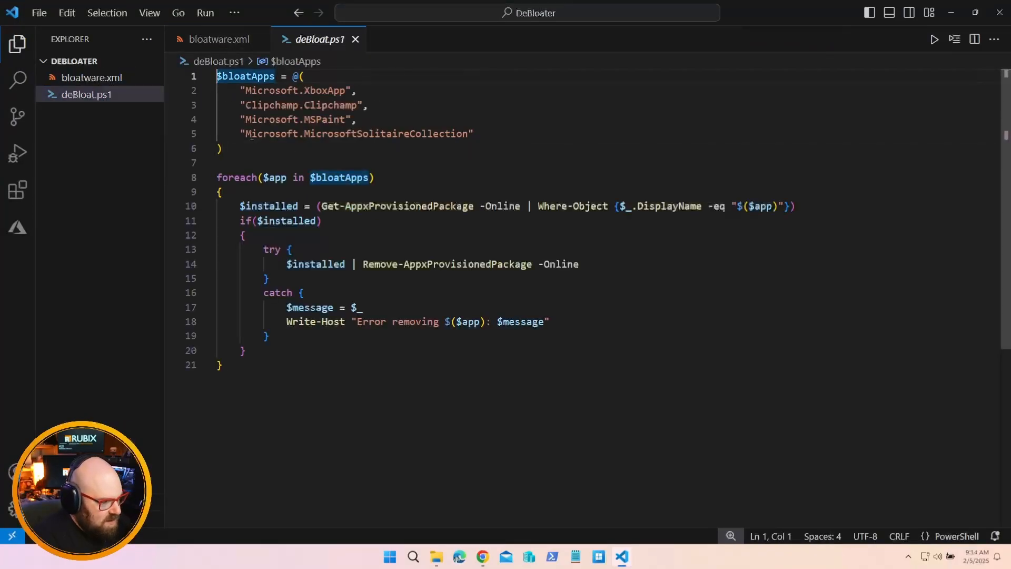
text(<#)
click(607, 149)
text(#>)
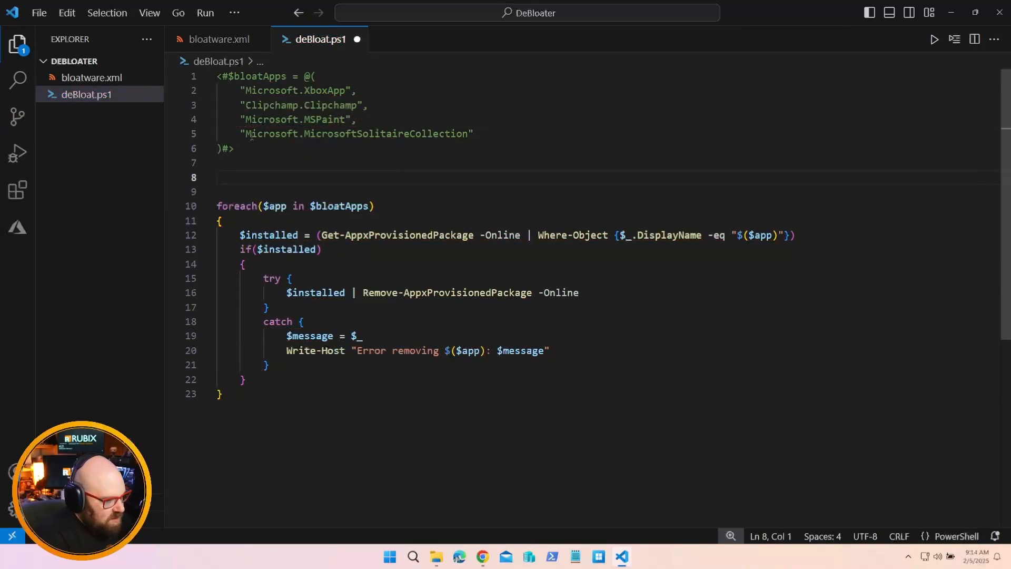
text(Invoke-WebRequest -)
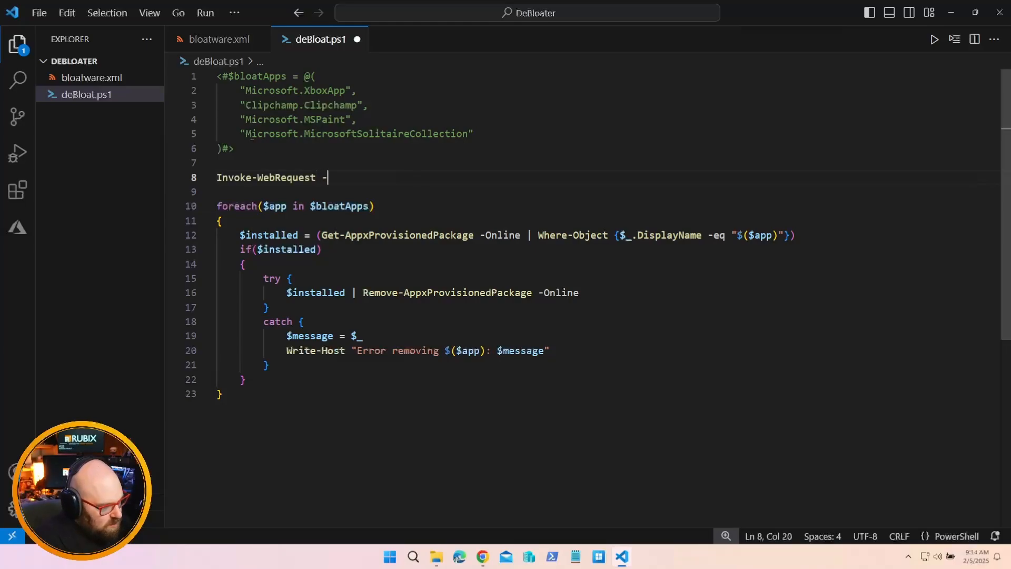
text(Uri)
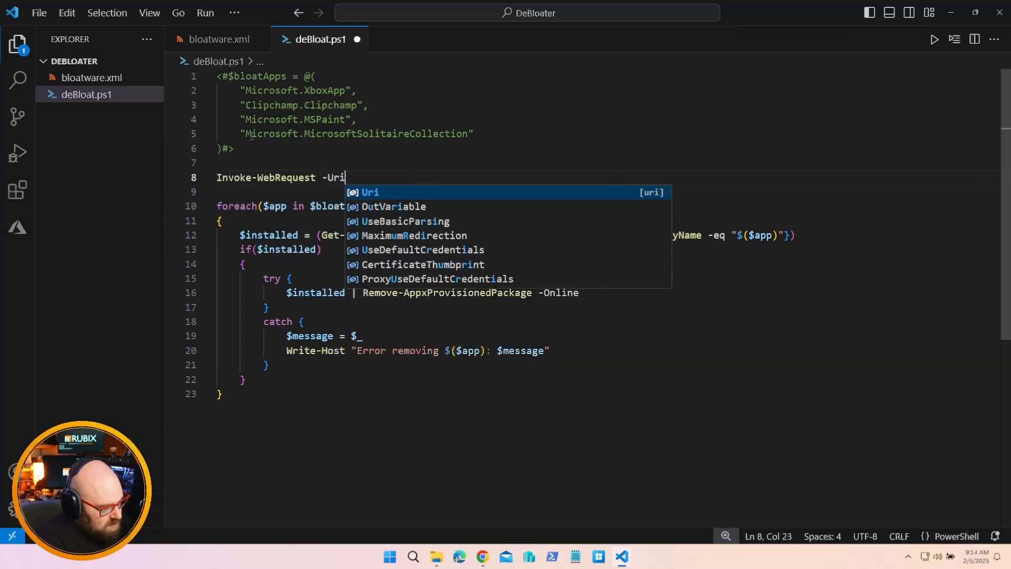
text(")
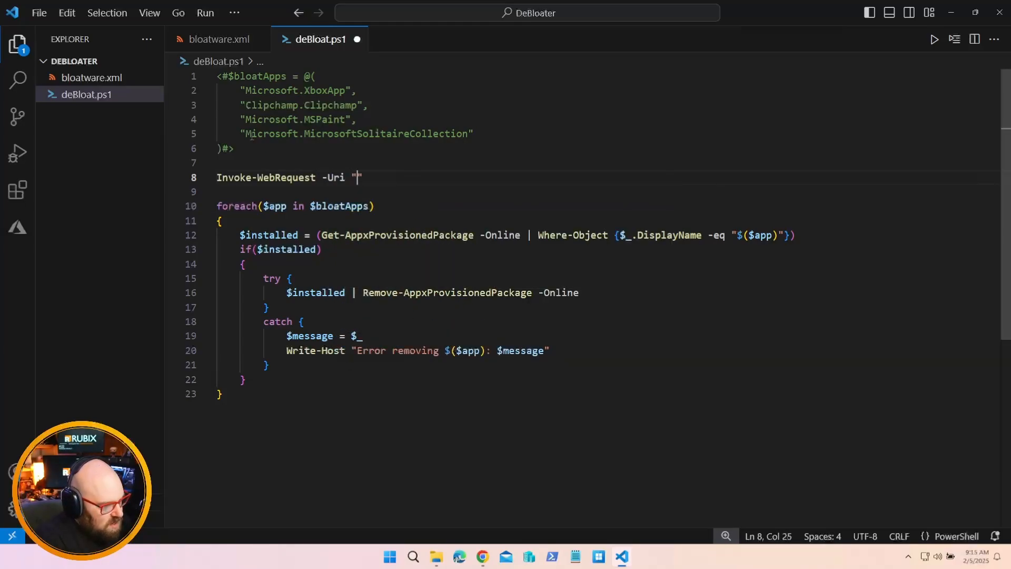
text(https://rubixdev.blob.core.windows.net/bloatware/bloatware.xml)
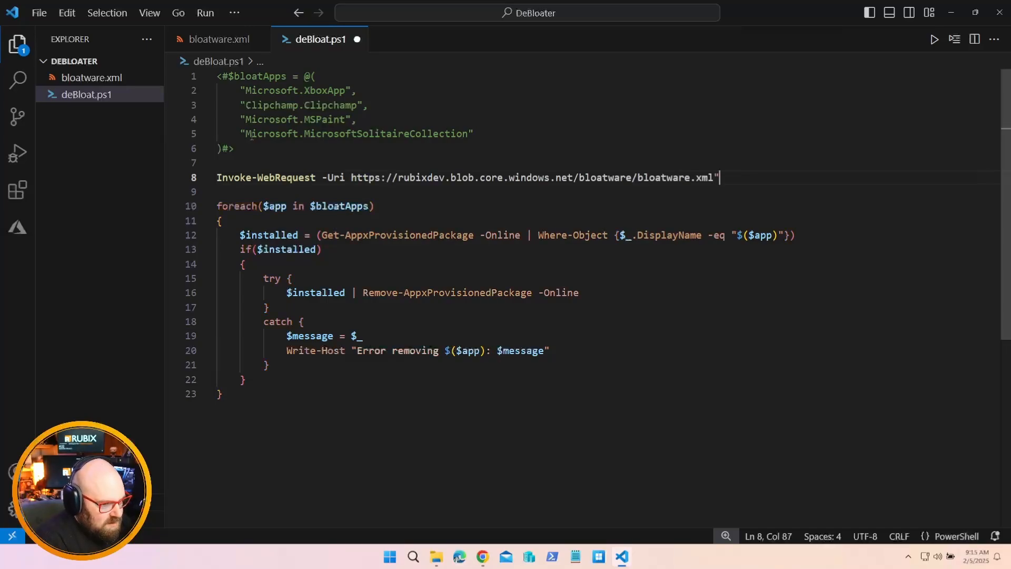
Add -OutFile "$($PSScriptRoot)\bloatware.xml" so the file downloads beside the script
text(-OutFile "$($pssc)")
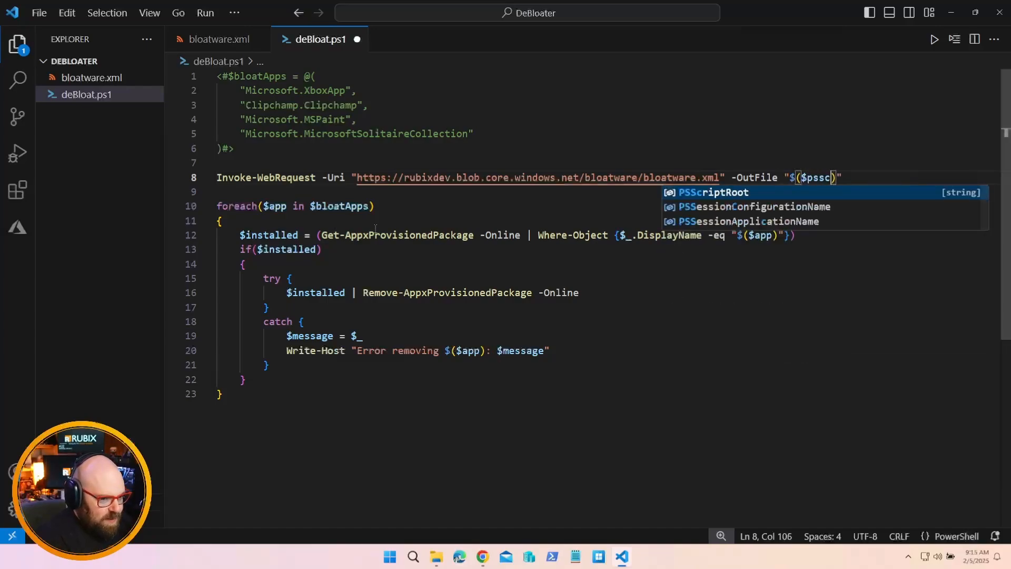
text(riptRoot)
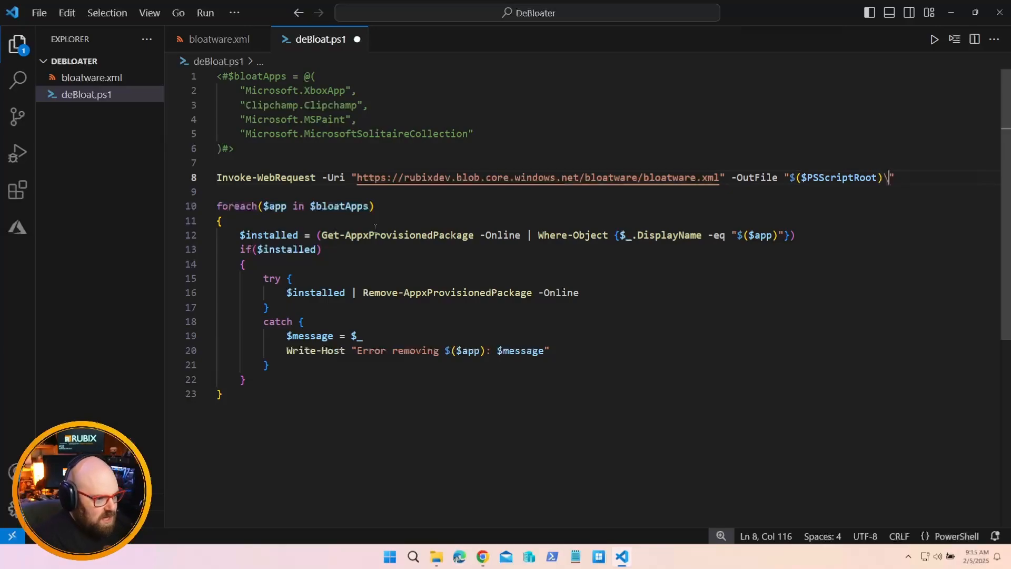
text(bloatware.xml)
text($)
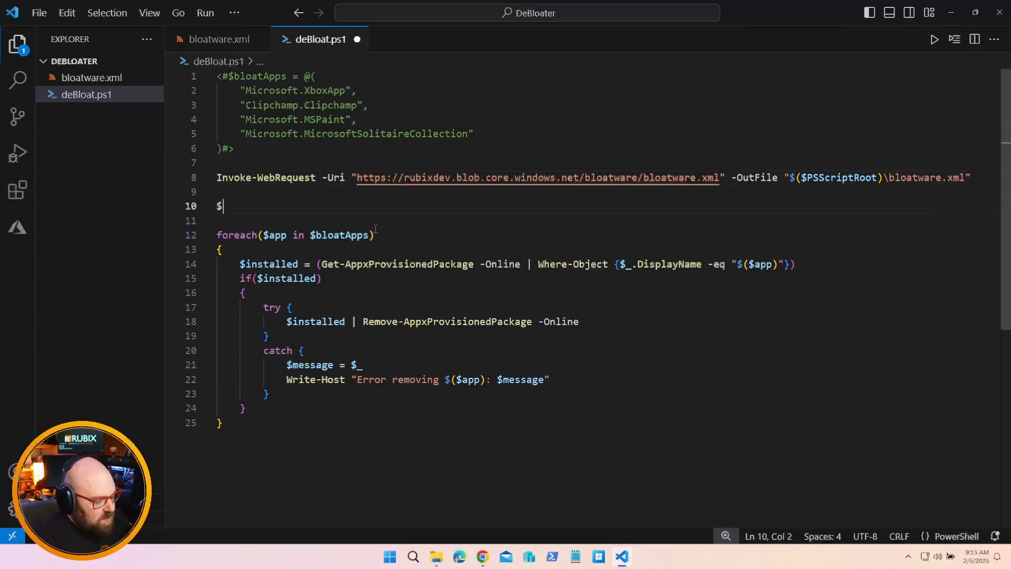
Add [xml]$bloatXML = Get-Content -Path "$($PSScriptRoot)\bloatware.xml" to load the downloaded file as XML
text([xml])
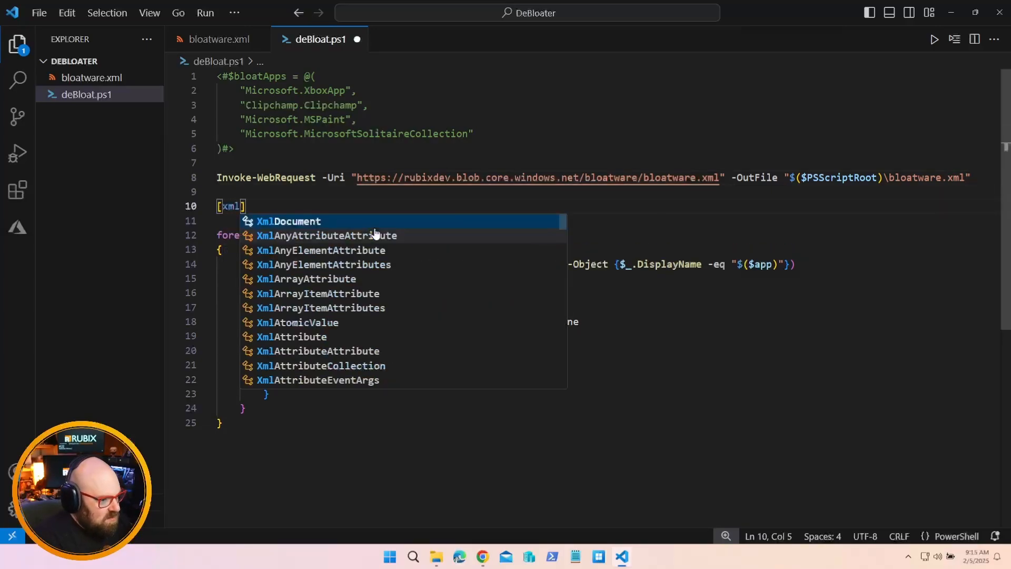
text($bloatApps)
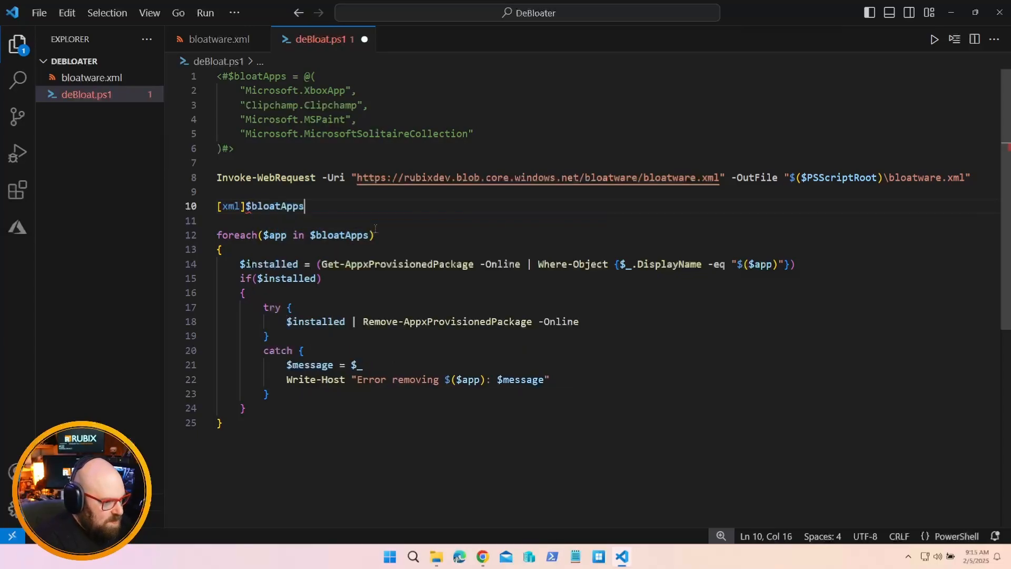
text(= Get-)
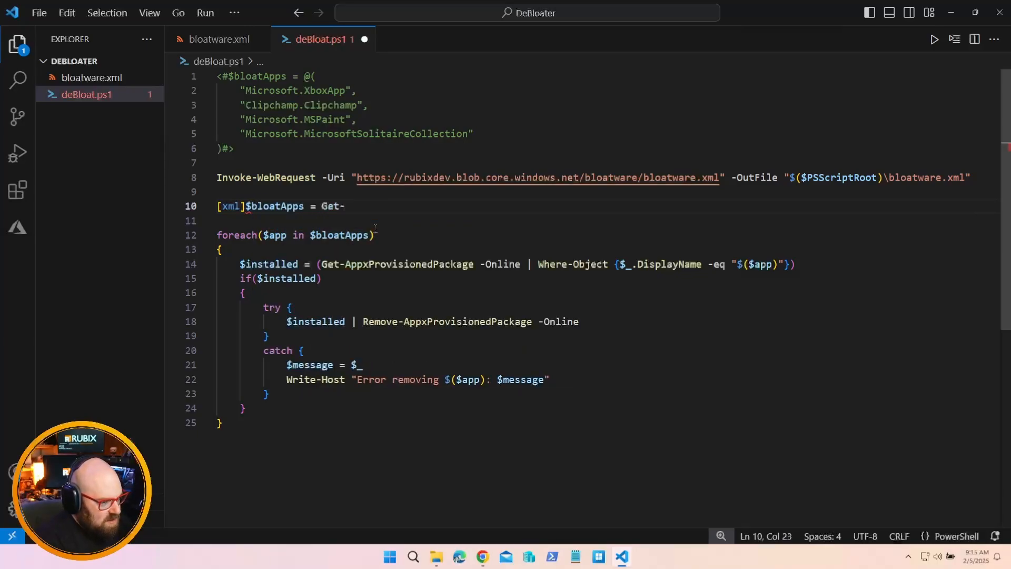
text(Content -Path)
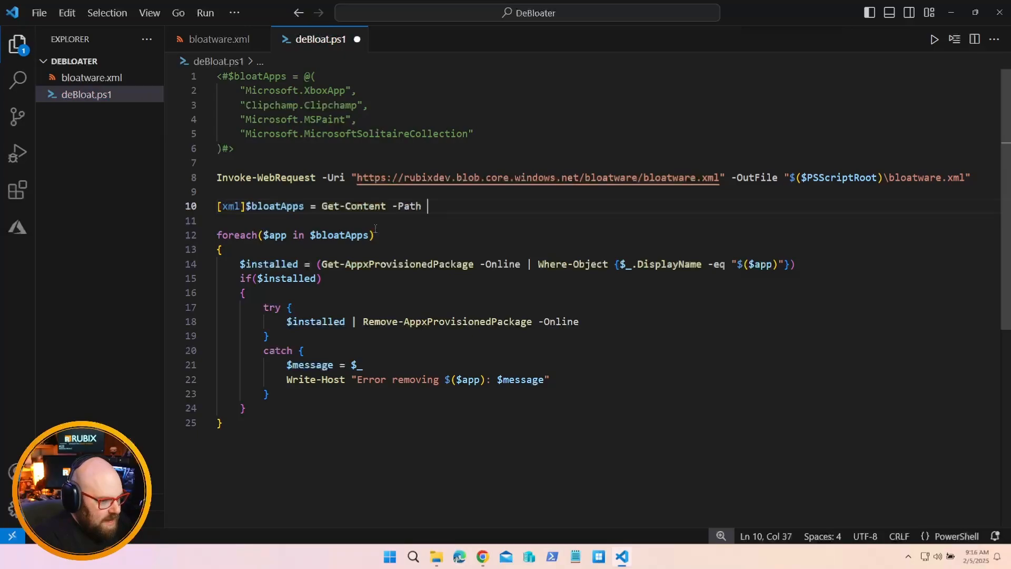
text("$()")
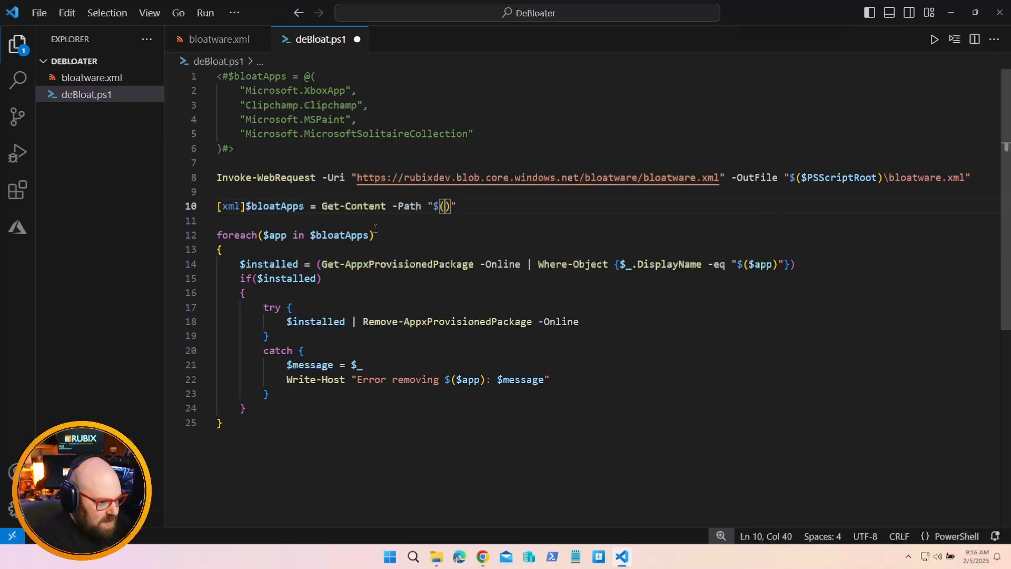
text($PSScriptRoot)
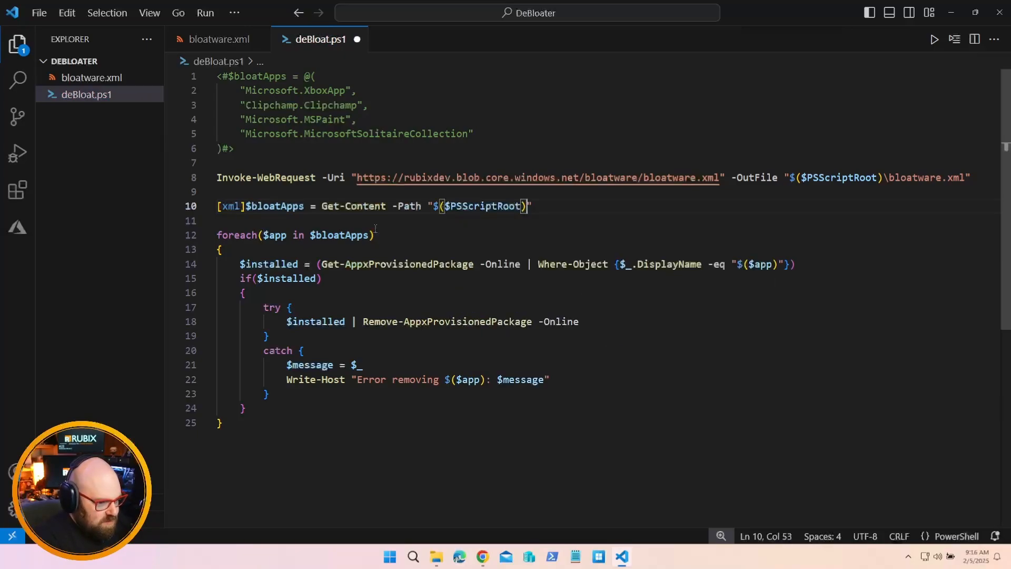
text(\b)
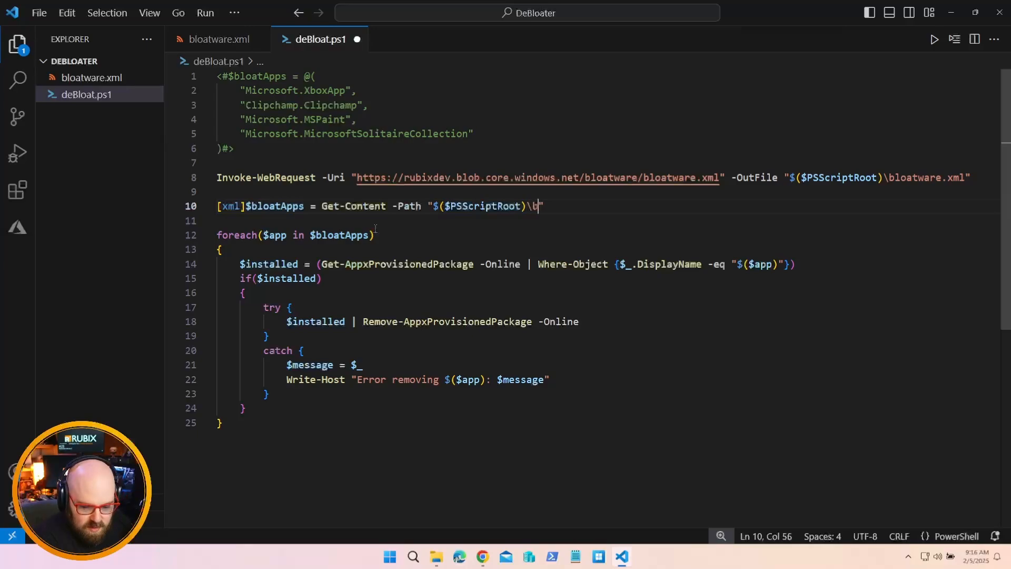
text(loatware.xml)
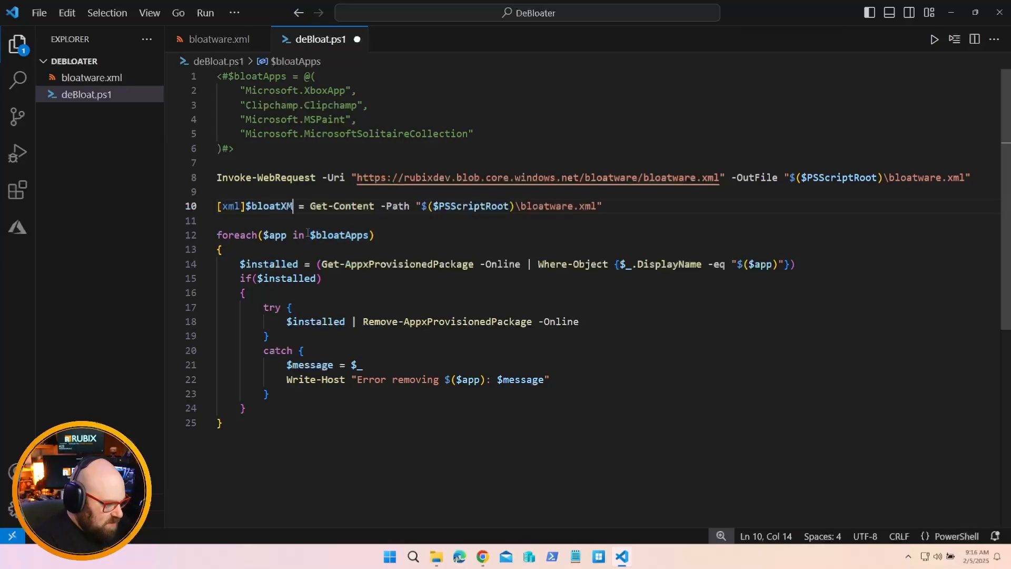
key(Enter)
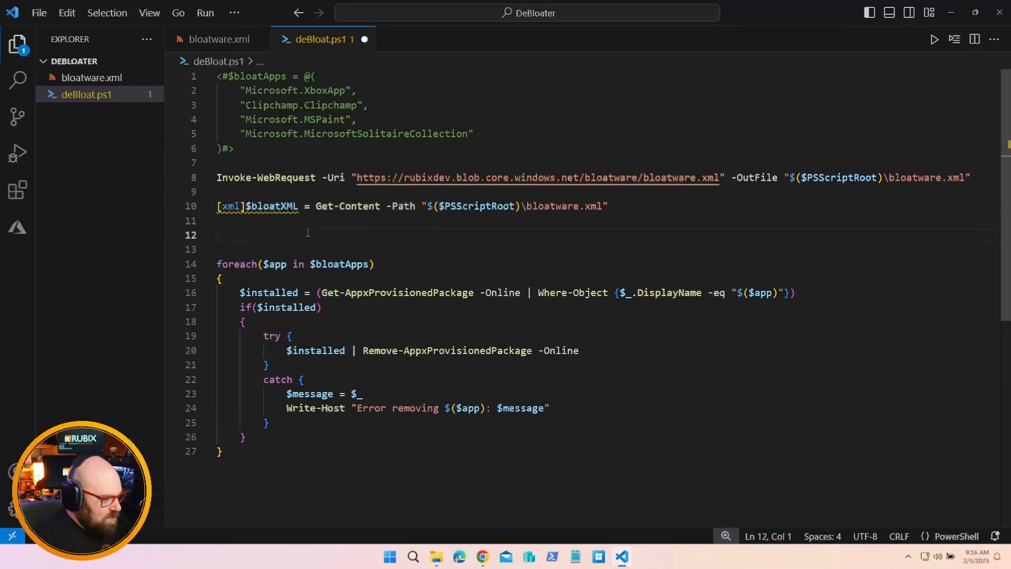
Add $bloatApps = $bloatXML.Apps, checking bloatware.xml for the Apps element name
text($bloatApps = $bloatXML.)
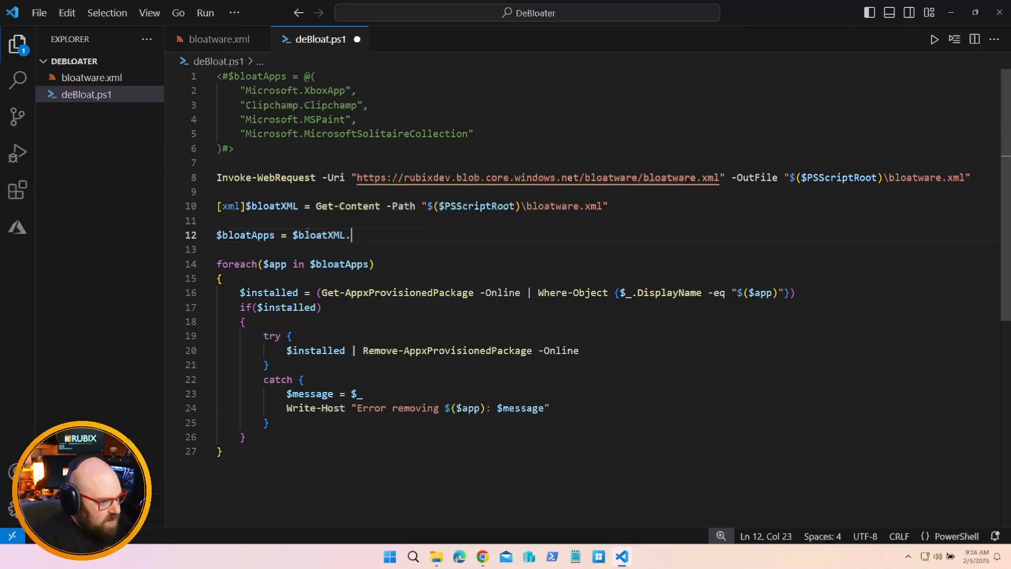
text(apps)
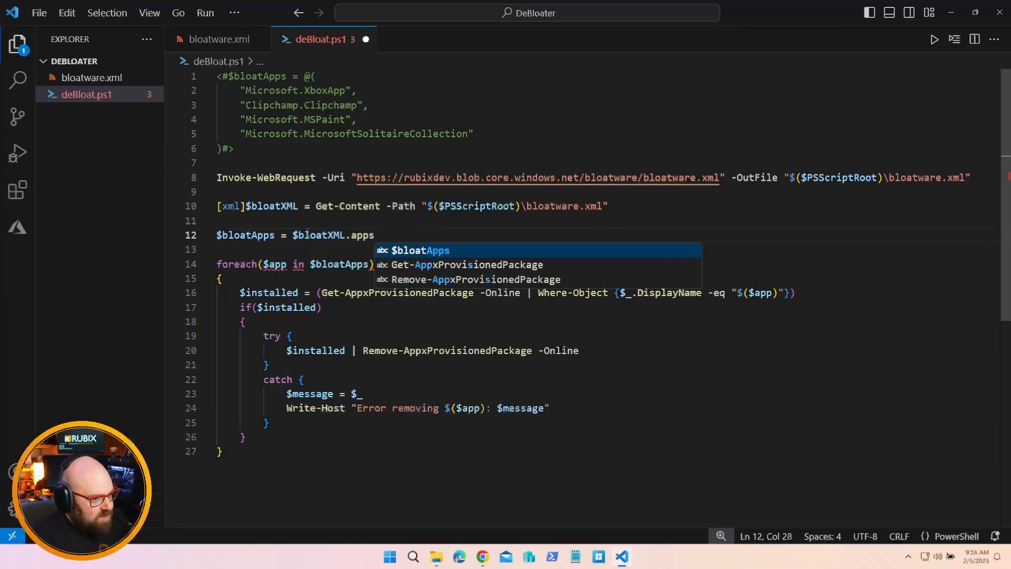
click(217, 39)
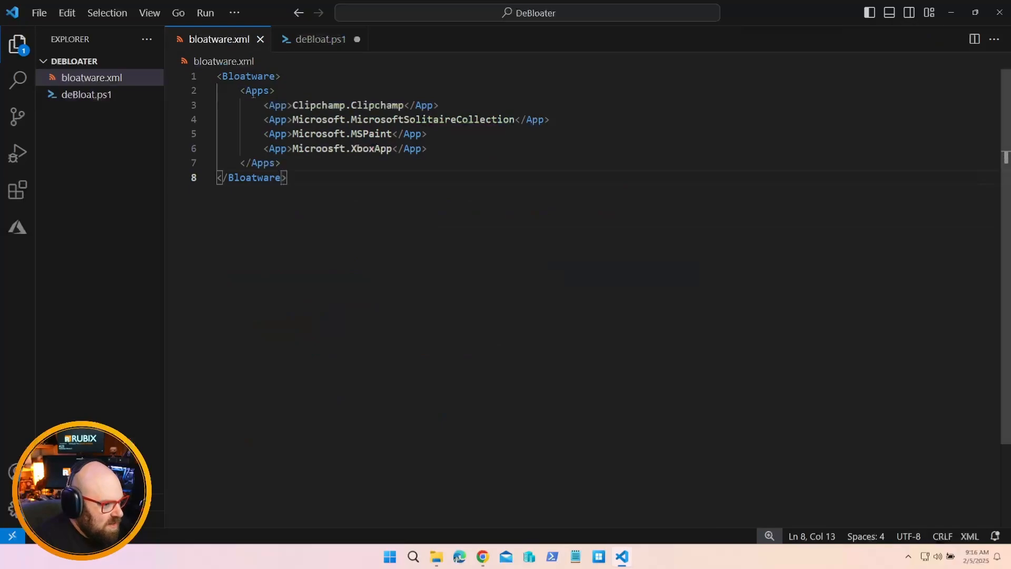
click(320, 39)
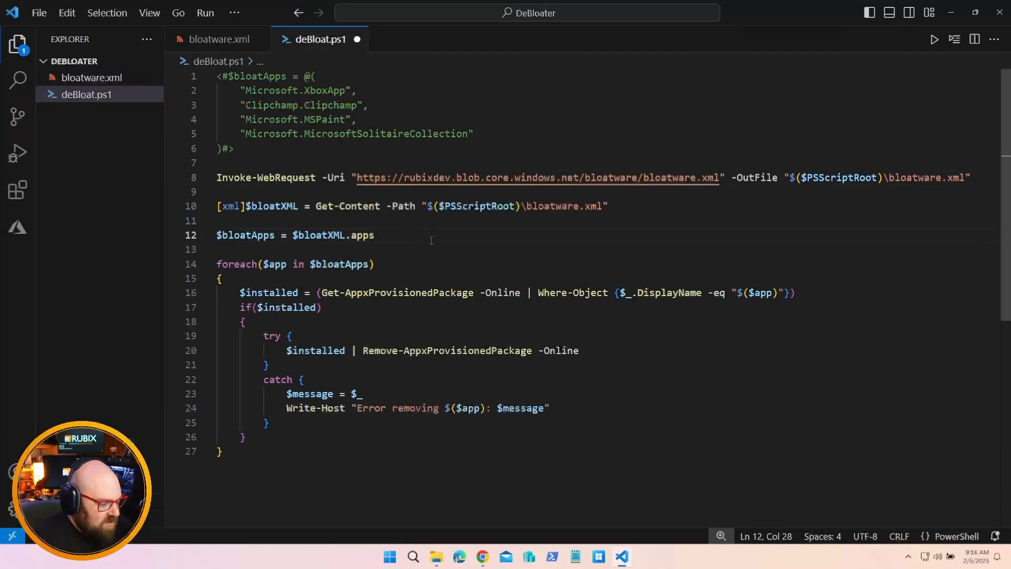
text(Apps)
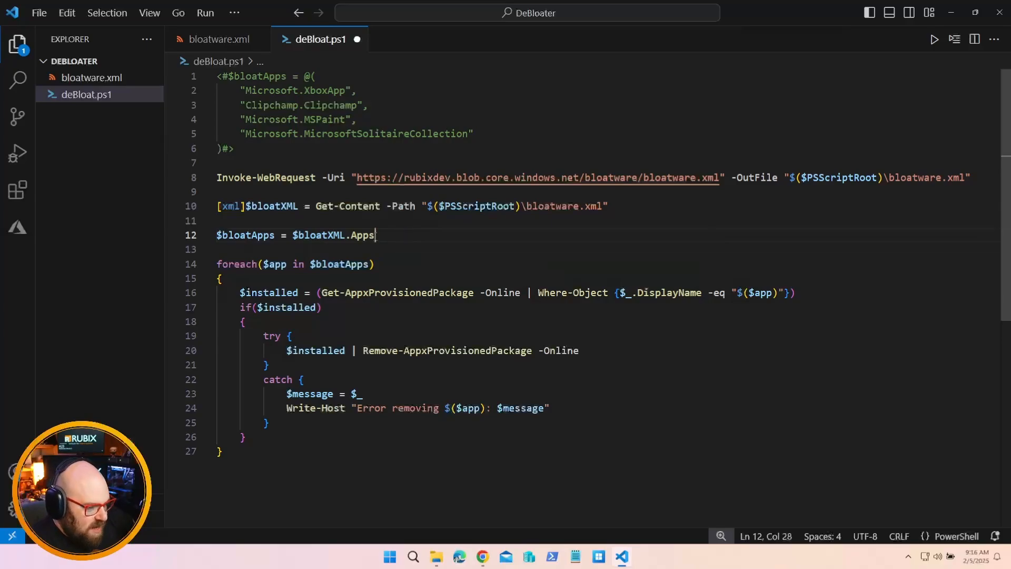
mouse_move(274, 177)
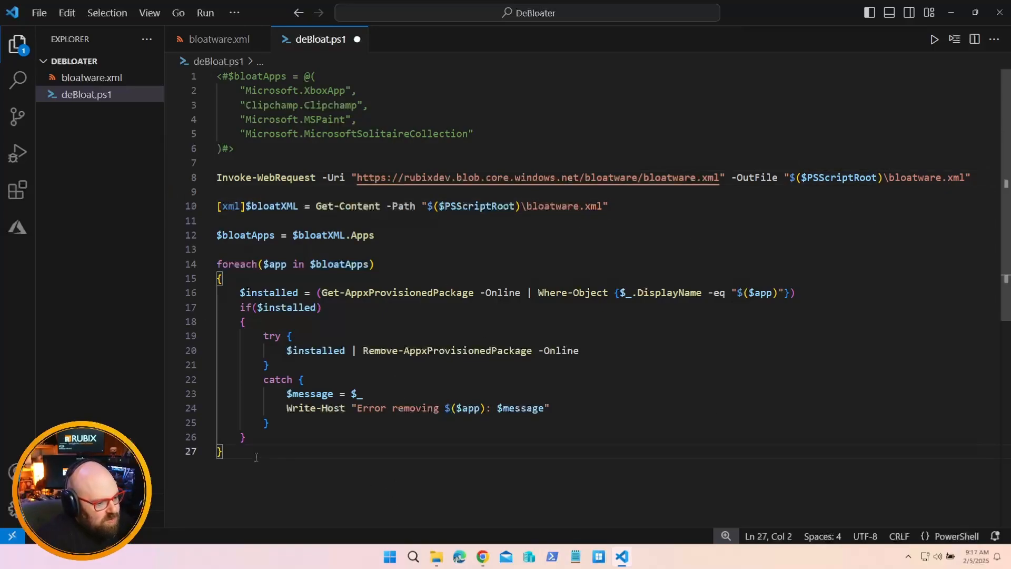
click(267, 423)
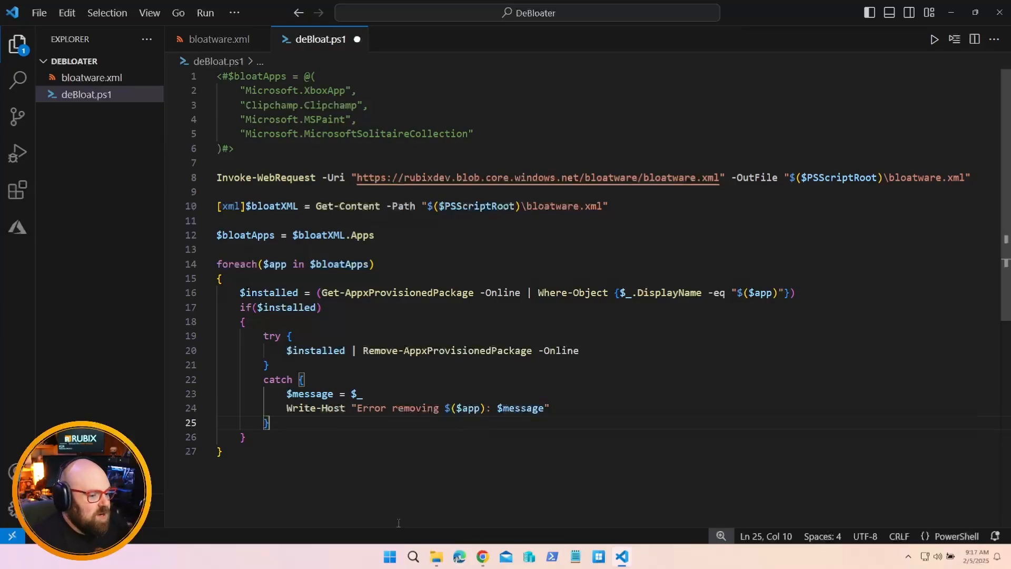
mouse_move(482, 556)
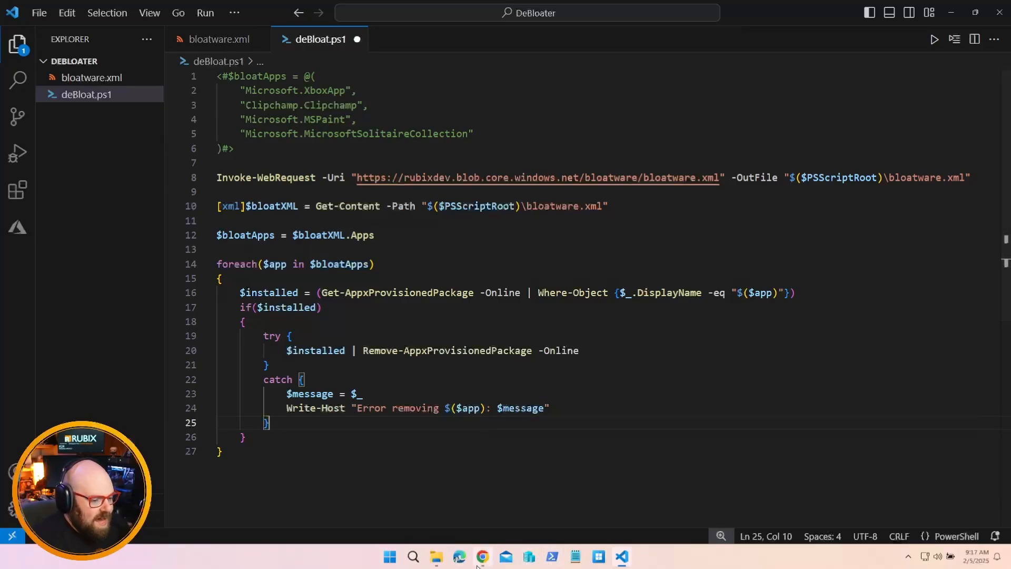
Check the Azure bloatware container holds bloatware.xml, then return to the editor
click(481, 556)
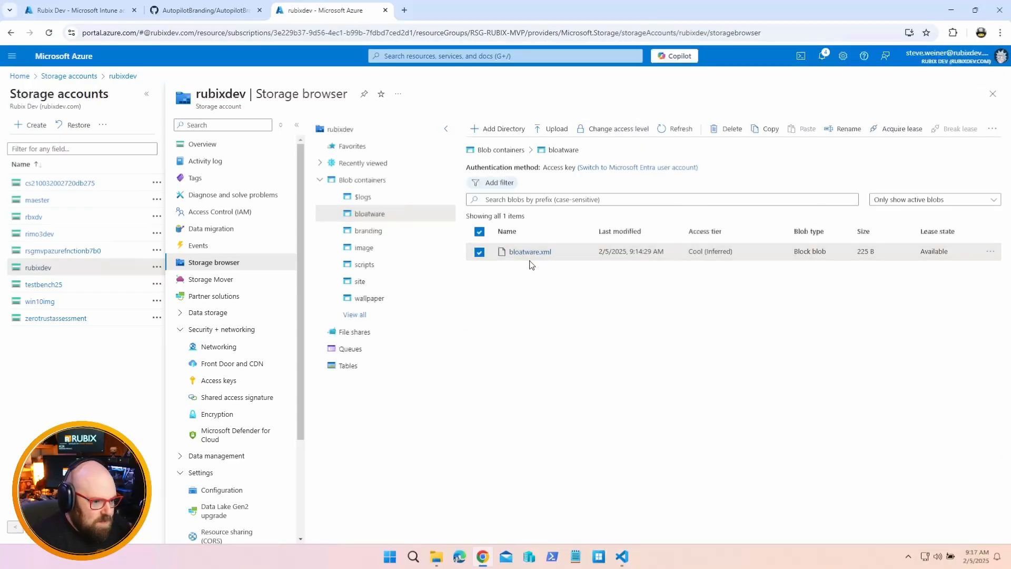
click(621, 556)
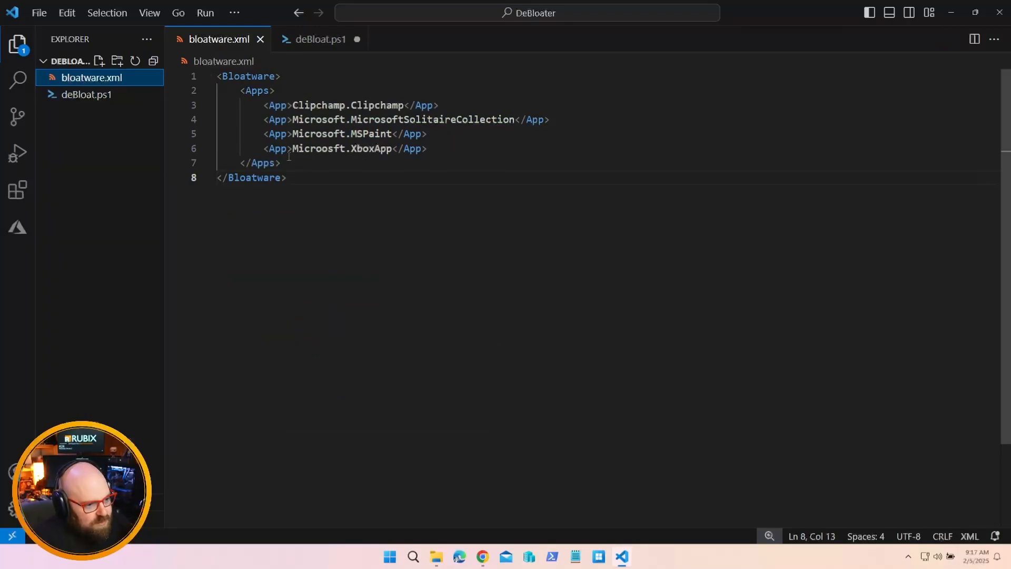
mouse_move(430, 183)
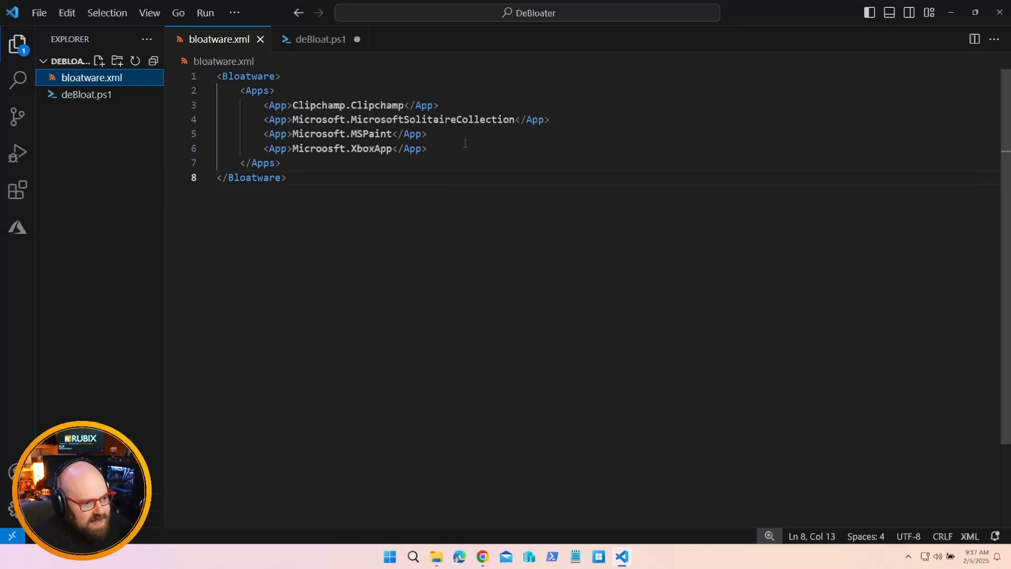
mouse_move(336, 234)
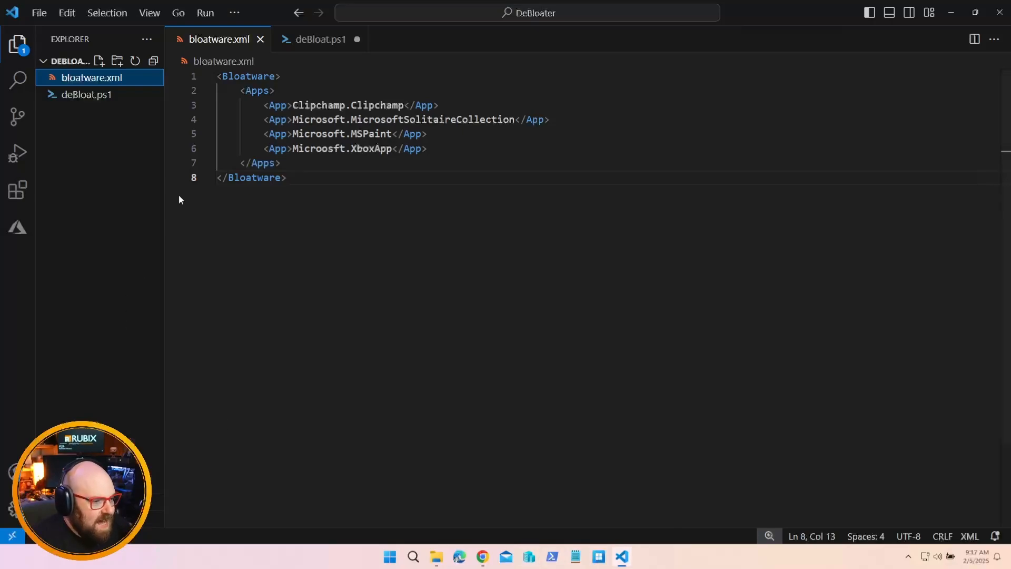
Return to deBloat.ps1 and place the cursor in the commented-out hard-coded app list
click(320, 39)
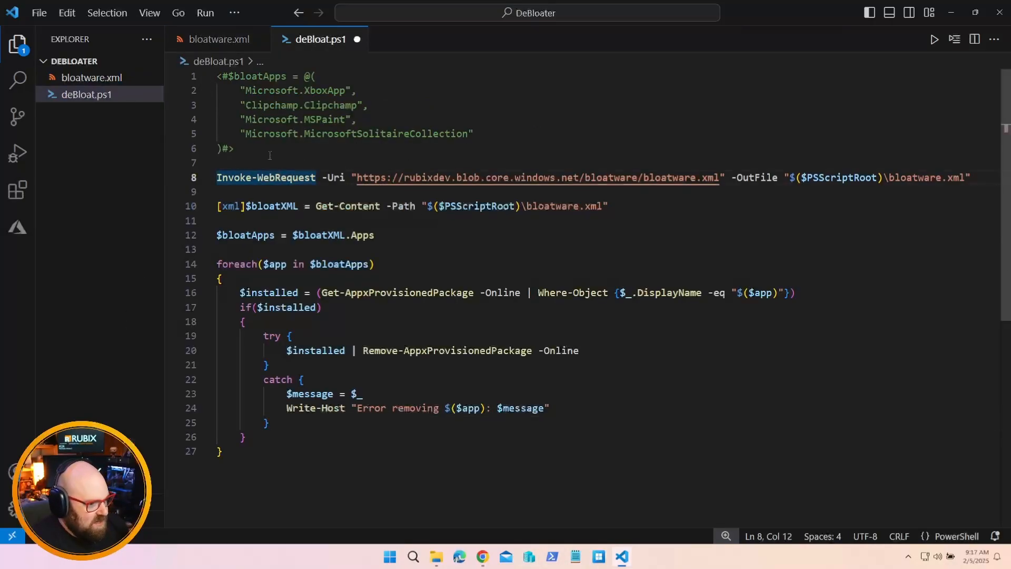
click(352, 133)
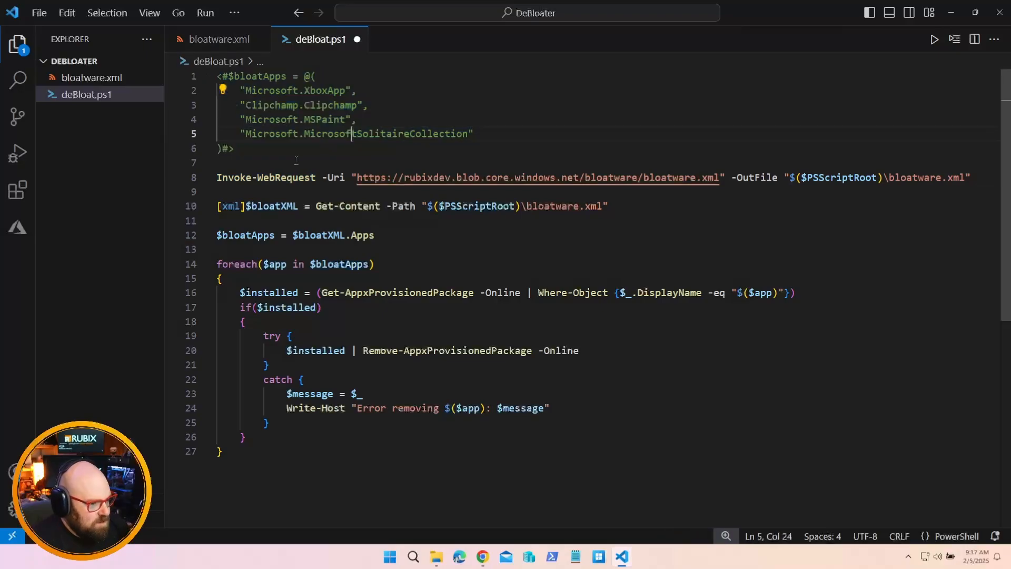